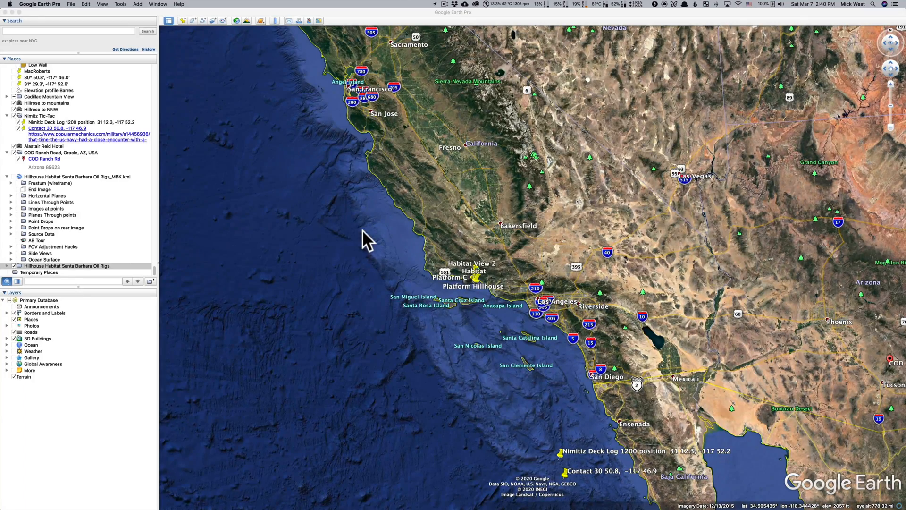
mouse_move(485, 295)
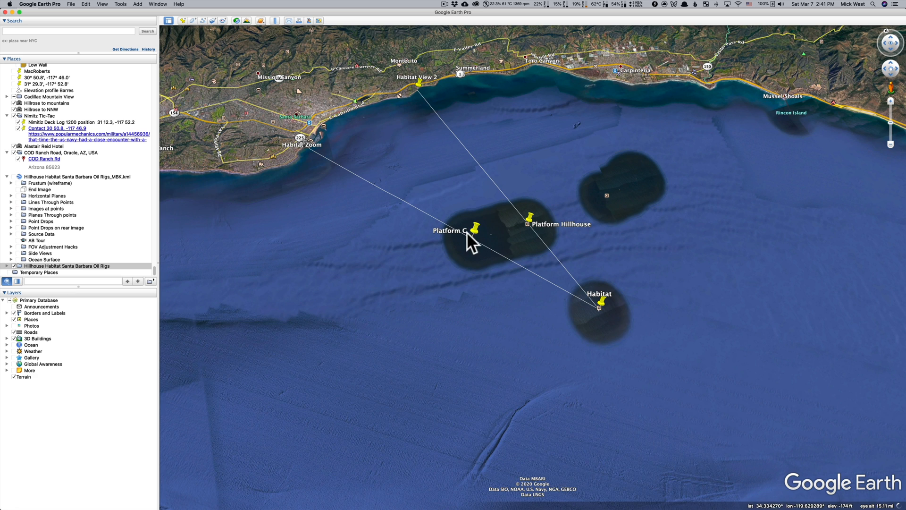
mouse_move(618, 231)
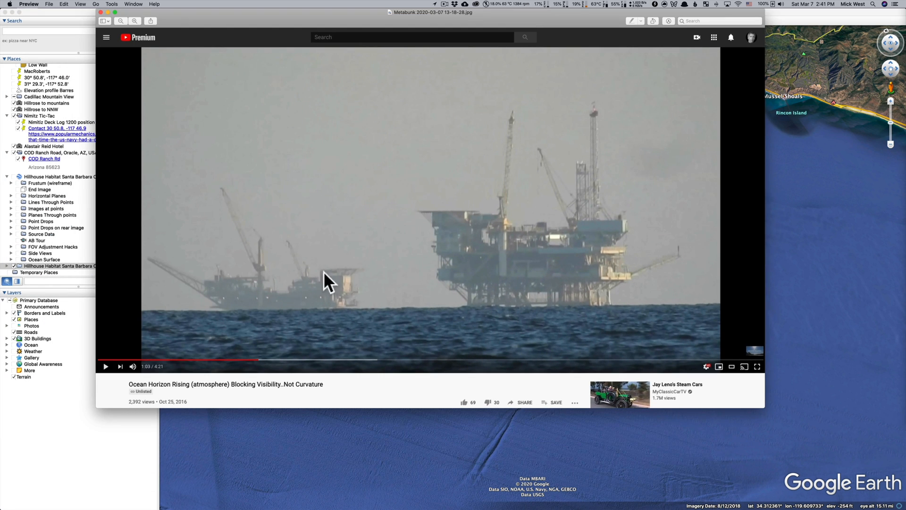
mouse_move(463, 78)
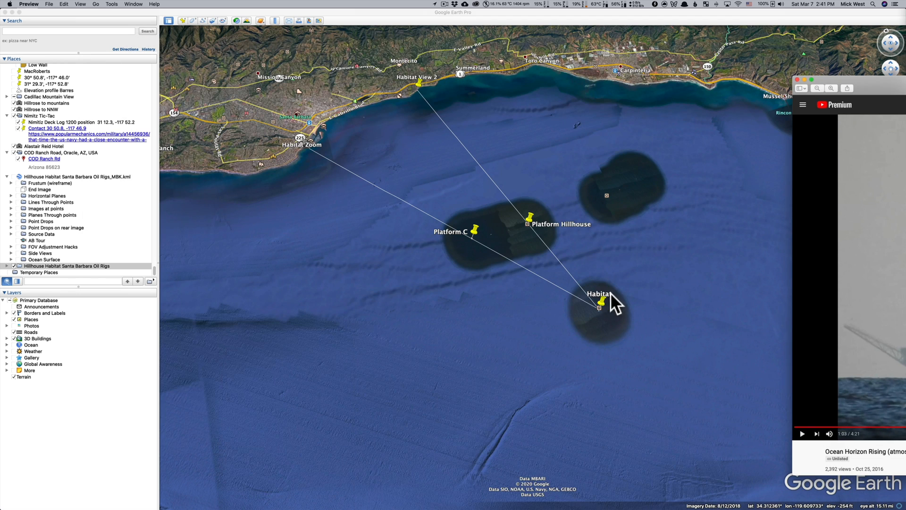
mouse_move(610, 307)
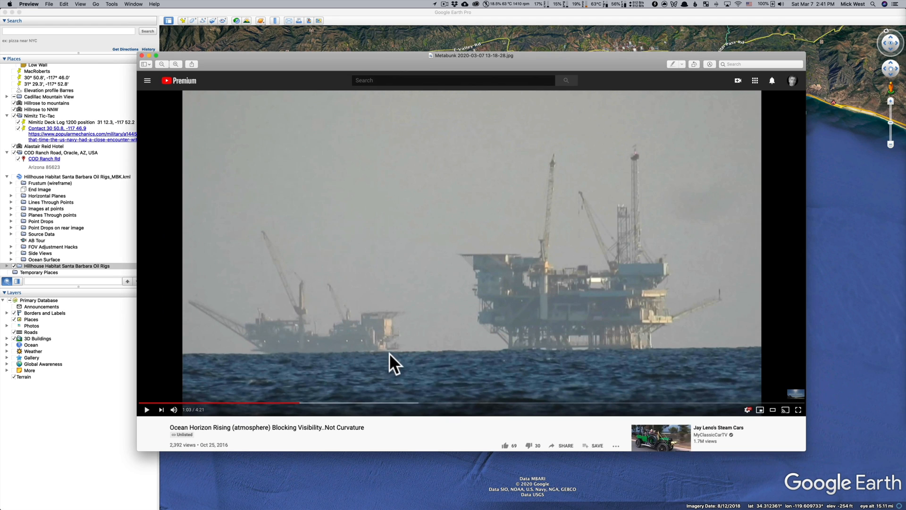
mouse_move(558, 315)
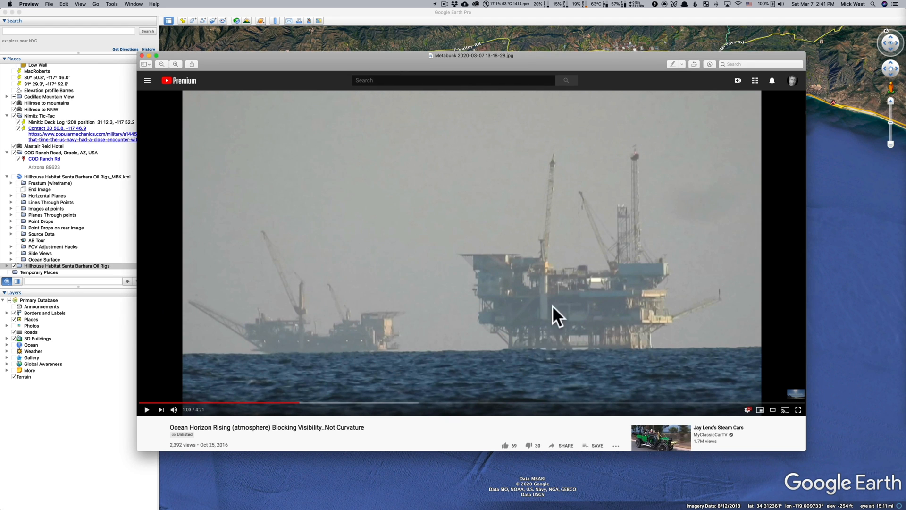
mouse_move(529, 304)
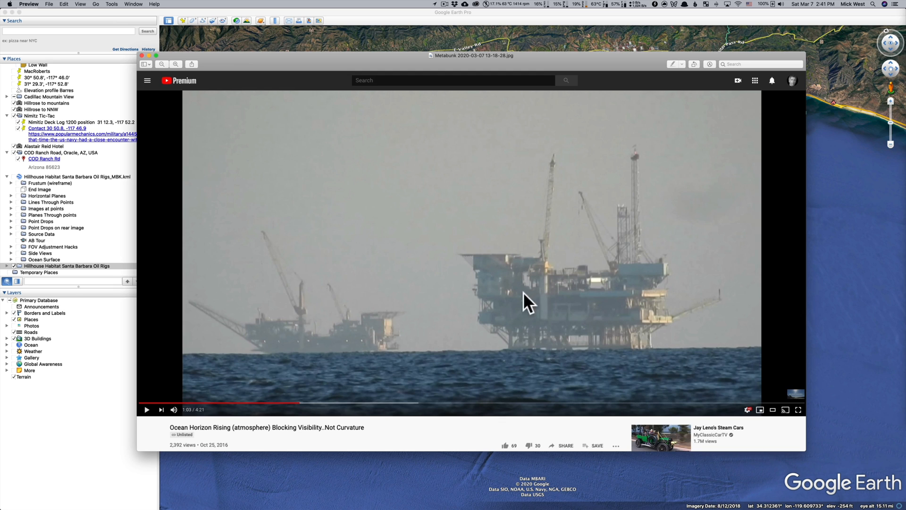
mouse_move(588, 361)
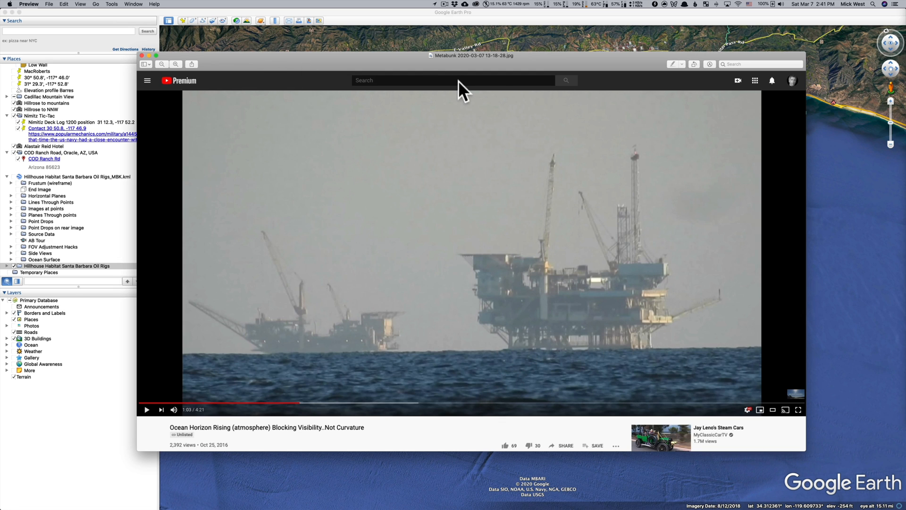
mouse_move(585, 221)
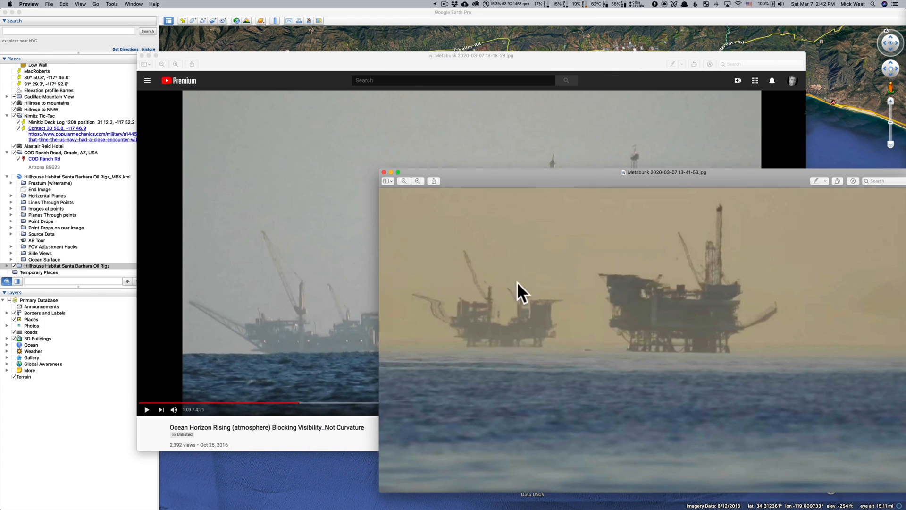
mouse_move(528, 335)
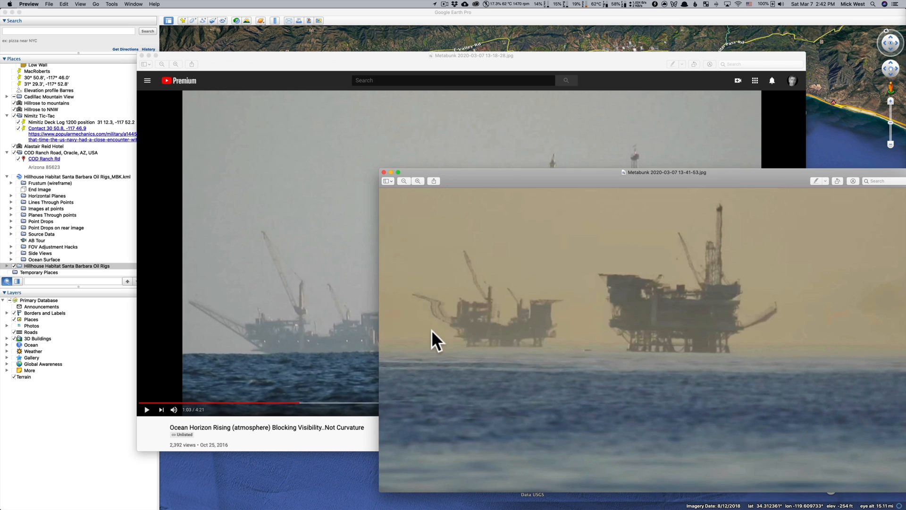
mouse_move(591, 172)
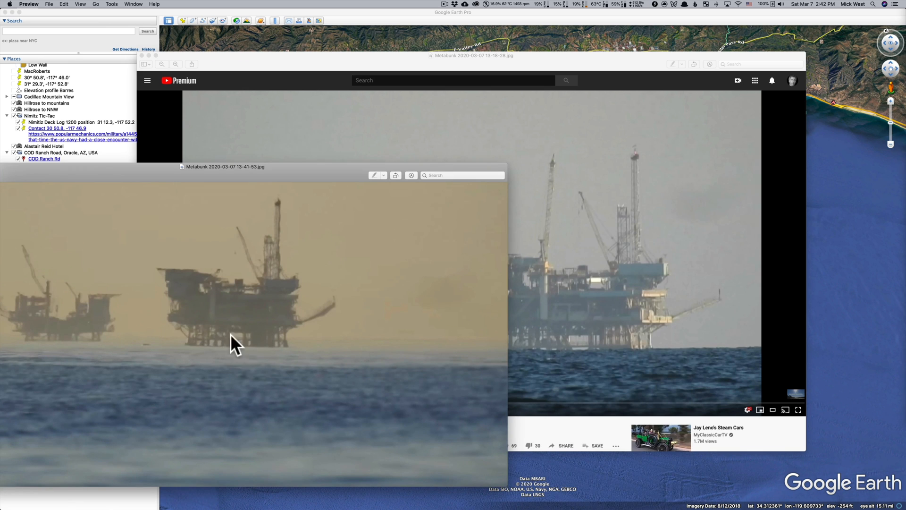
mouse_move(585, 344)
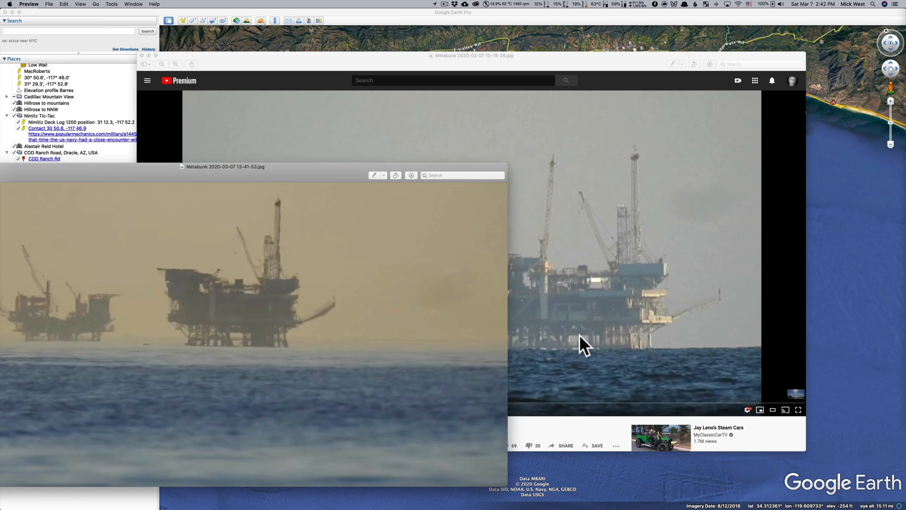
mouse_move(572, 358)
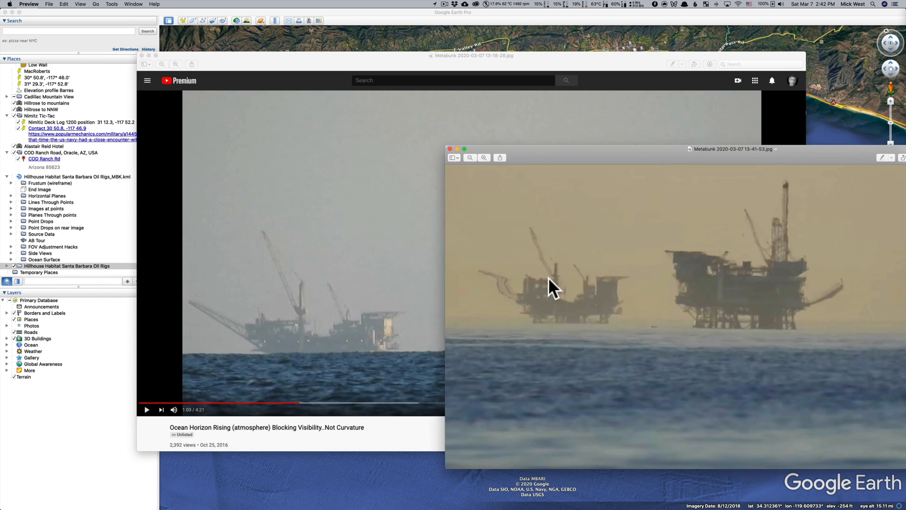
mouse_move(610, 208)
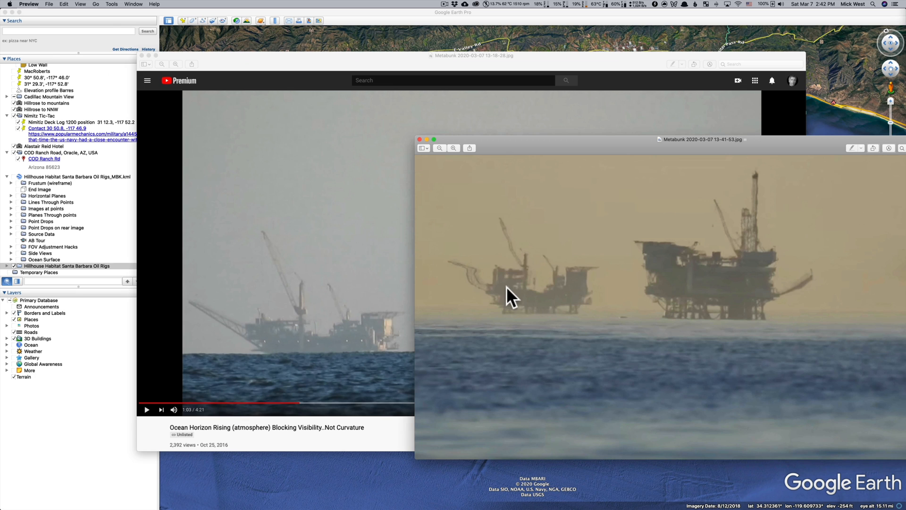
mouse_move(546, 312)
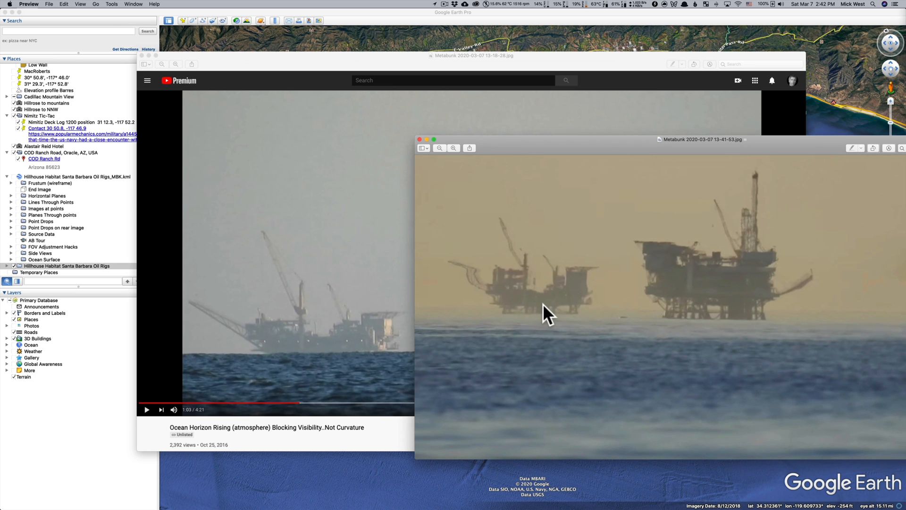
mouse_move(273, 335)
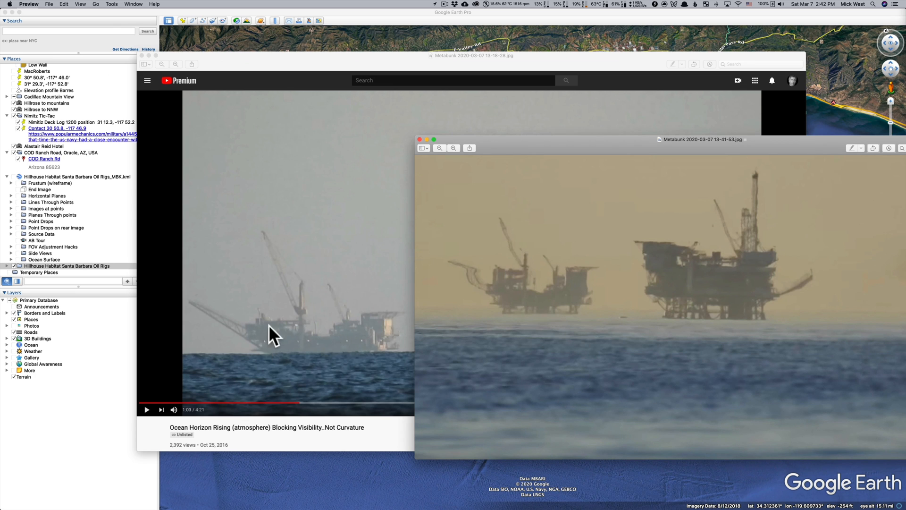
mouse_move(226, 324)
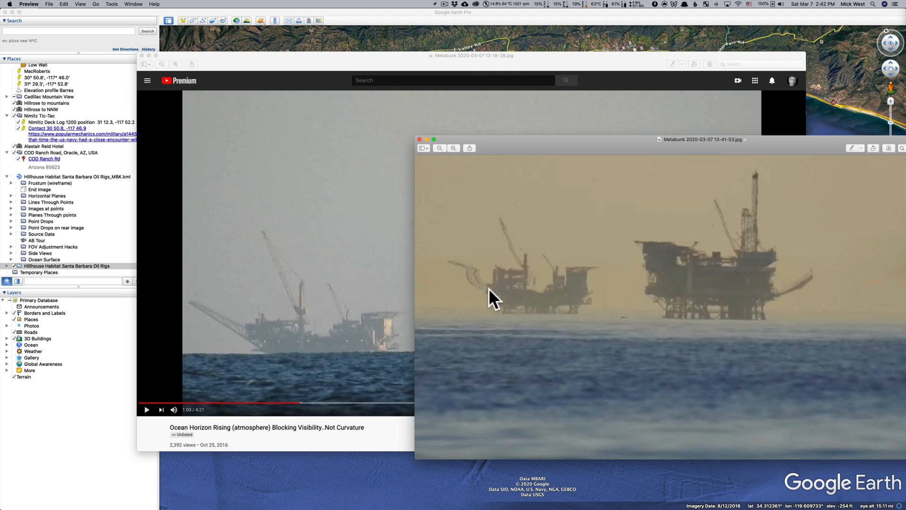
mouse_move(341, 347)
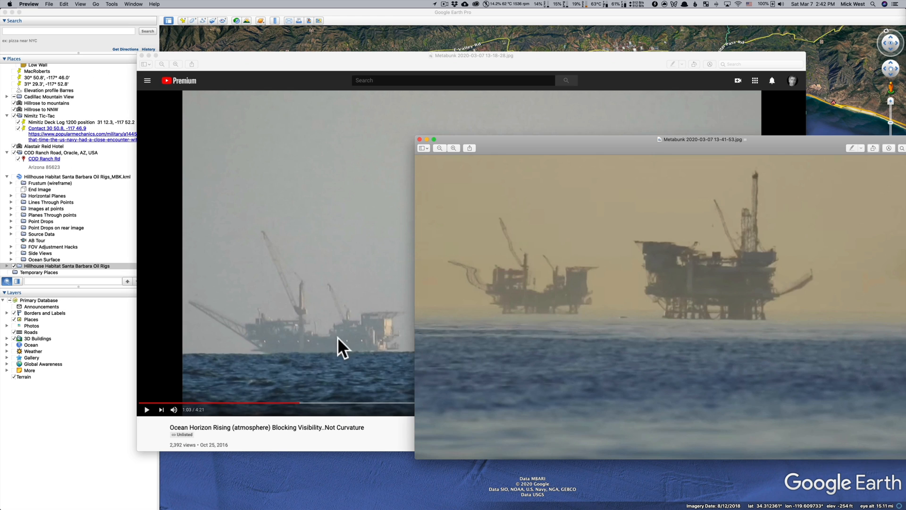
mouse_move(351, 335)
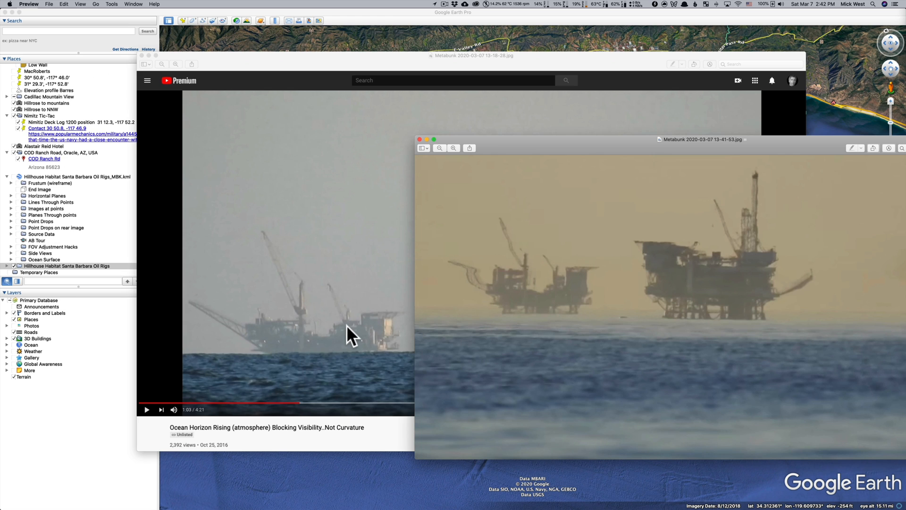
mouse_move(338, 340)
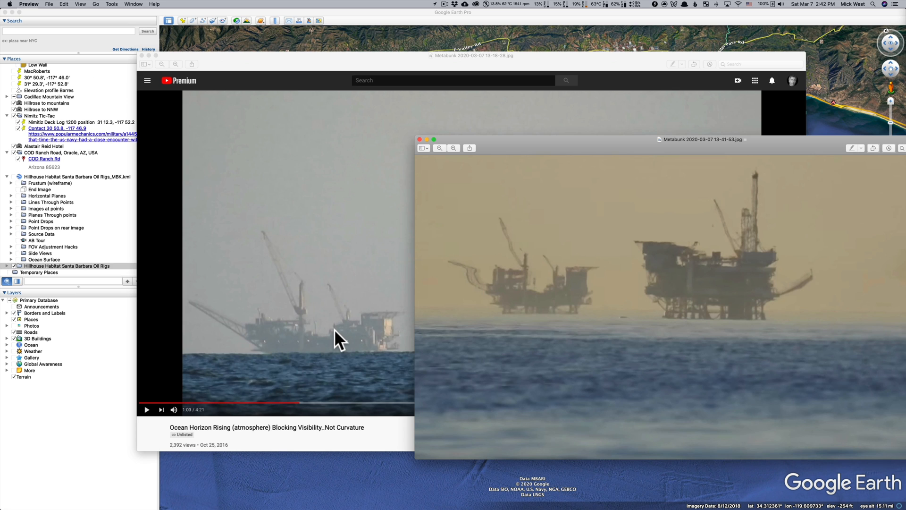
mouse_move(359, 338)
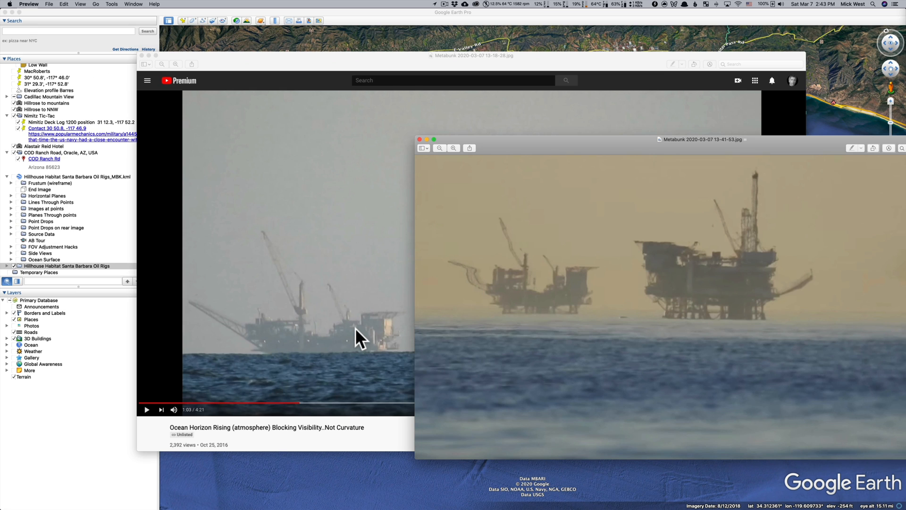
mouse_move(597, 149)
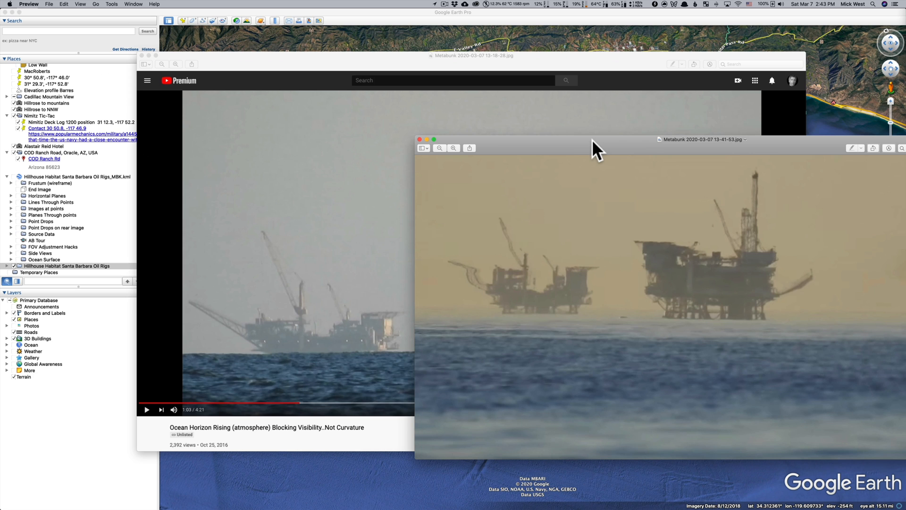
mouse_move(667, 144)
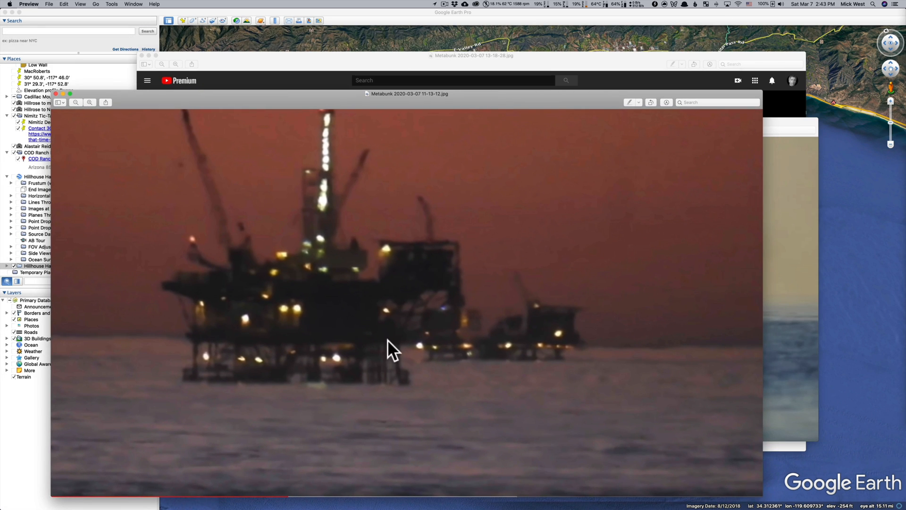
mouse_move(604, 344)
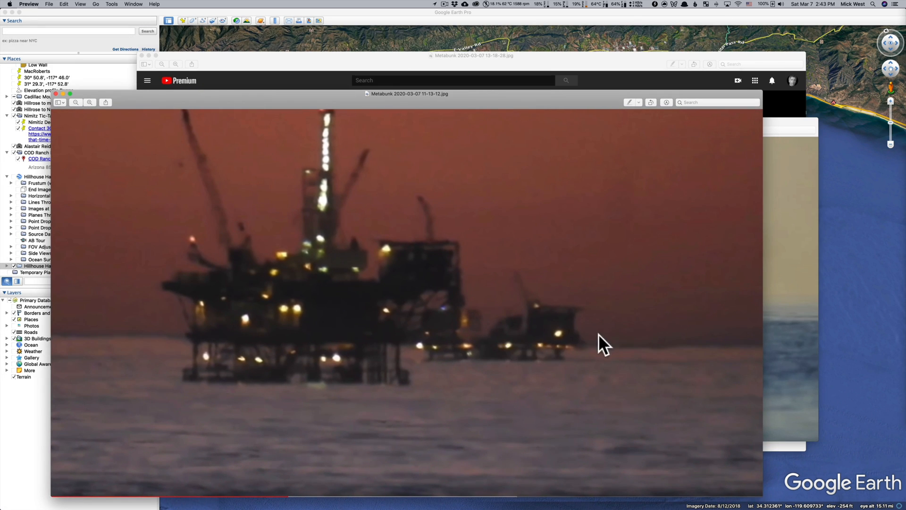
mouse_move(553, 345)
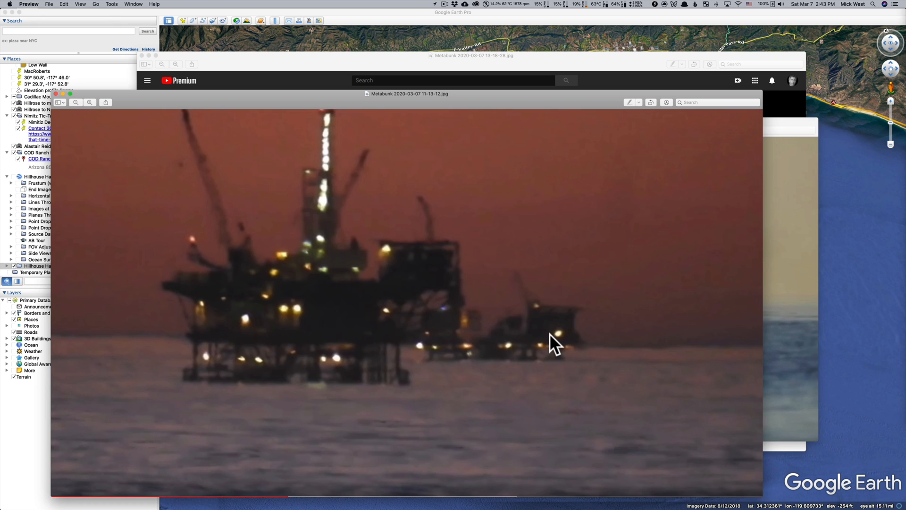
mouse_move(502, 193)
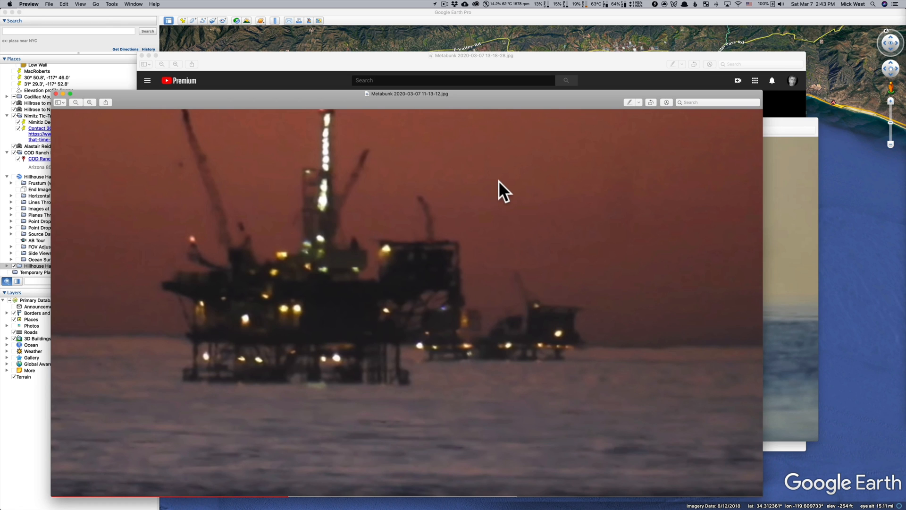
mouse_move(402, 109)
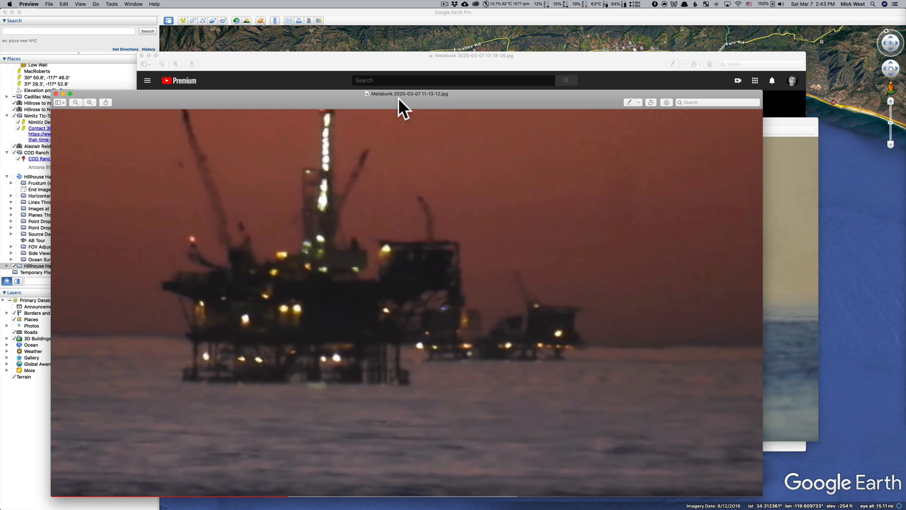
mouse_move(387, 110)
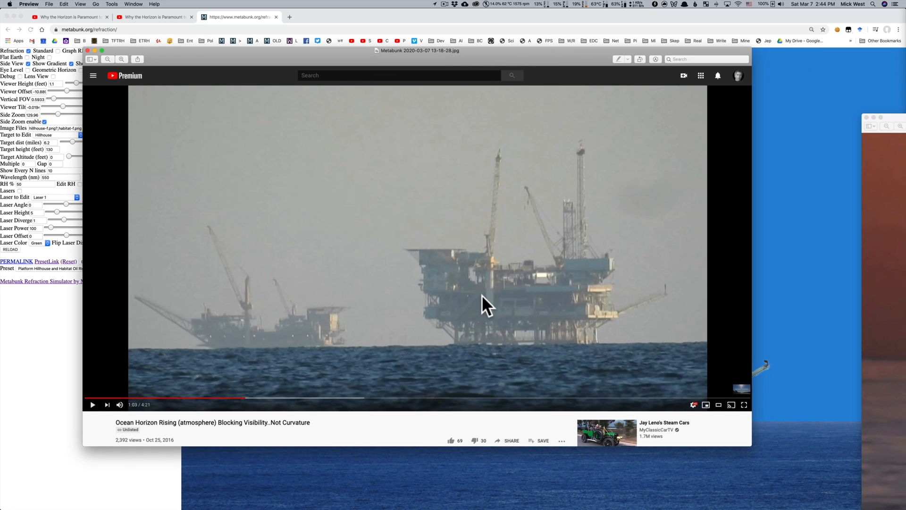
mouse_move(575, 68)
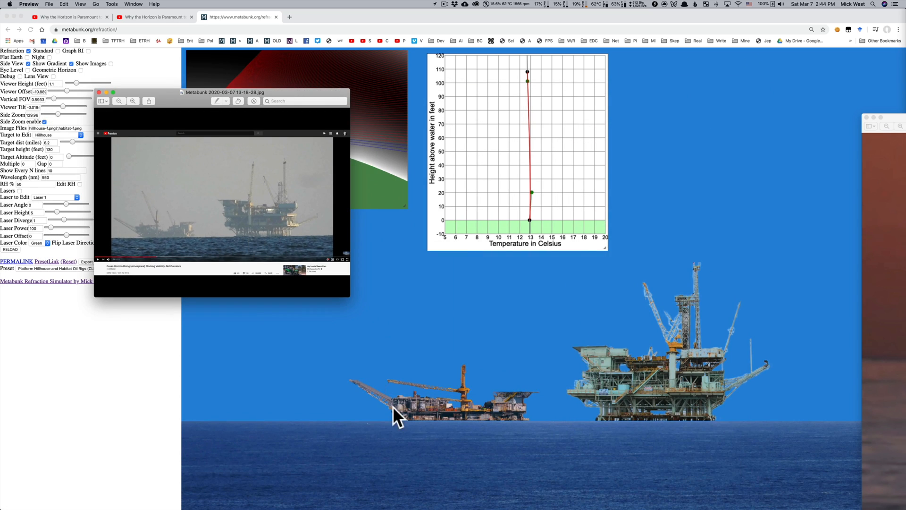
mouse_move(172, 199)
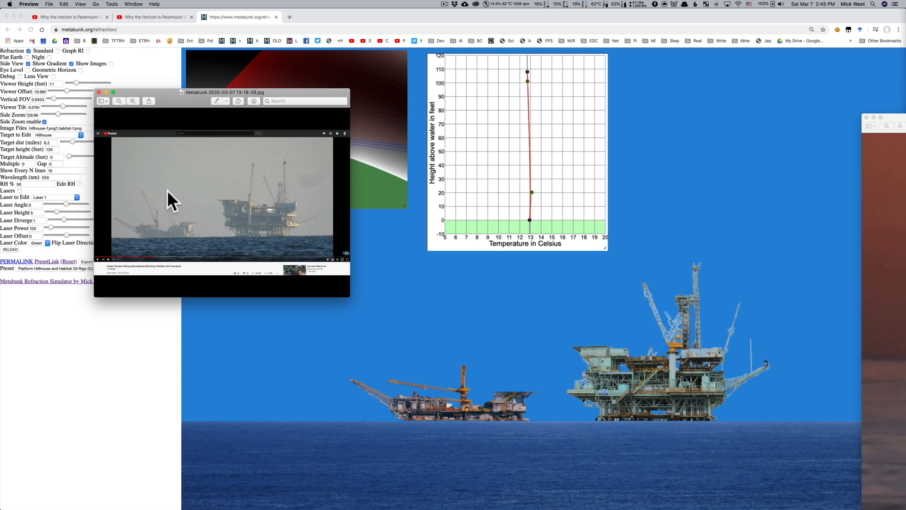
- Move the video screenshot below the refraction diagram, then put it away
left_click_drag(226, 93, 222, 258)
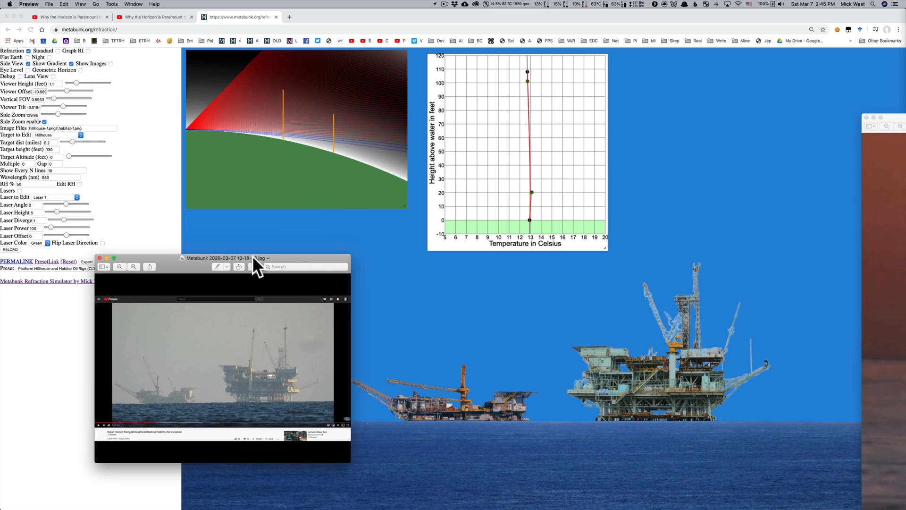
left_click(99, 258)
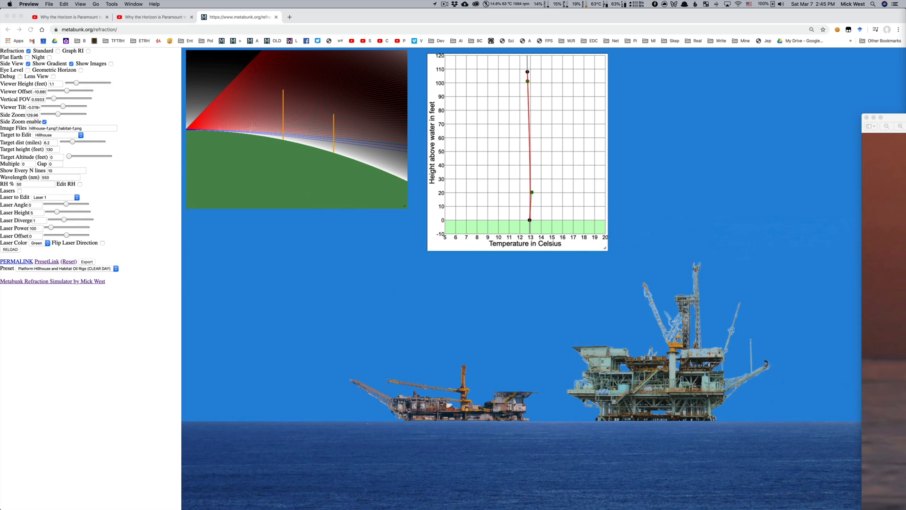
mouse_move(271, 99)
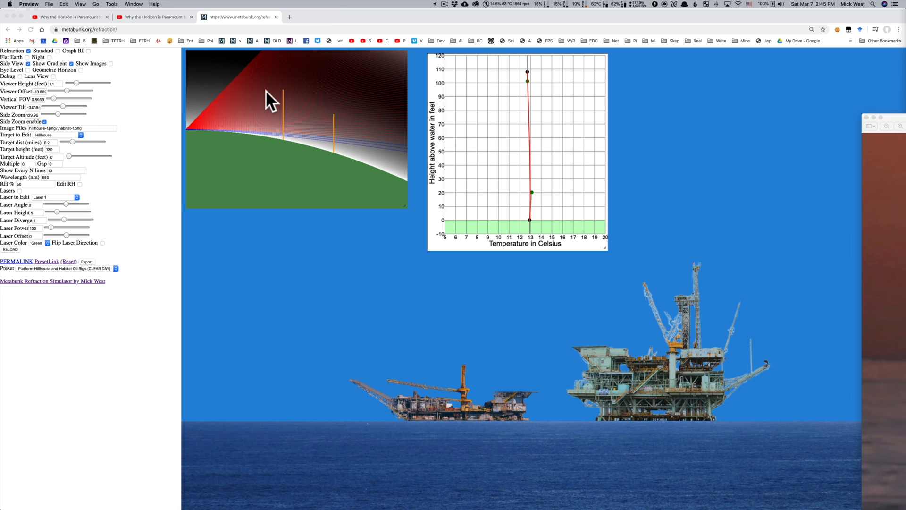
mouse_move(90, 275)
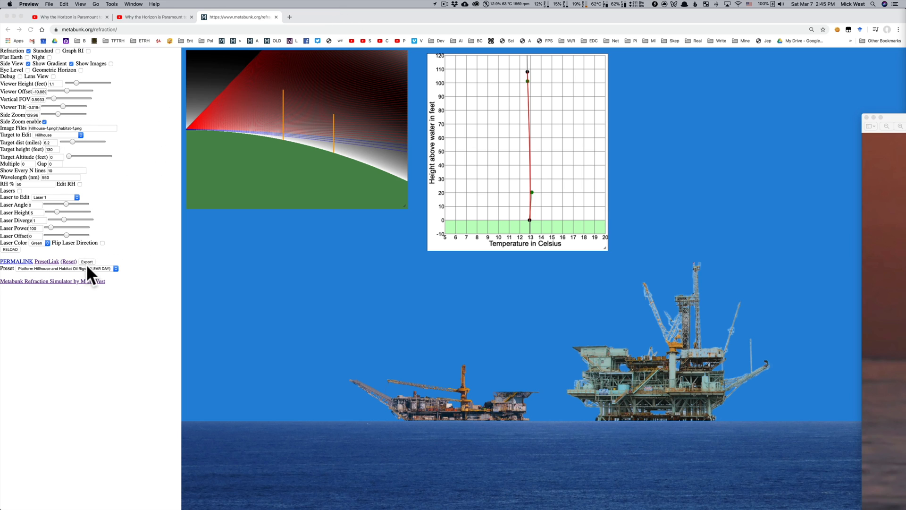
left_click(70, 268)
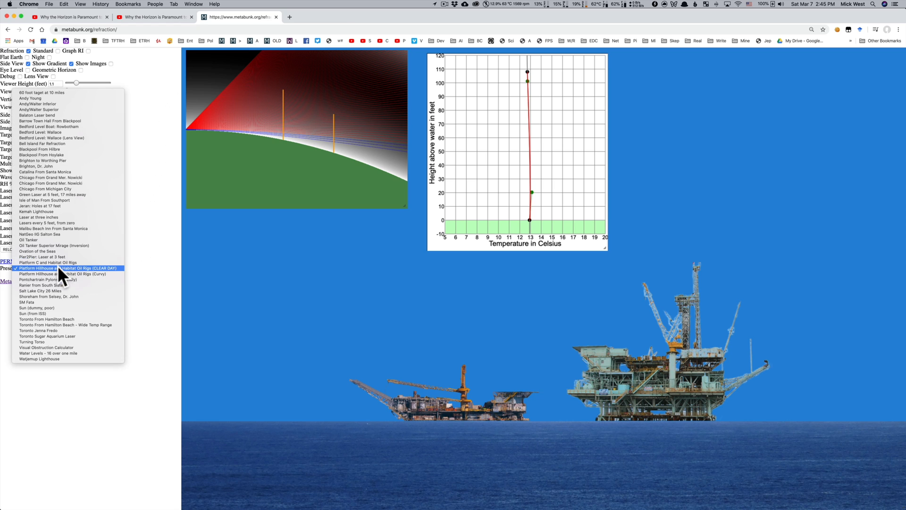
mouse_move(79, 276)
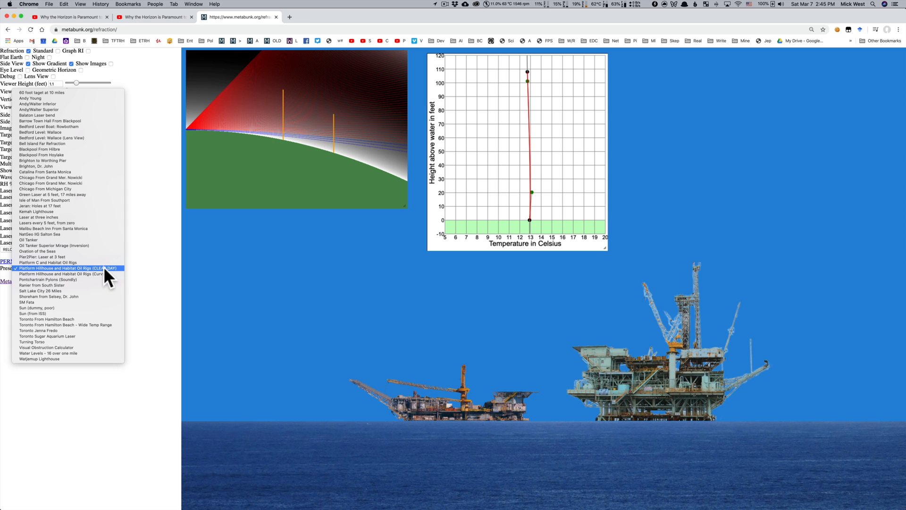
mouse_move(102, 275)
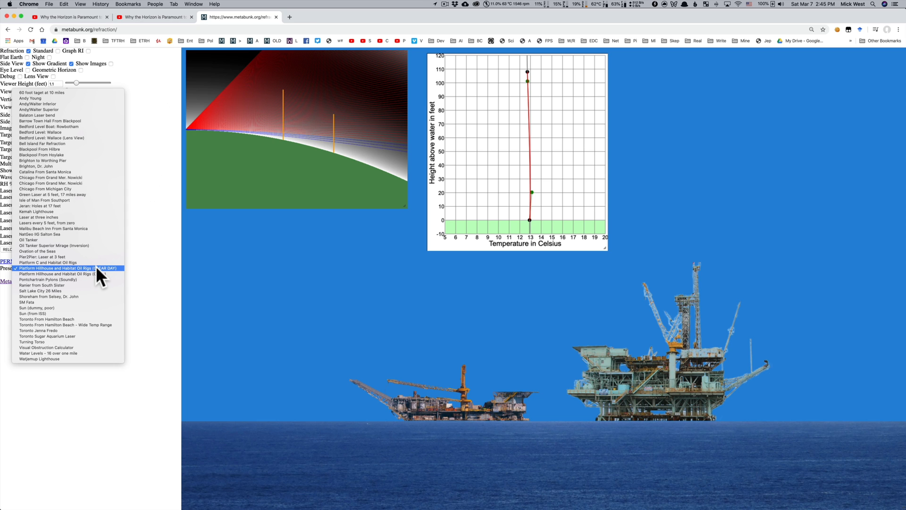
left_click(65, 268)
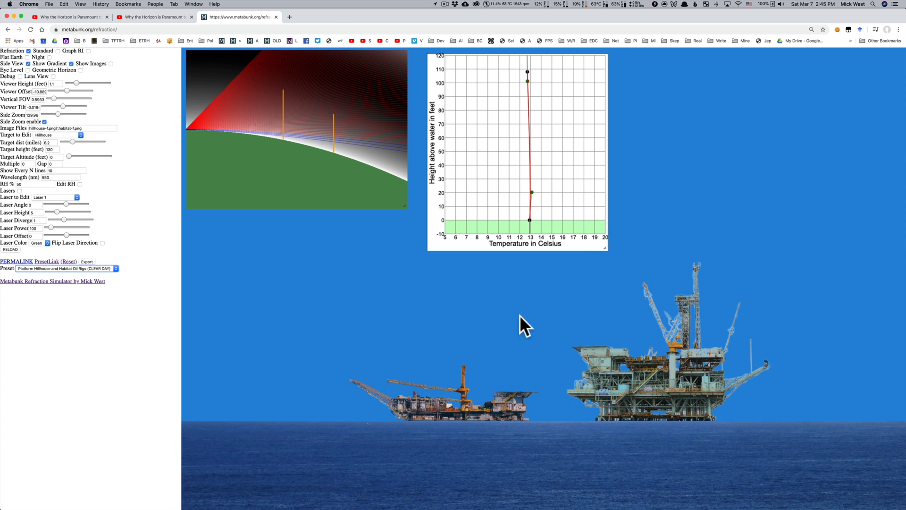
mouse_move(628, 384)
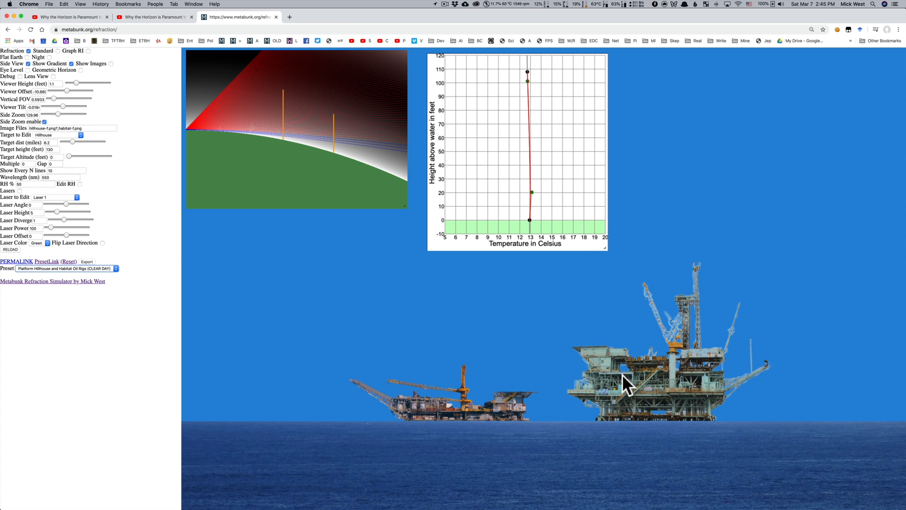
mouse_move(686, 372)
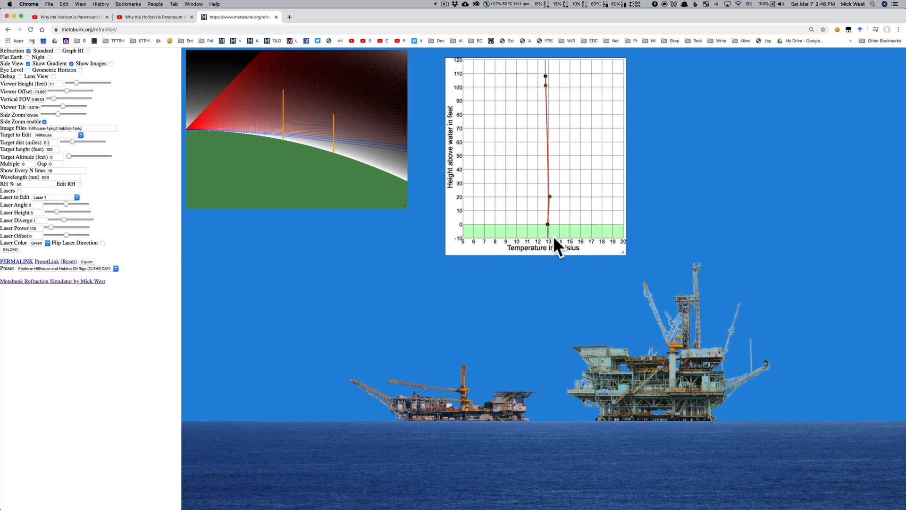
mouse_move(462, 217)
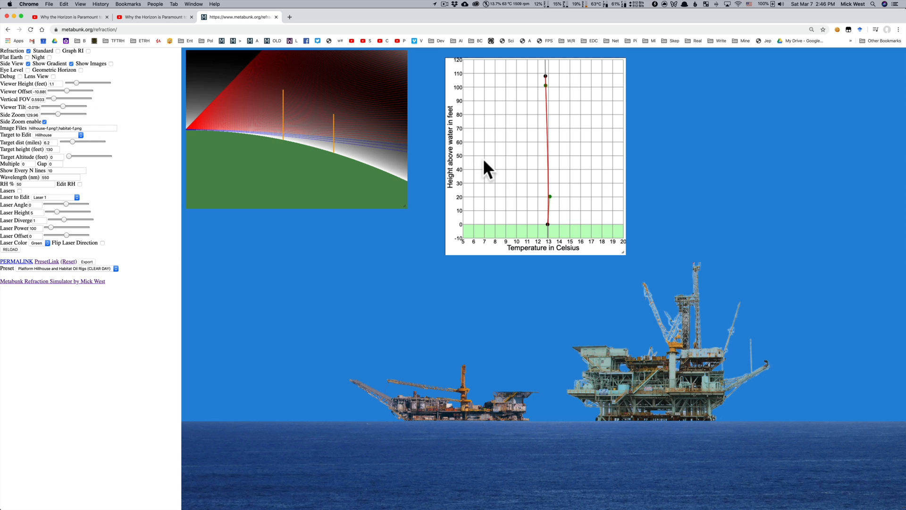
mouse_move(581, 259)
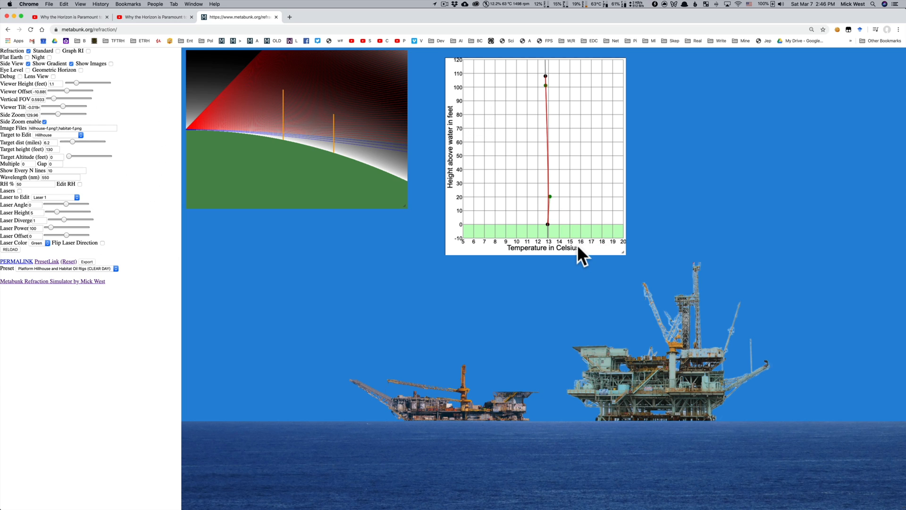
mouse_move(559, 193)
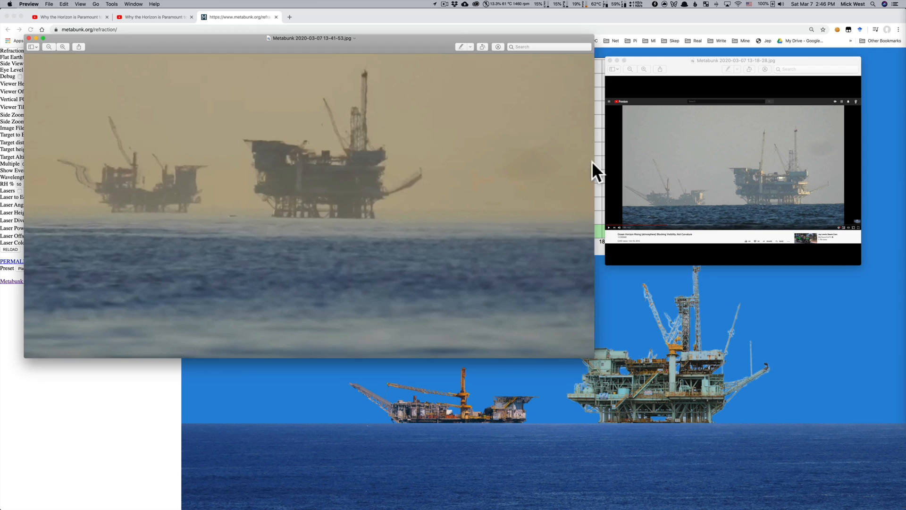
mouse_move(145, 176)
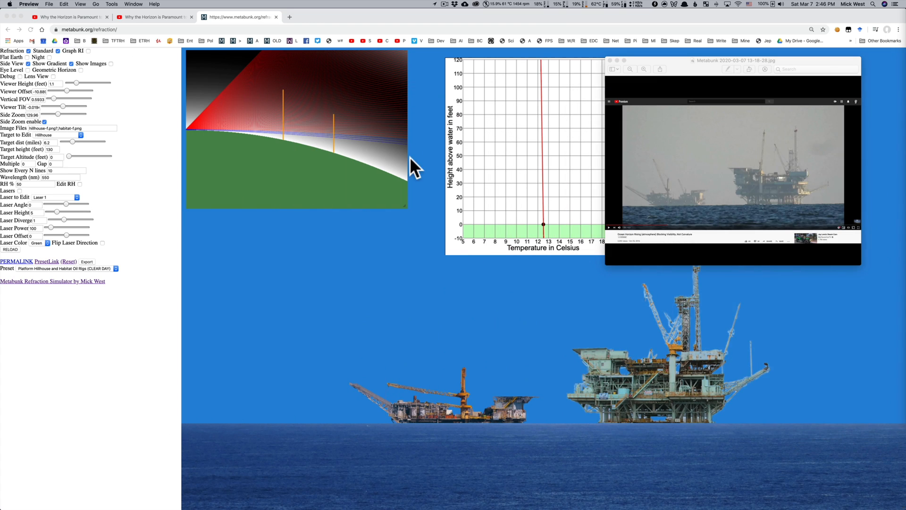
- Open the simulator's Preset dropdown list
left_click(67, 268)
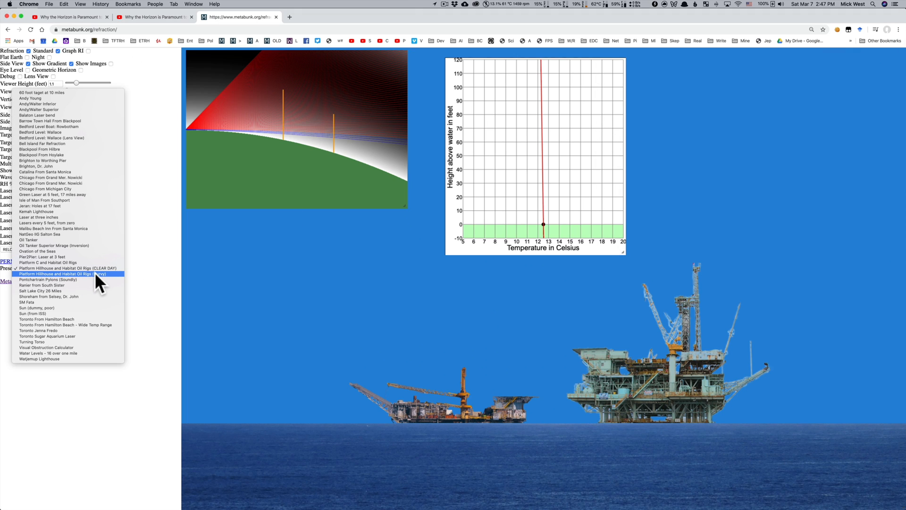
- Load the 'Platform Hillhouse and Habitat Oil Rigs (Curvy)' preset
left_click(68, 273)
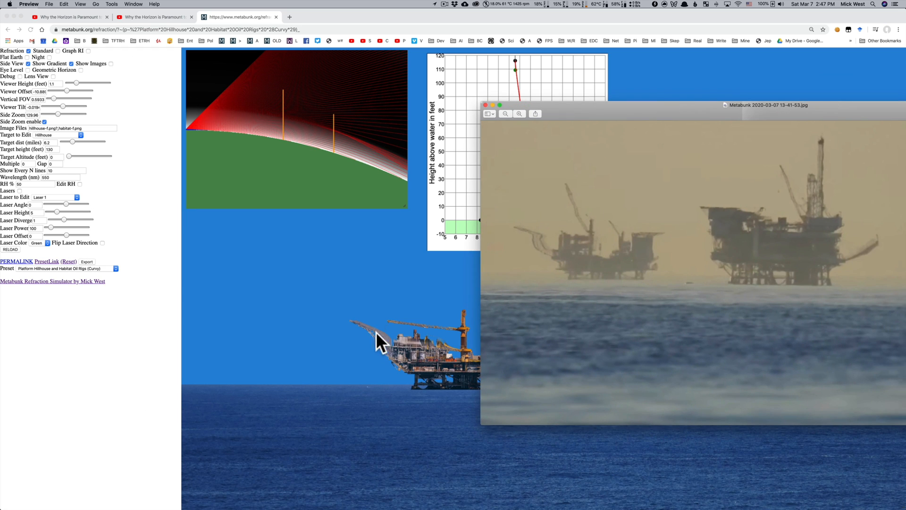
mouse_move(401, 337)
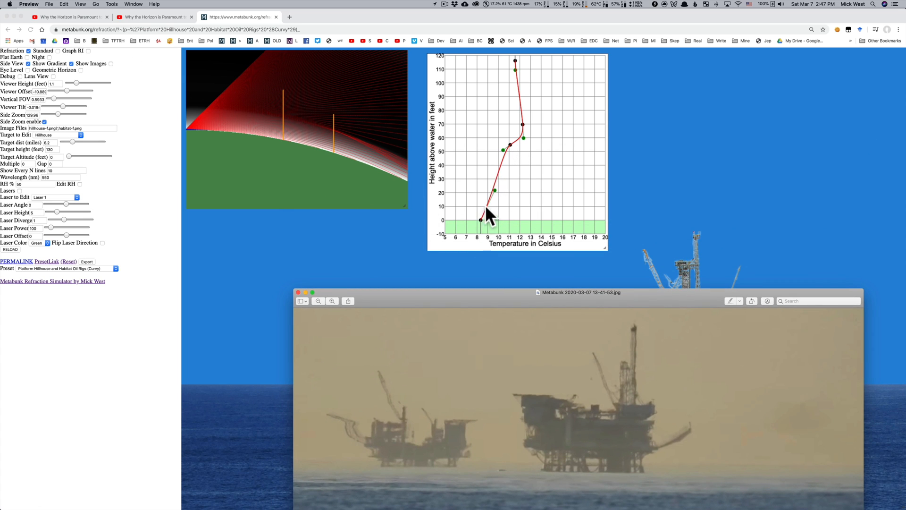
mouse_move(512, 153)
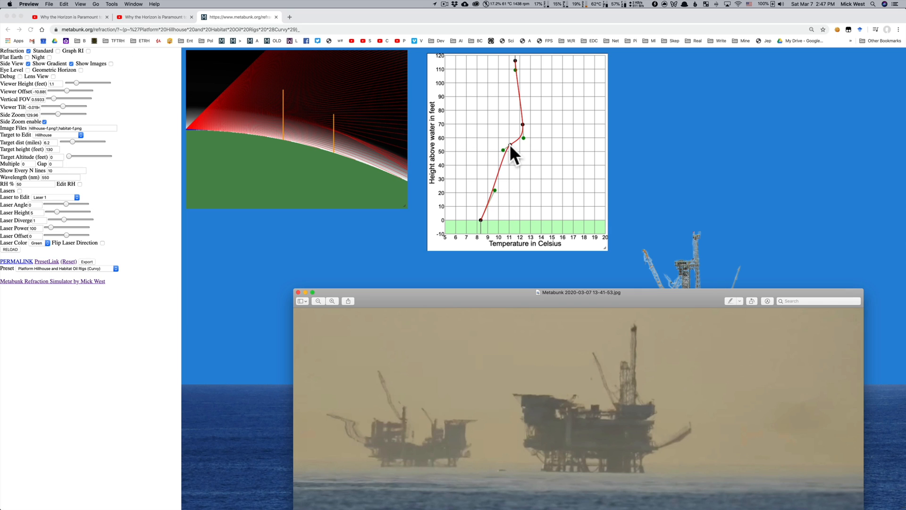
mouse_move(522, 157)
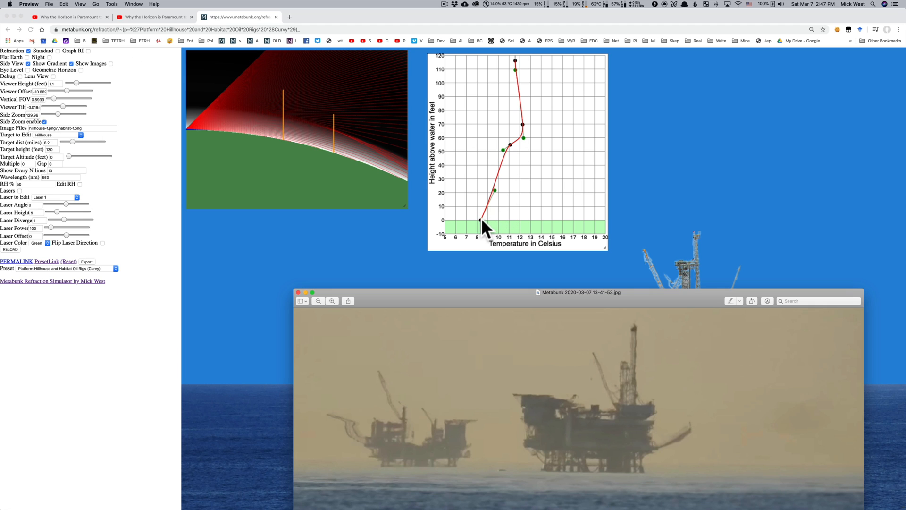
mouse_move(535, 136)
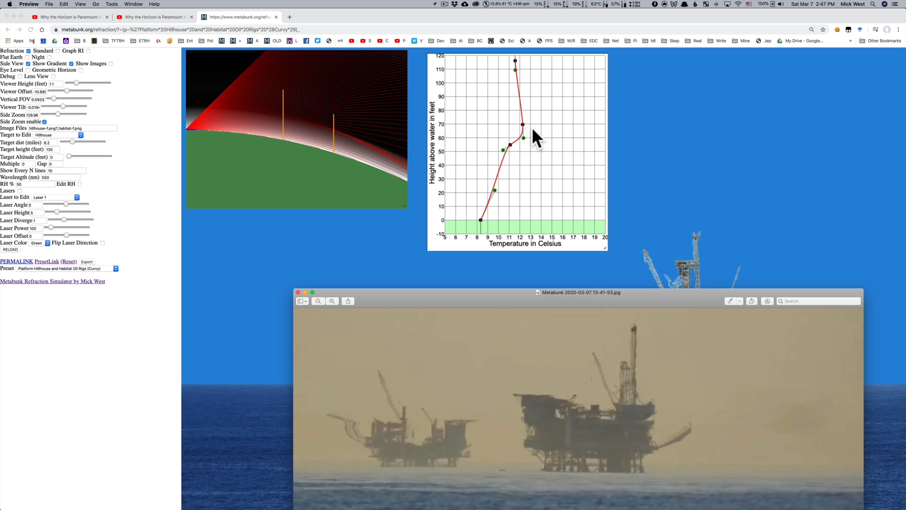
mouse_move(594, 301)
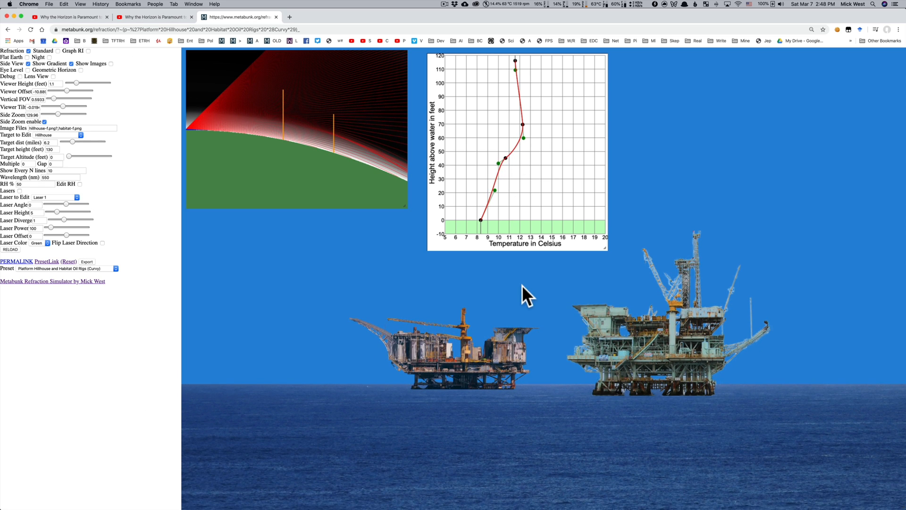
mouse_move(477, 393)
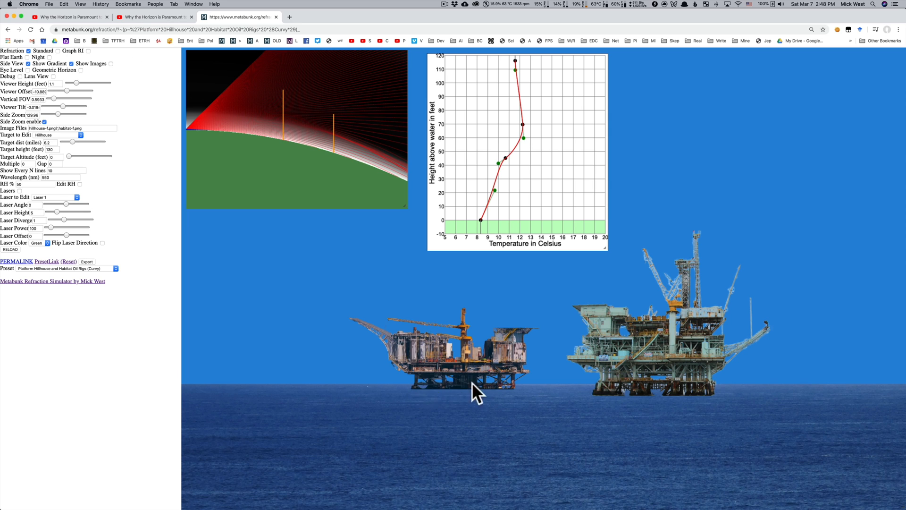
mouse_move(454, 393)
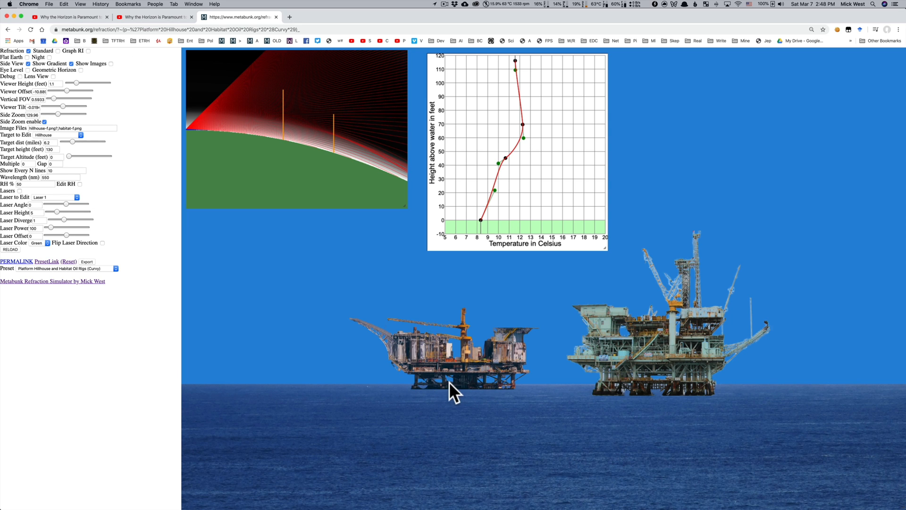
mouse_move(452, 378)
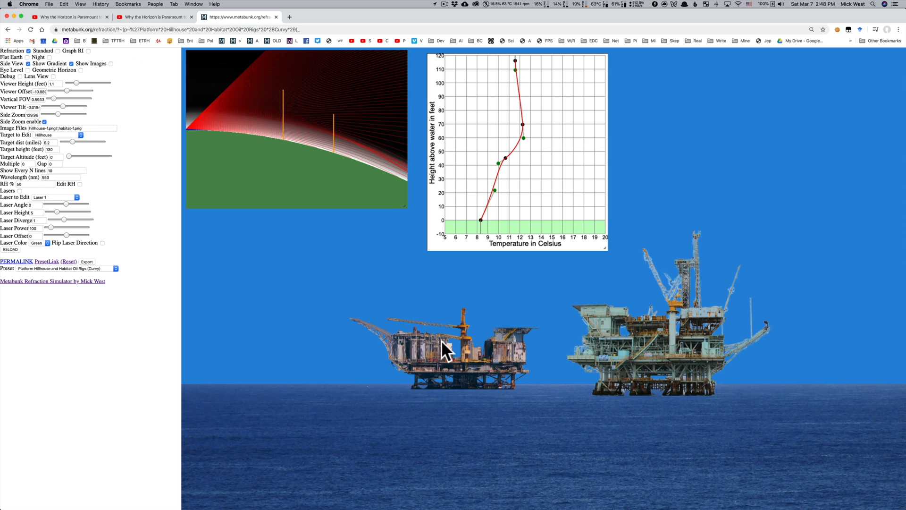
mouse_move(38, 61)
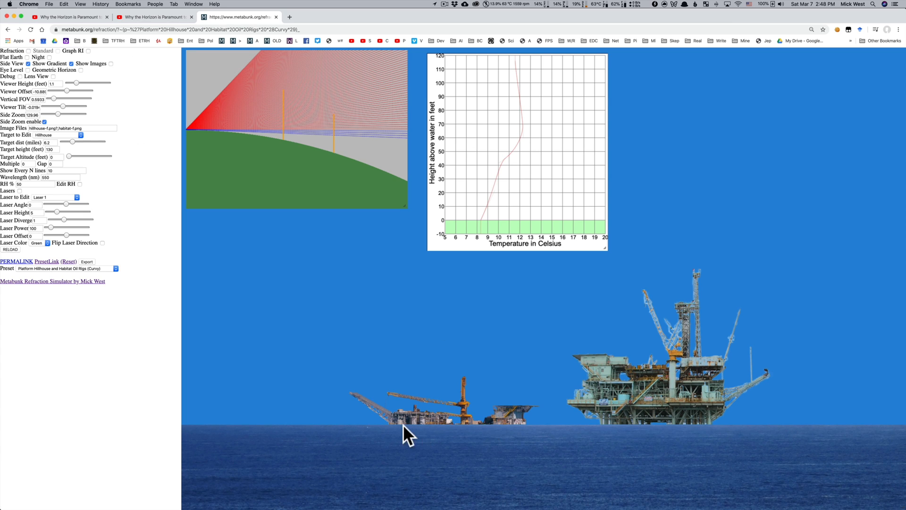
mouse_move(103, 87)
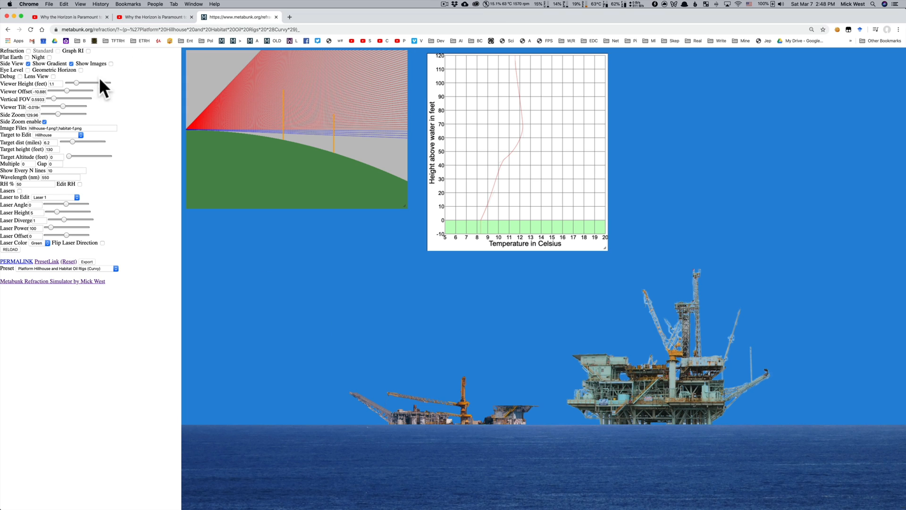
- Select the Viewer Height value for editing
left_click(55, 83)
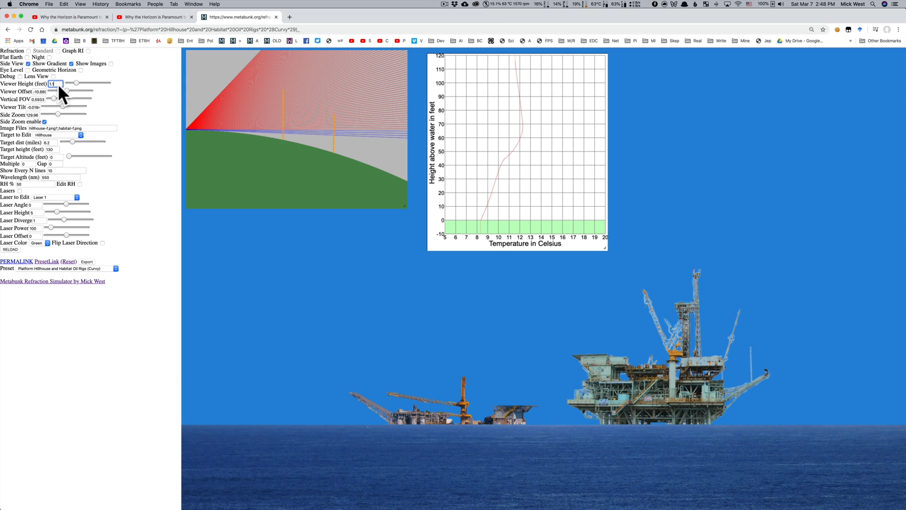
mouse_move(512, 409)
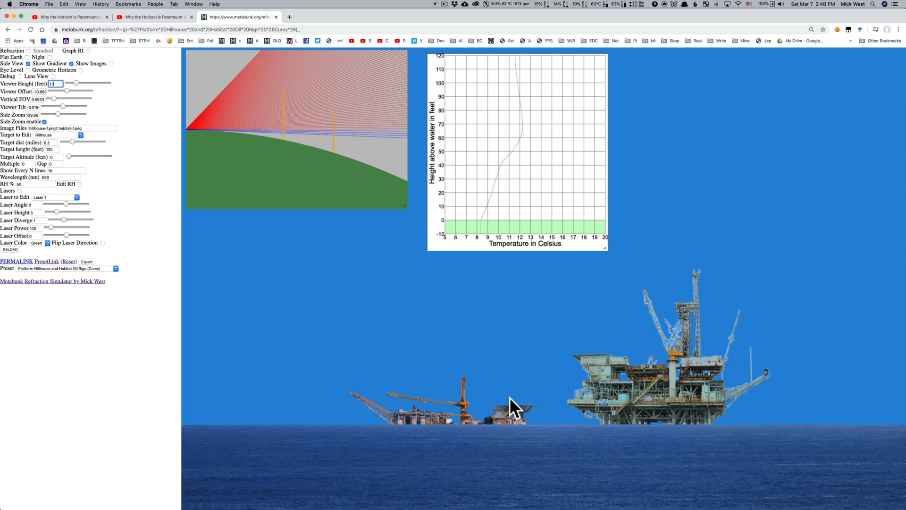
mouse_move(466, 147)
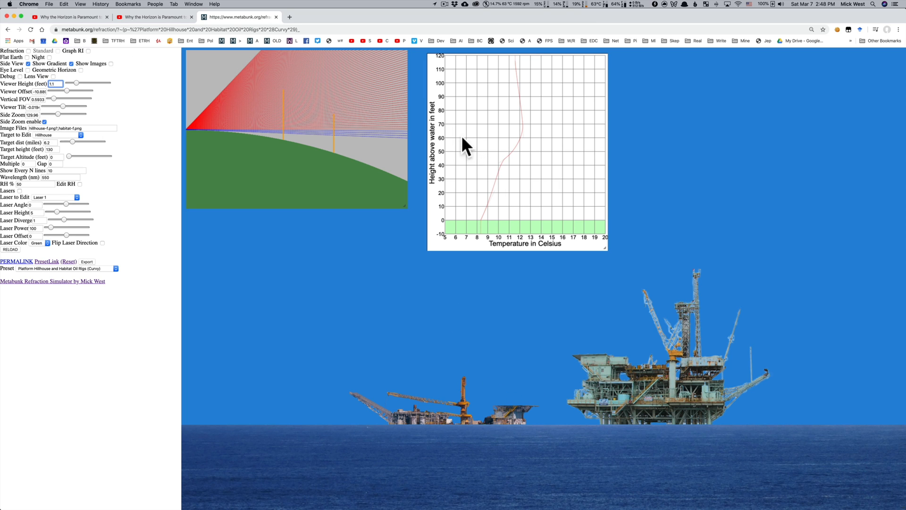
mouse_move(441, 90)
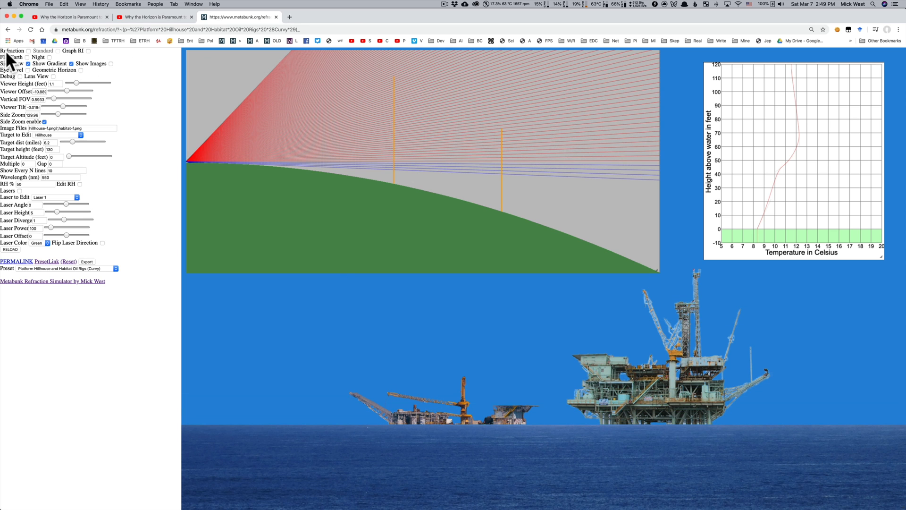
- Turn the Refraction checkbox back on
left_click(27, 50)
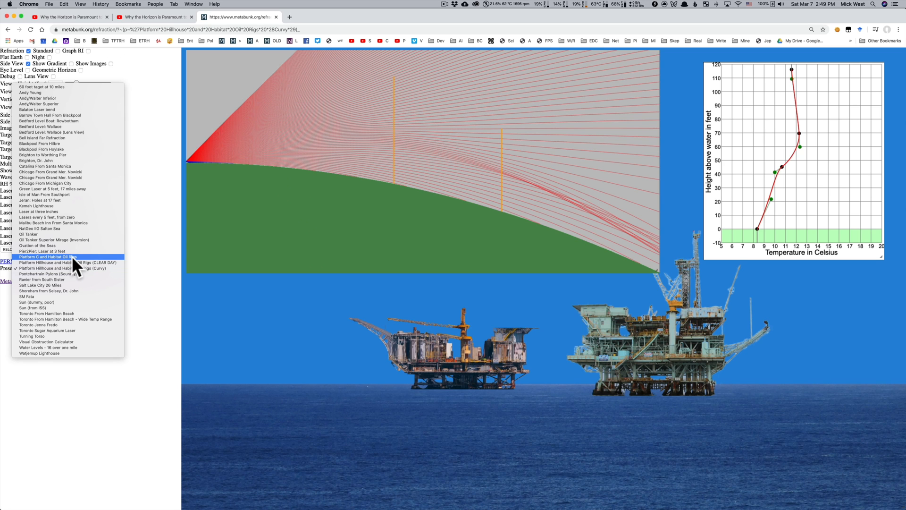
- Load the 'Platform C and Habitat Oil Rigs' preset and drag a temperature graph point
left_click(46, 257)
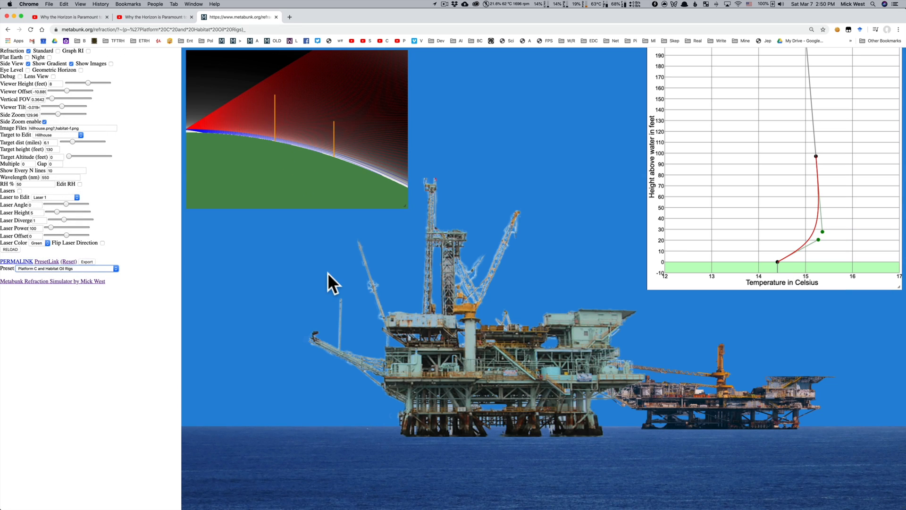
mouse_move(495, 309)
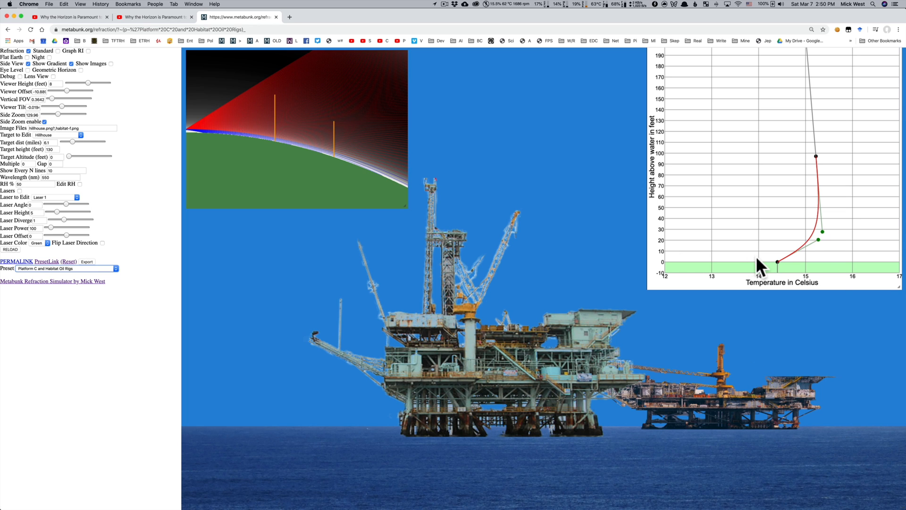
mouse_move(896, 210)
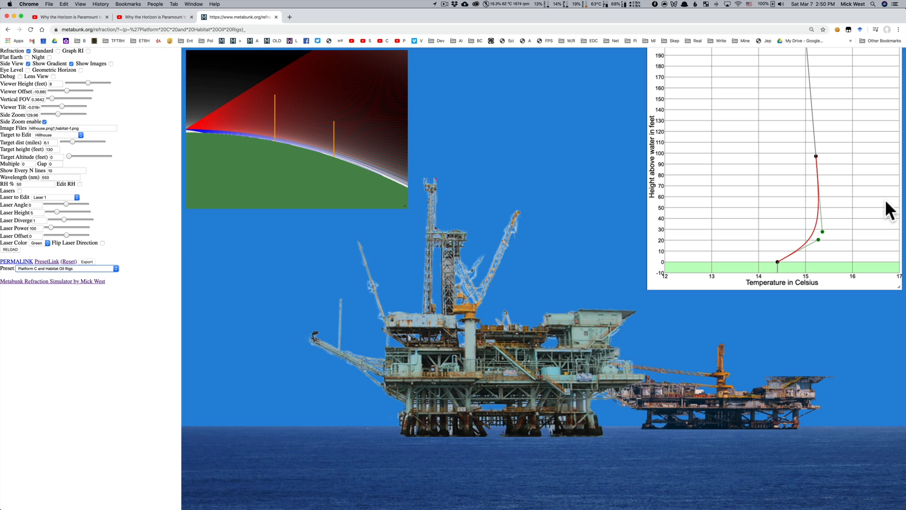
mouse_move(849, 187)
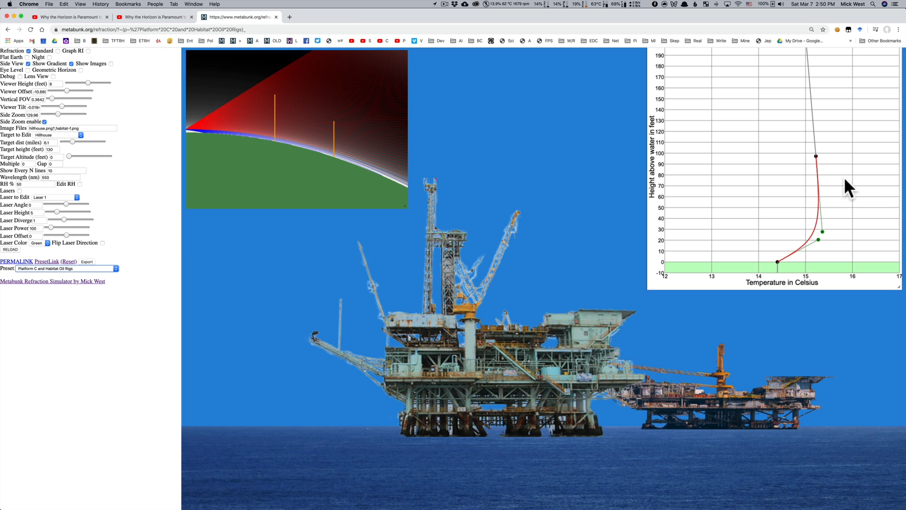
mouse_move(825, 207)
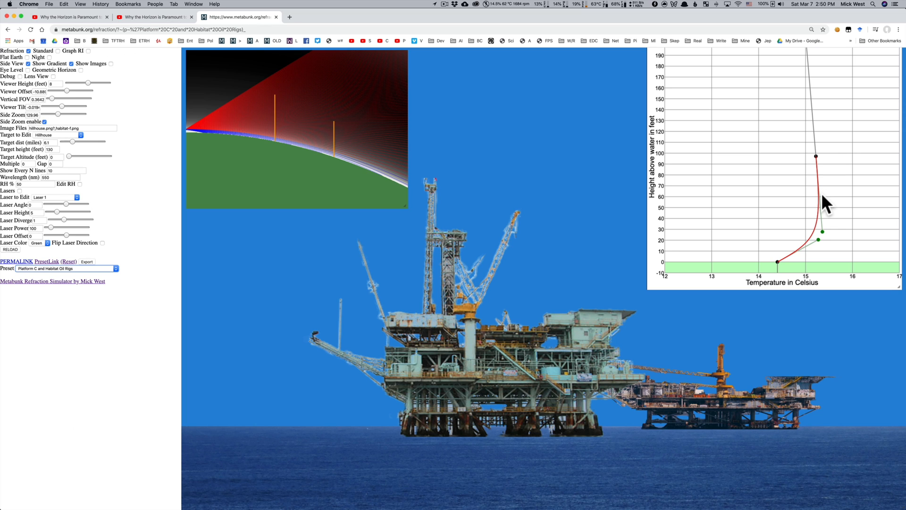
left_click_drag(821, 205, 780, 272)
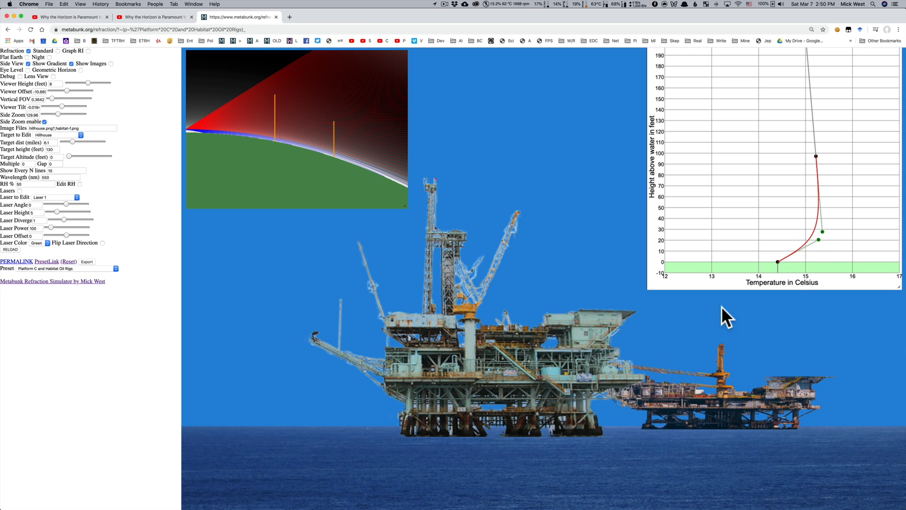
mouse_move(462, 286)
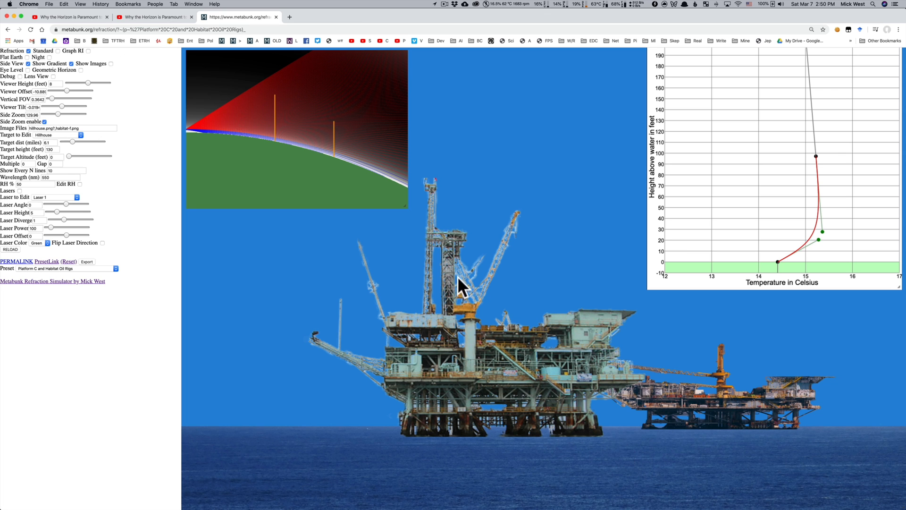
mouse_move(413, 222)
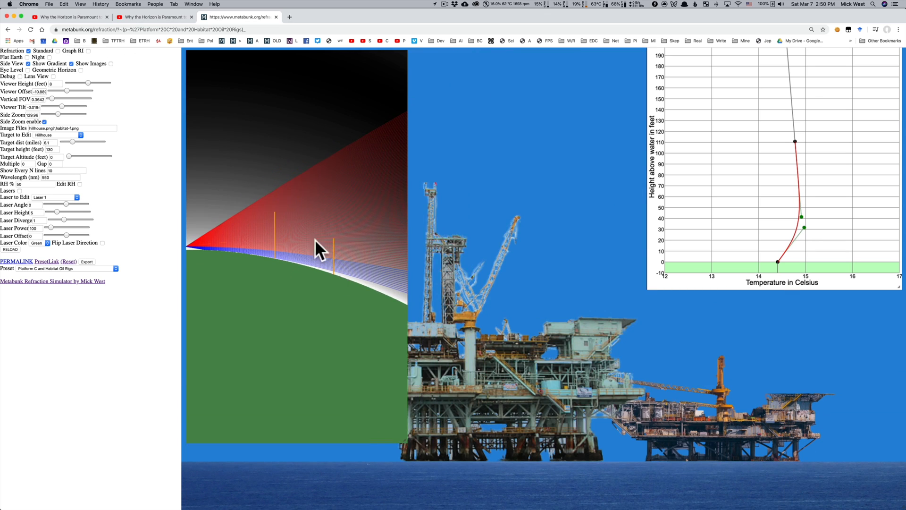
mouse_move(796, 148)
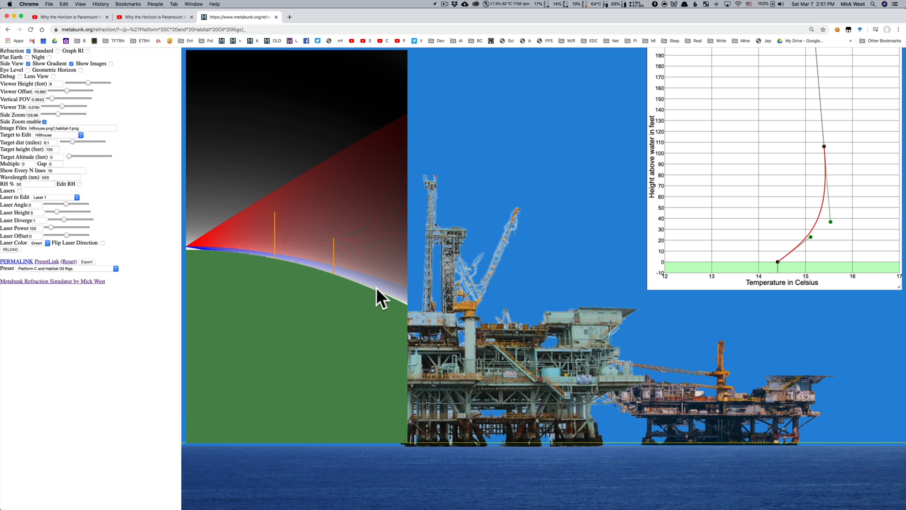
mouse_move(861, 442)
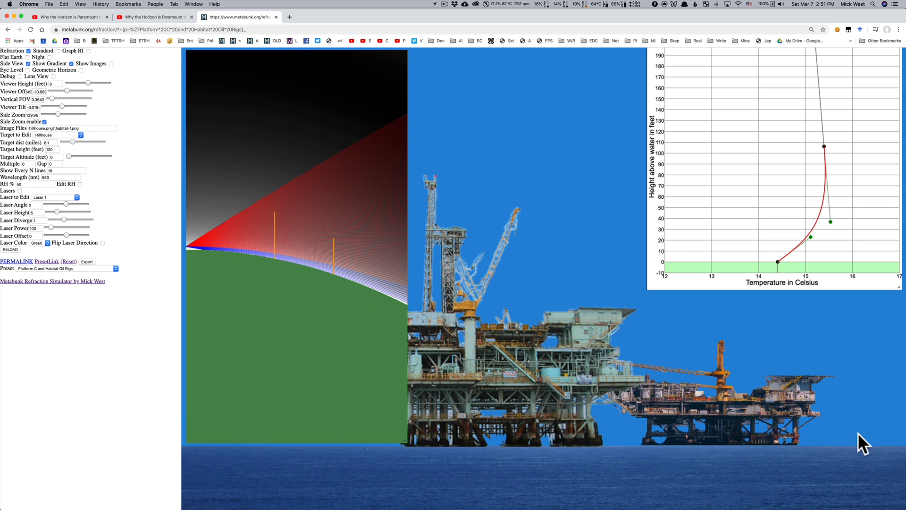
mouse_move(718, 456)
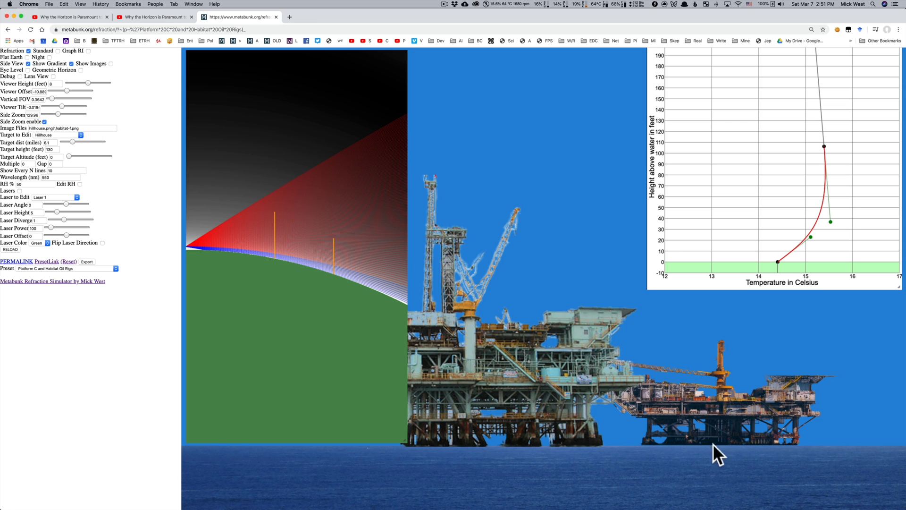
mouse_move(825, 149)
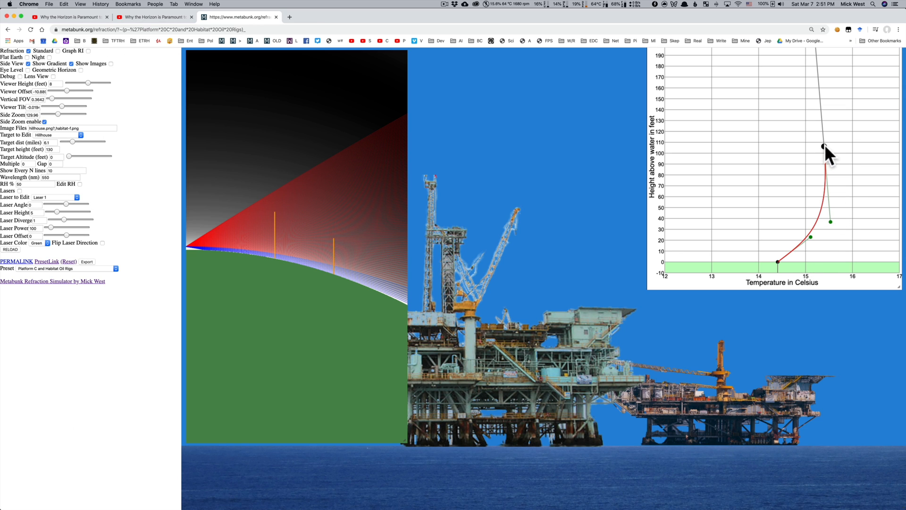
- Reshape the temperature profile: move the upper part, warm higher air, adjust inverted top
left_click_drag(823, 147, 809, 240)
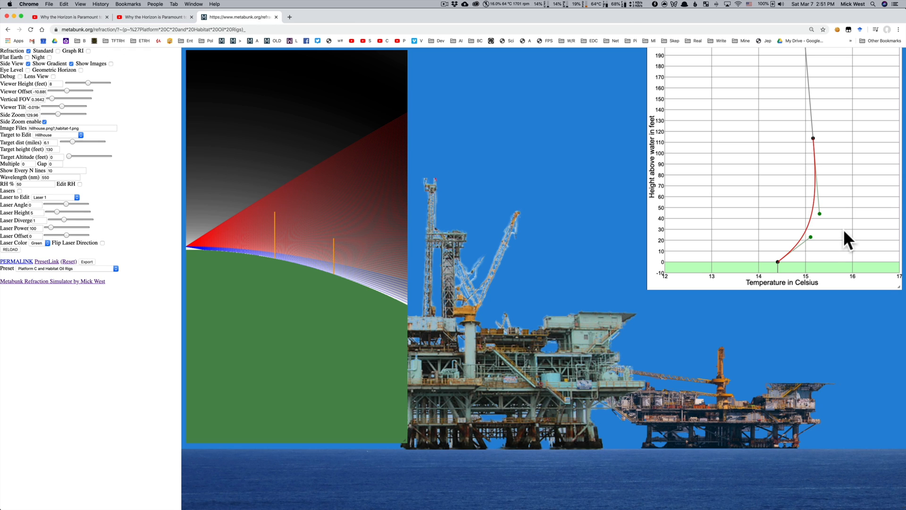
mouse_move(803, 266)
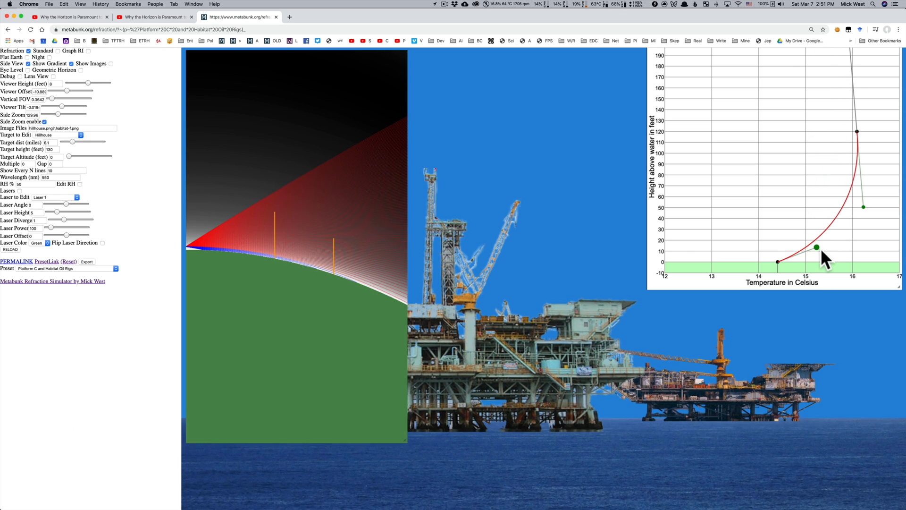
left_click_drag(817, 247, 835, 262)
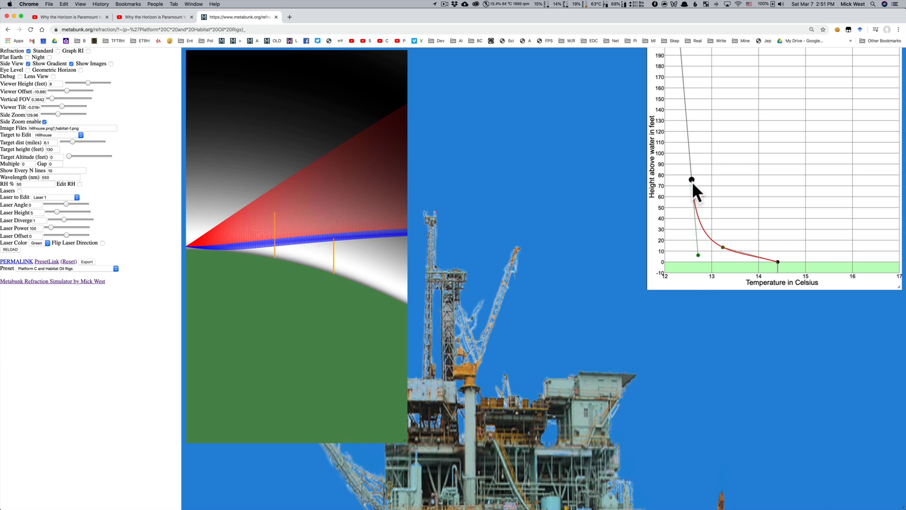
left_click_drag(692, 179, 787, 166)
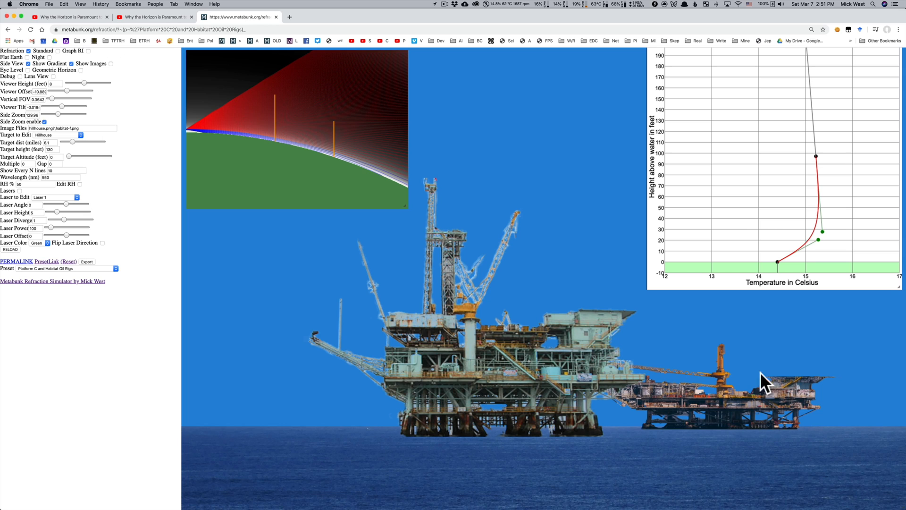
mouse_move(720, 410)
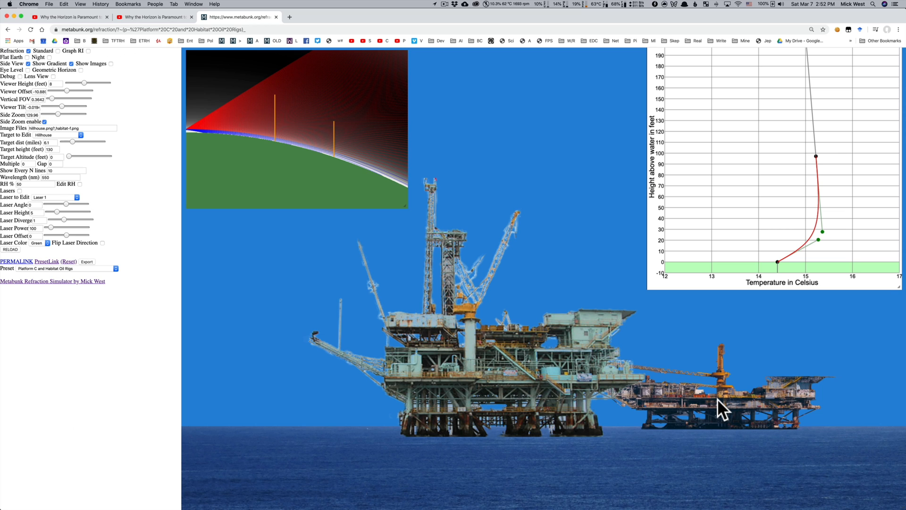
mouse_move(705, 358)
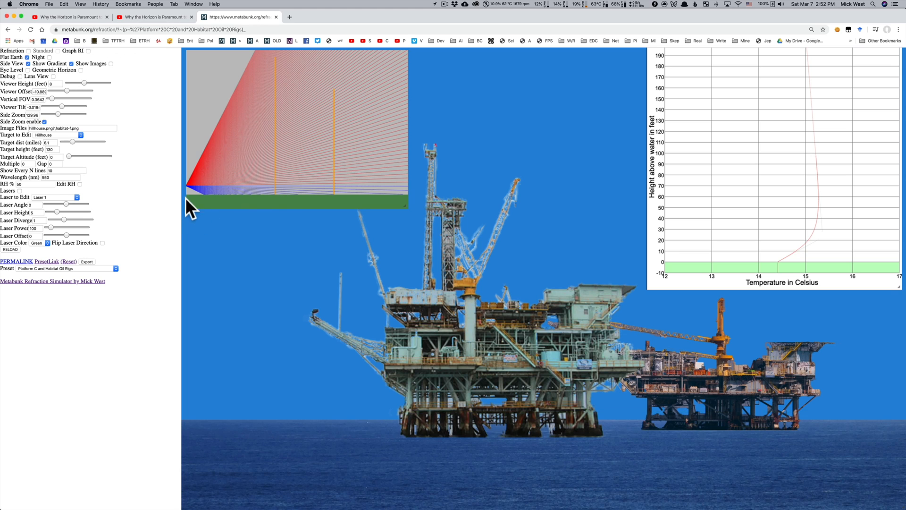
mouse_move(55, 92)
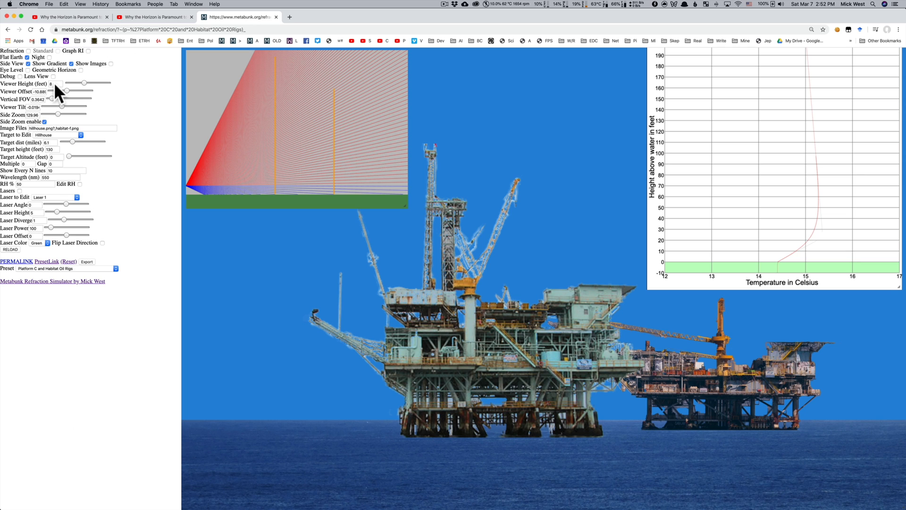
mouse_move(378, 500)
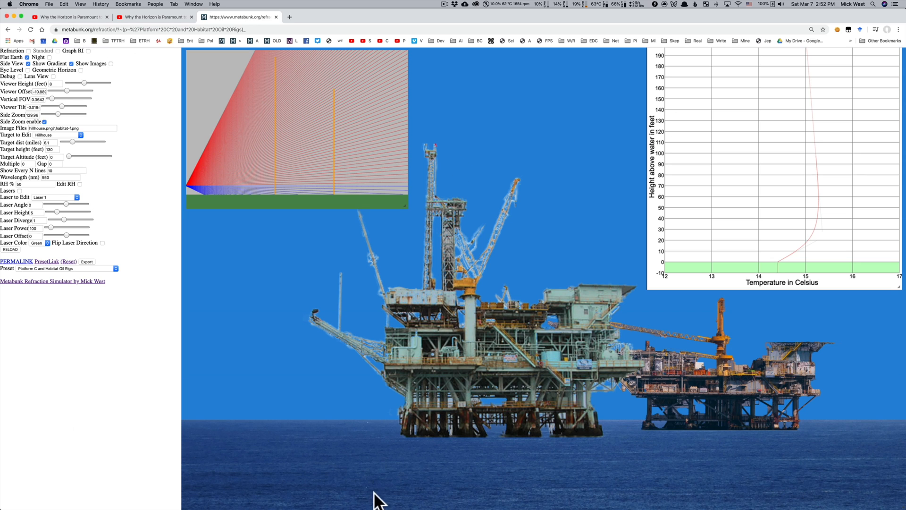
mouse_move(400, 430)
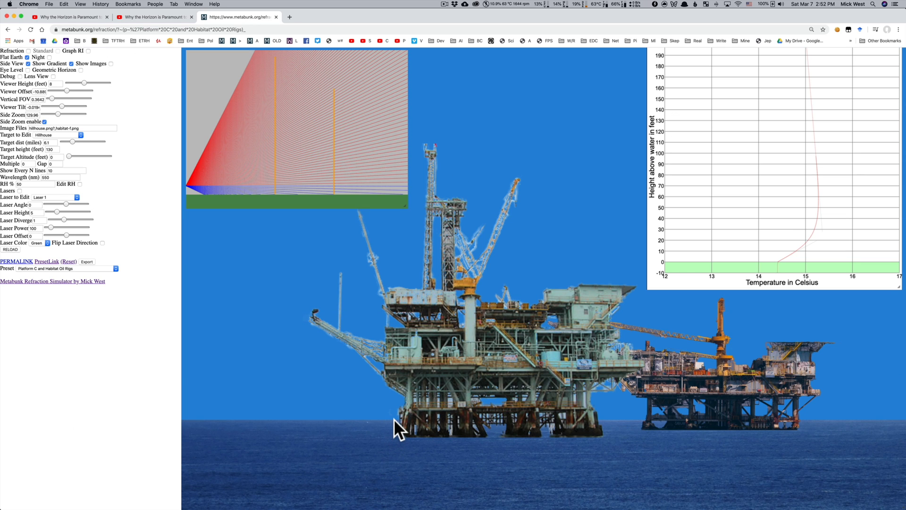
mouse_move(503, 338)
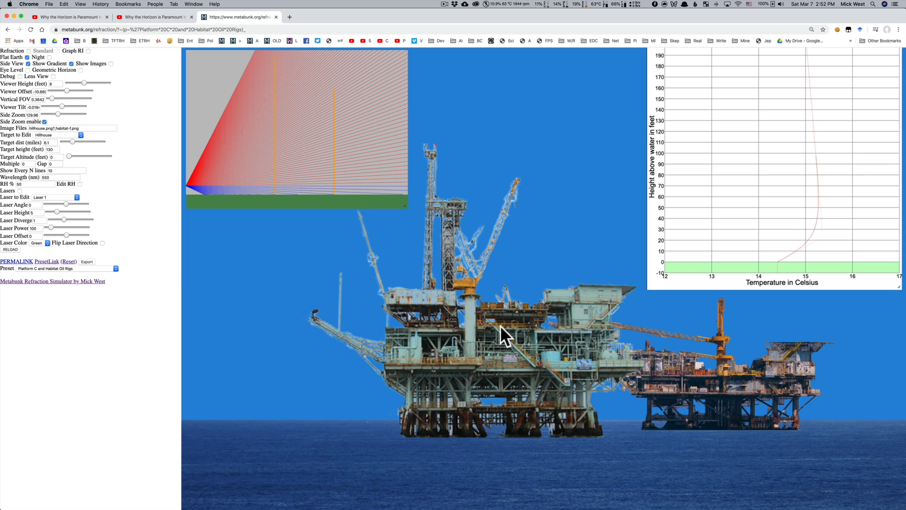
mouse_move(741, 404)
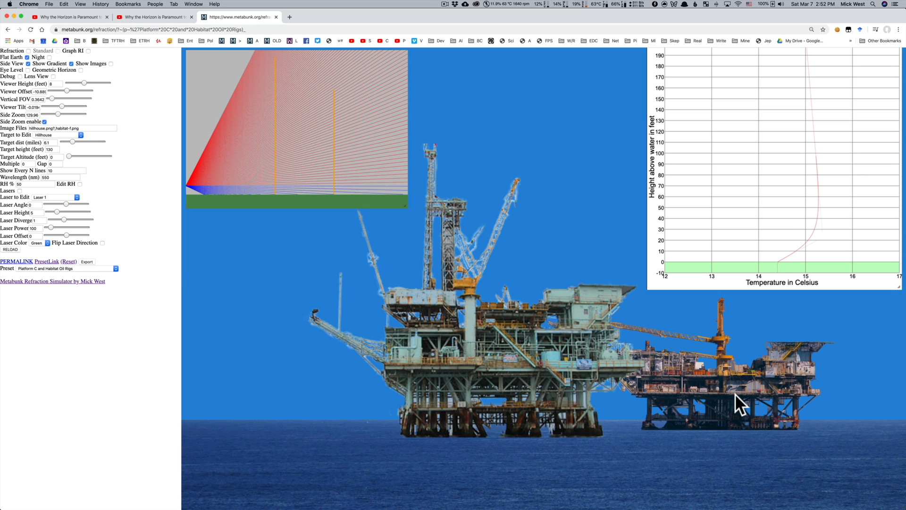
mouse_move(519, 357)
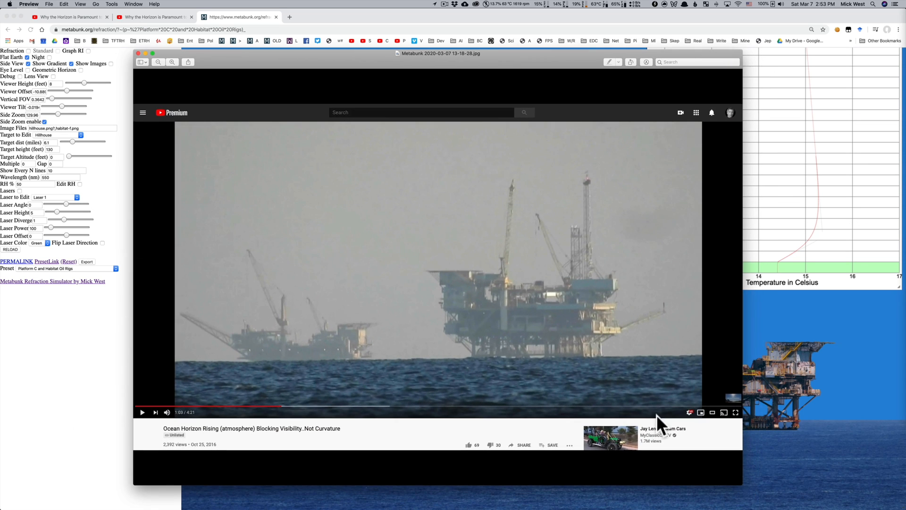
mouse_move(504, 114)
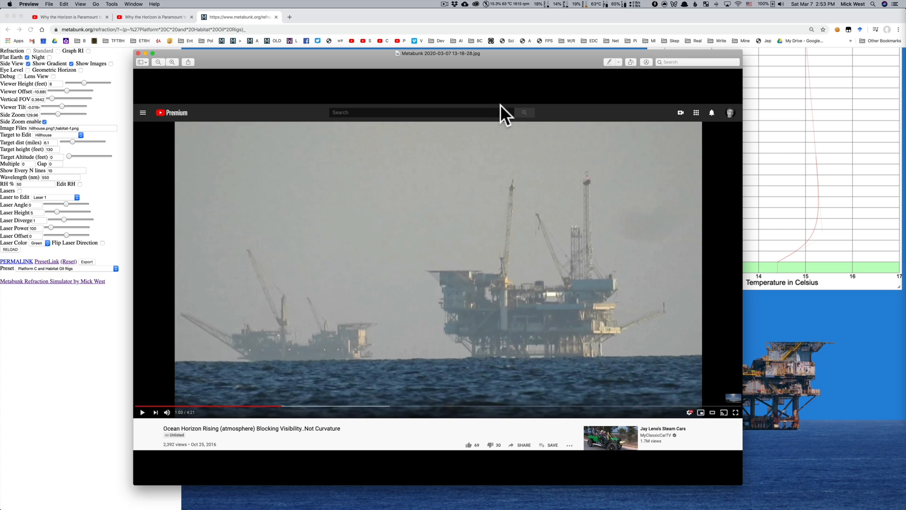
mouse_move(495, 78)
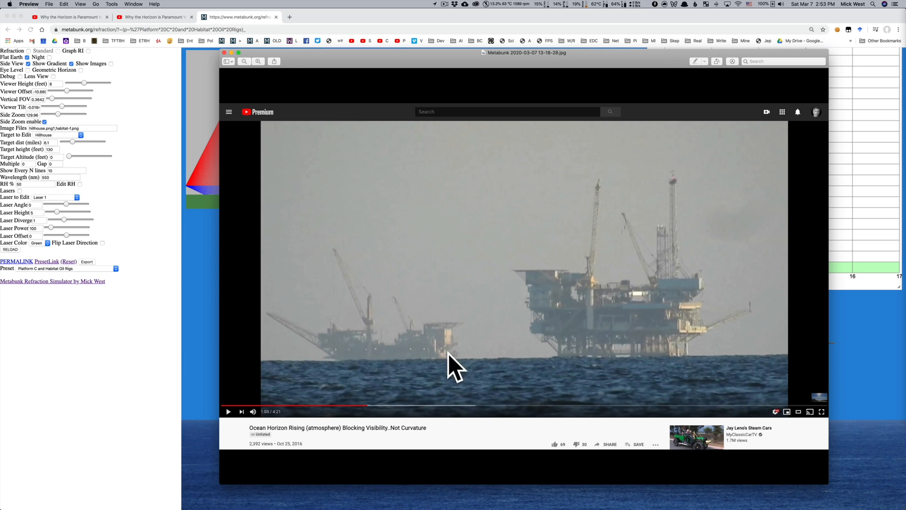
mouse_move(317, 63)
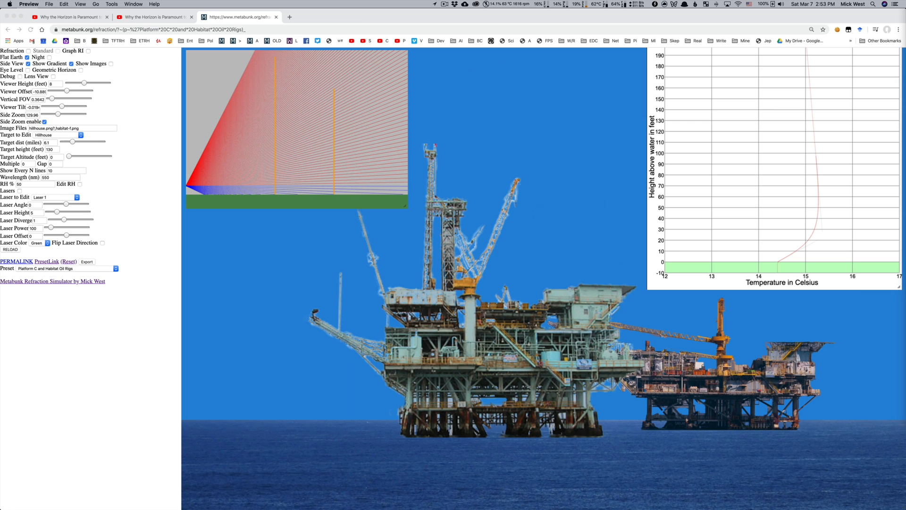
mouse_move(118, 231)
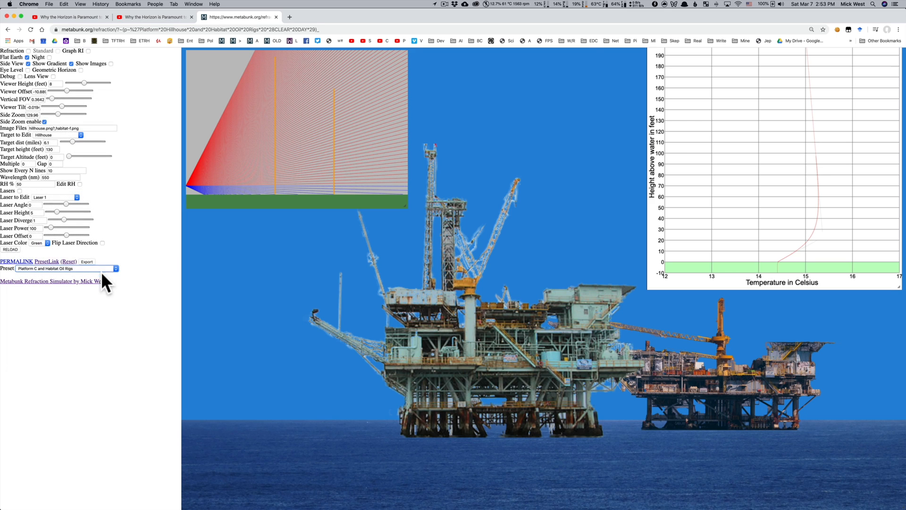
- Open the list of simulation presets
left_click(67, 268)
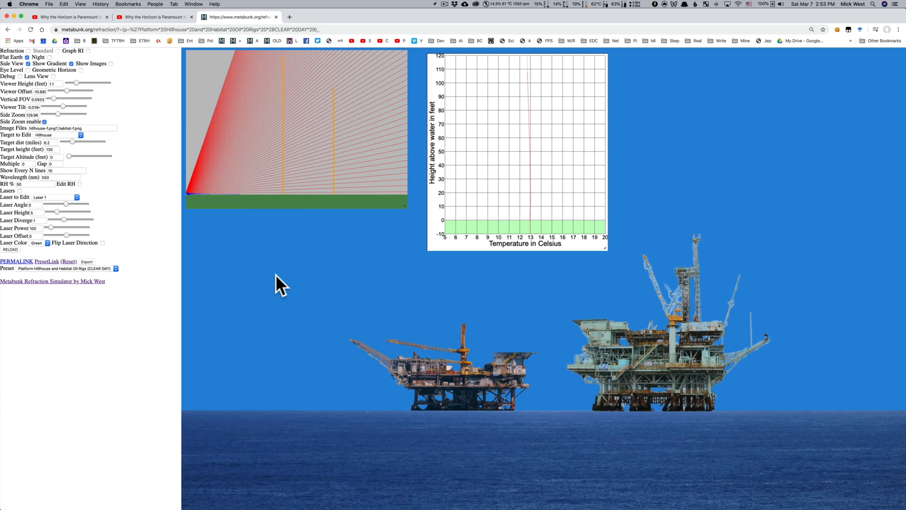
mouse_move(530, 331)
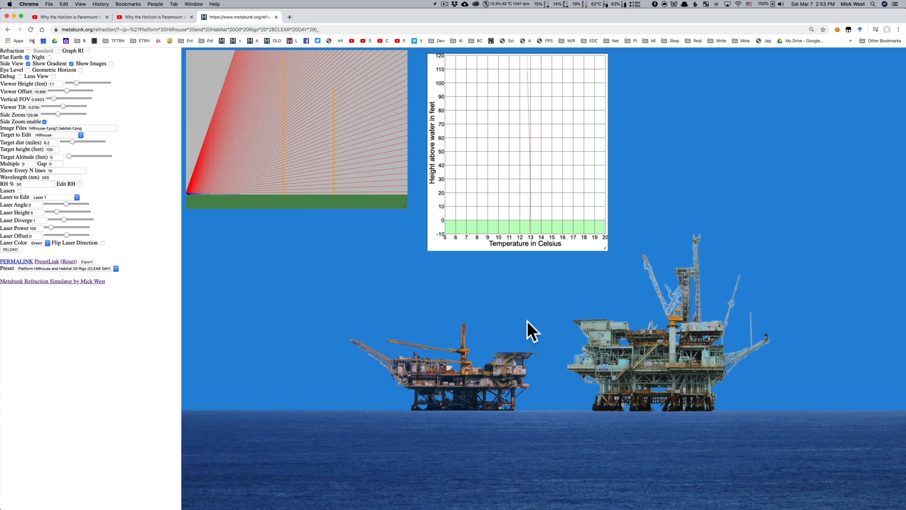
mouse_move(110, 106)
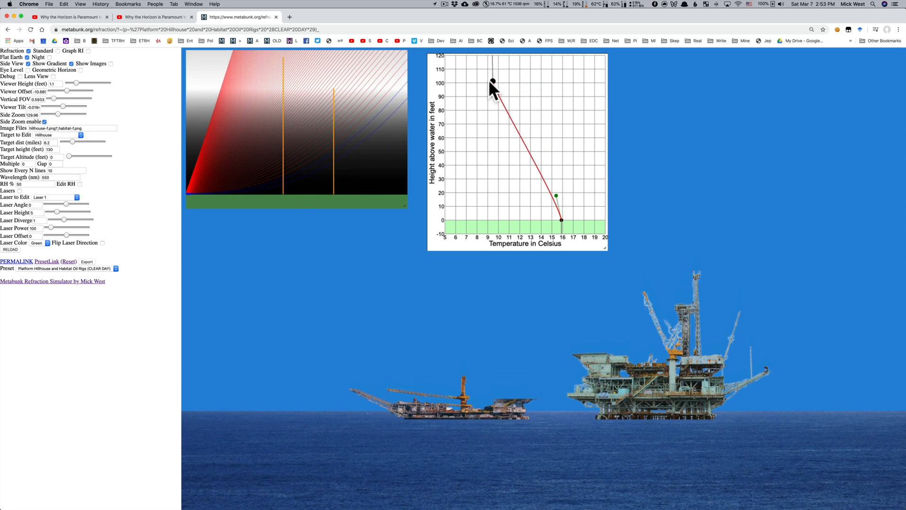
- Drag the temperature graph's top point so the air cools sharply with height
left_click_drag(492, 79, 561, 199)
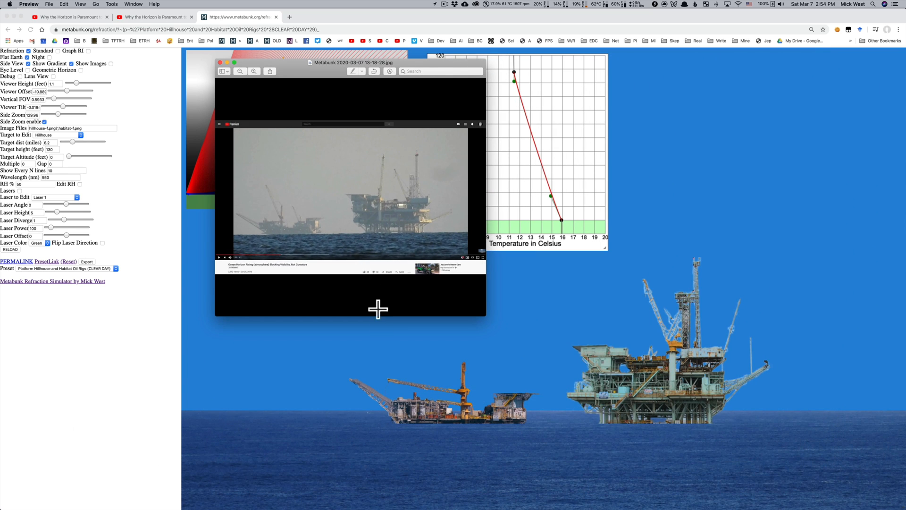
mouse_move(588, 429)
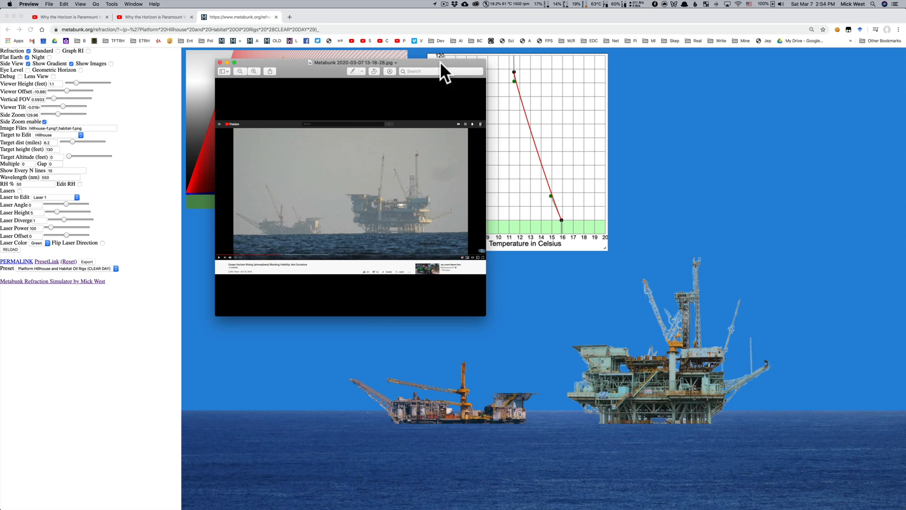
- Reposition the Preview rig photo window over and alongside the simulation
left_click_drag(349, 62, 445, 91)
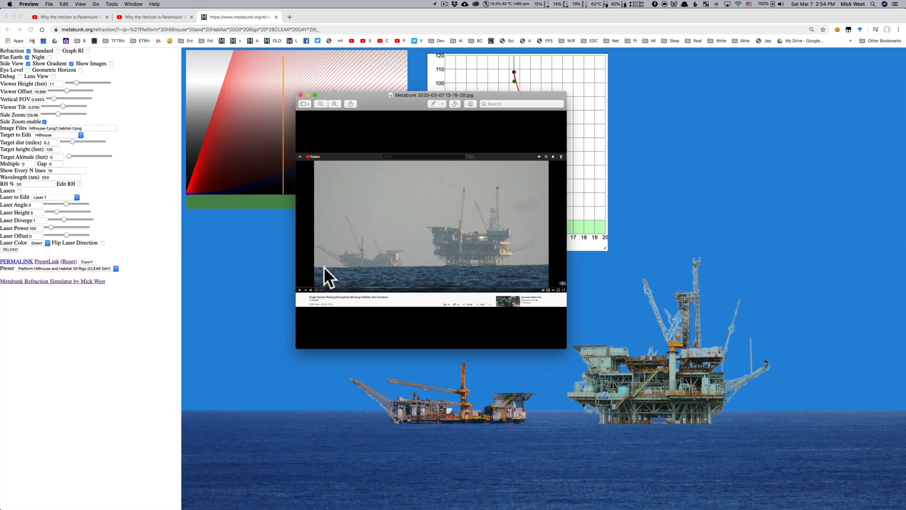
mouse_move(499, 275)
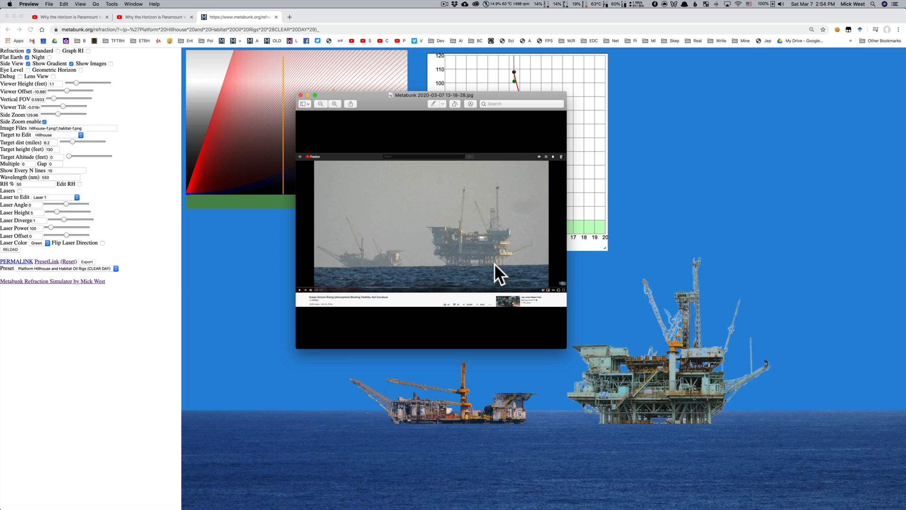
left_click_drag(437, 95, 697, 70)
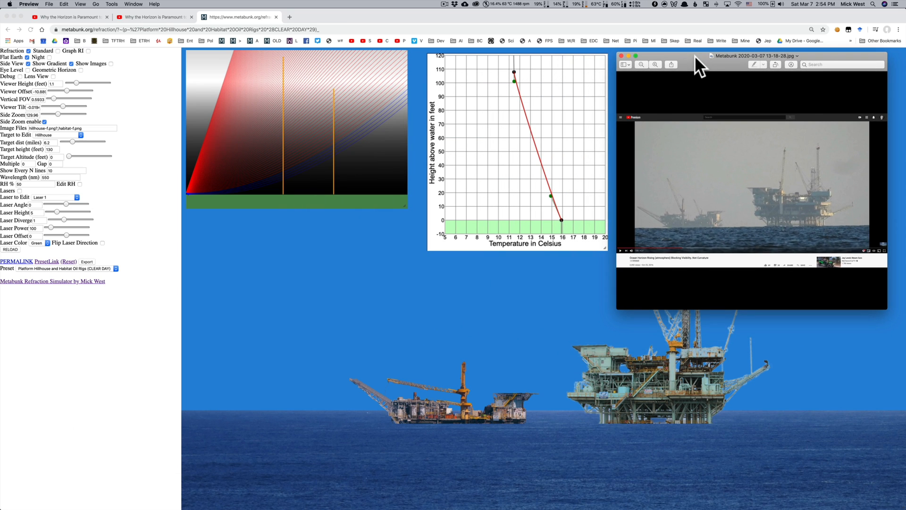
mouse_move(572, 112)
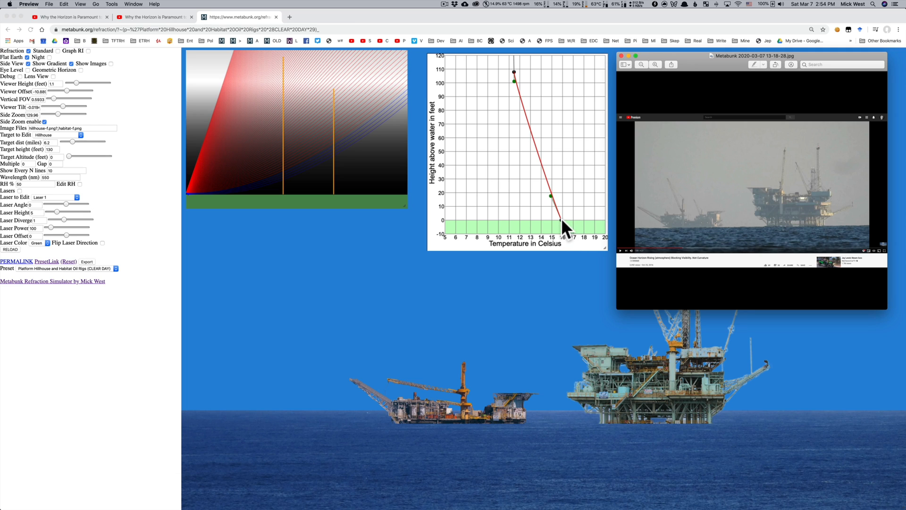
mouse_move(554, 204)
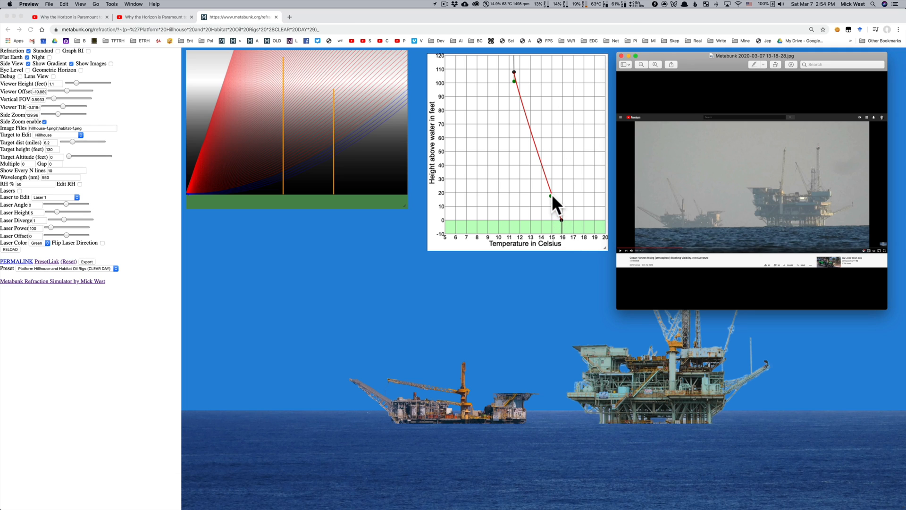
mouse_move(520, 88)
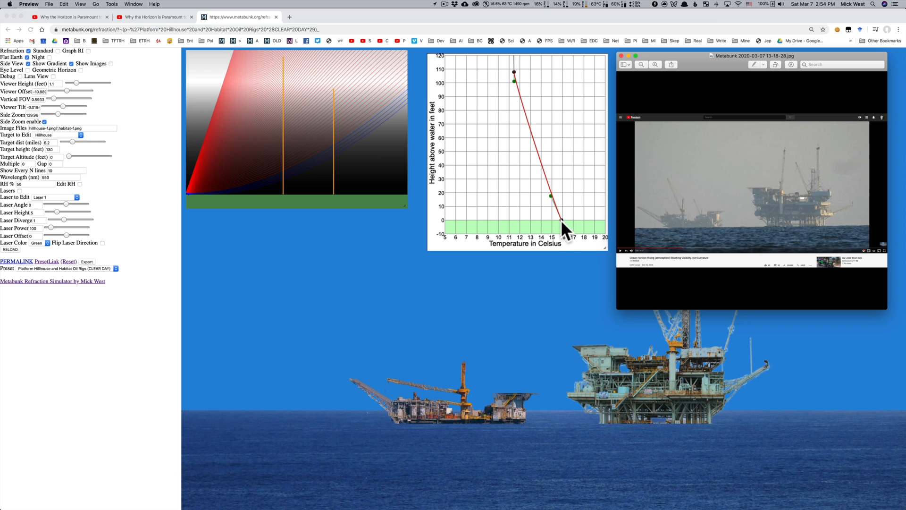
mouse_move(557, 225)
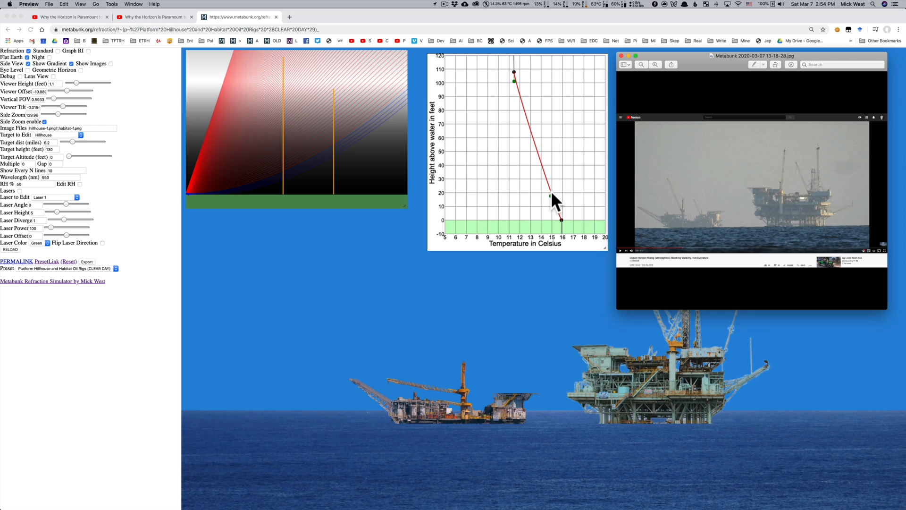
mouse_move(450, 199)
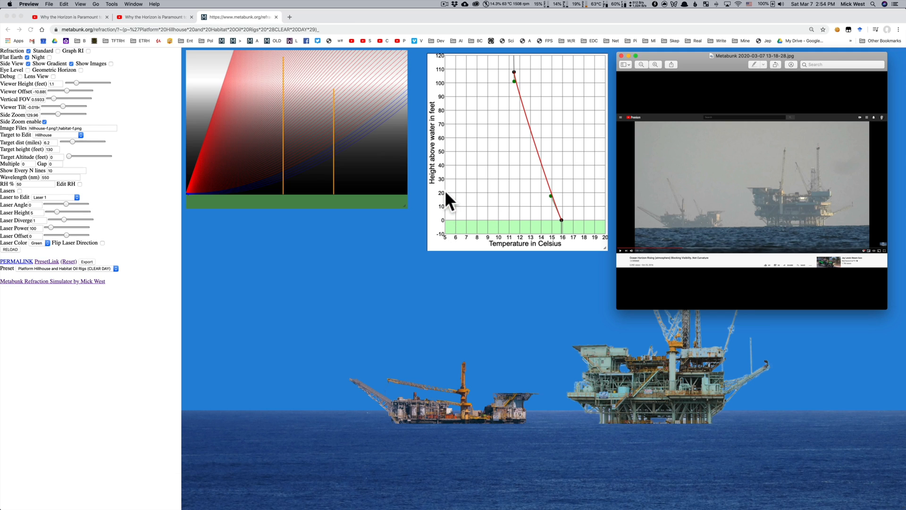
mouse_move(468, 193)
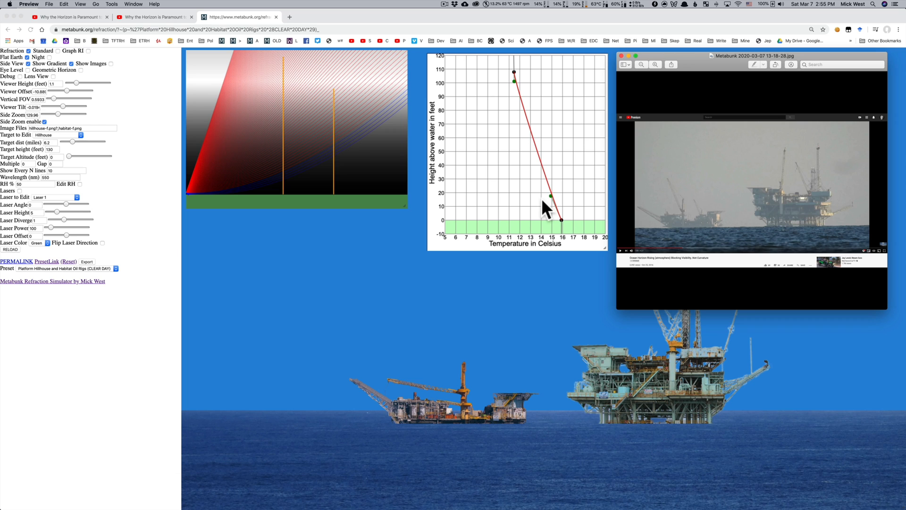
mouse_move(577, 239)
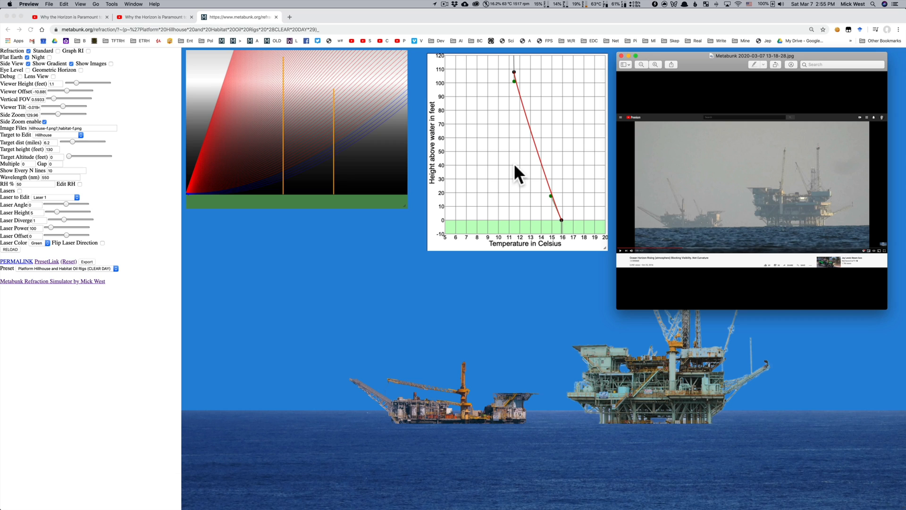
mouse_move(522, 158)
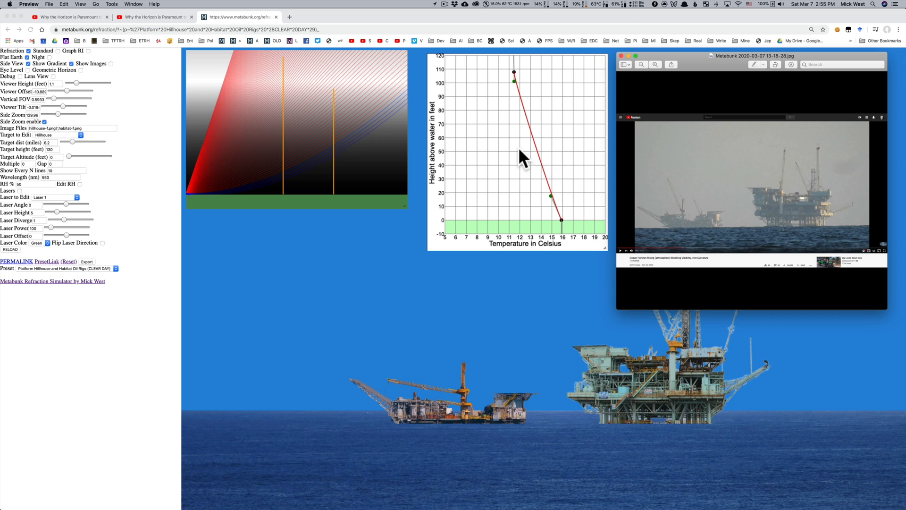
mouse_move(629, 419)
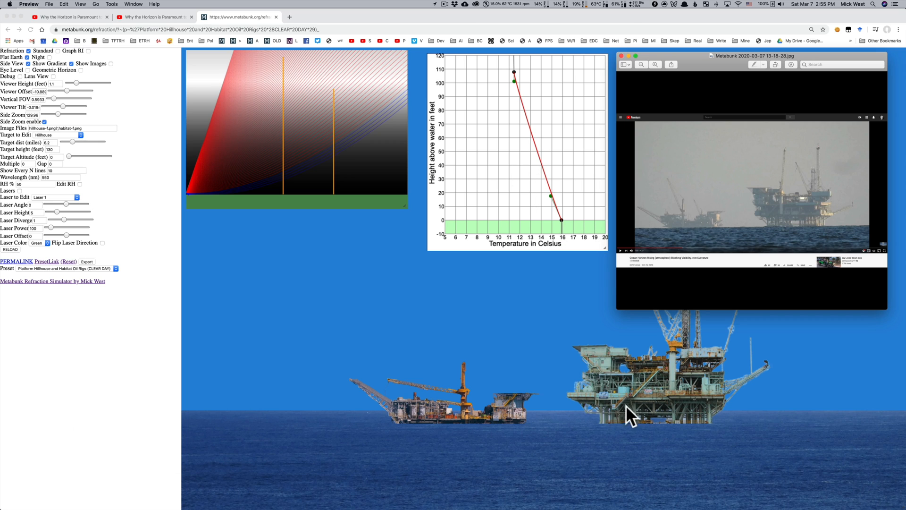
mouse_move(630, 394)
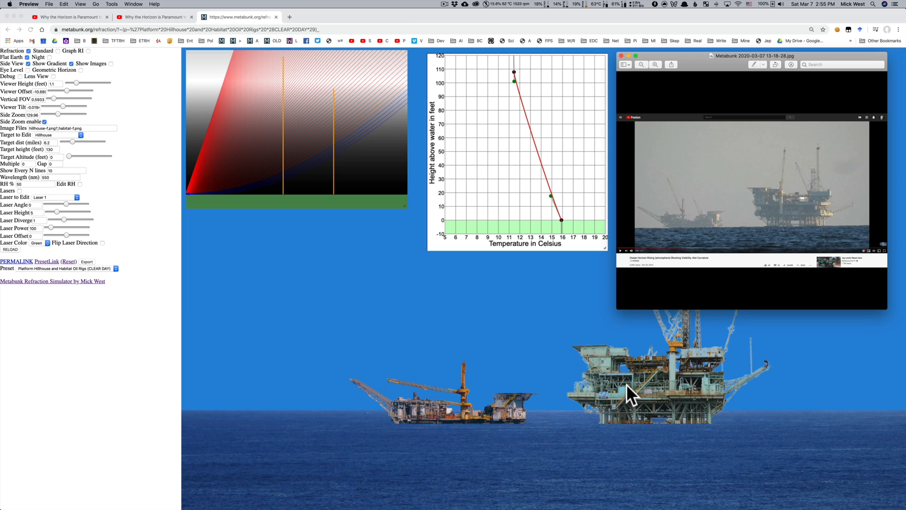
mouse_move(654, 347)
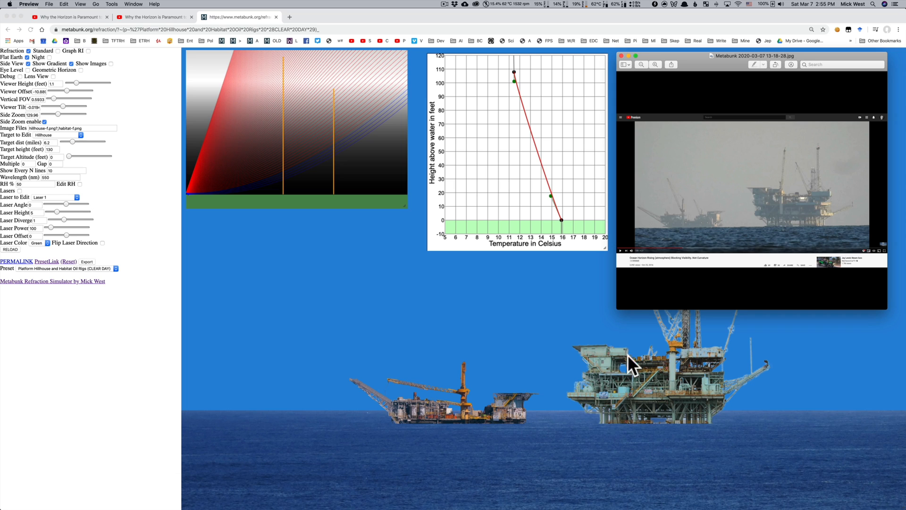
mouse_move(619, 425)
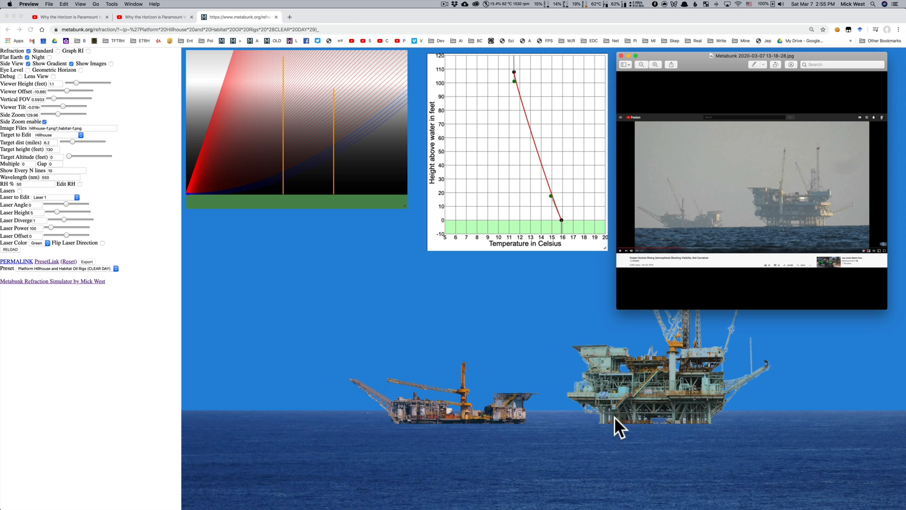
mouse_move(519, 427)
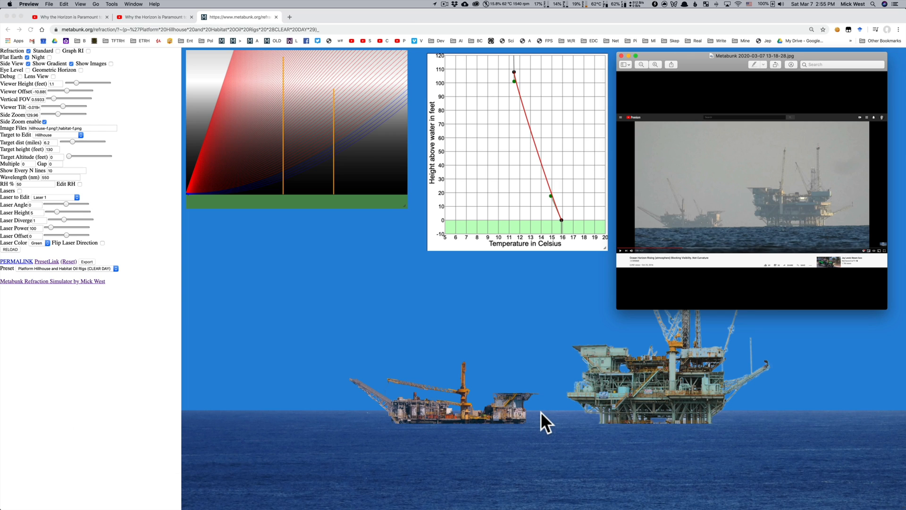
mouse_move(548, 191)
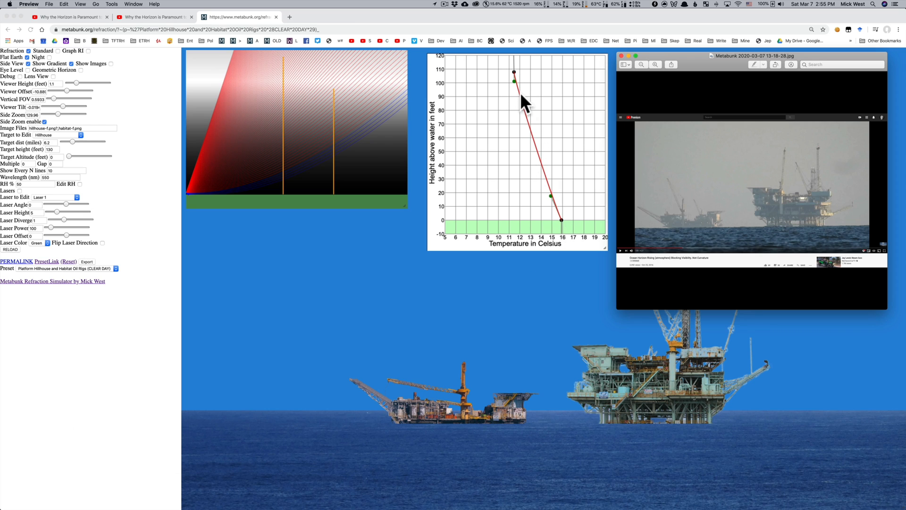
mouse_move(517, 93)
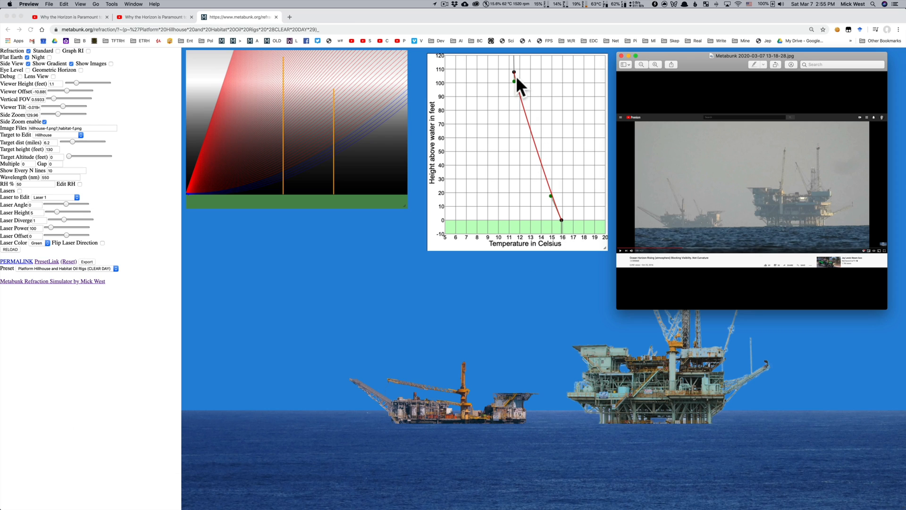
- Load the Curvy Hillhouse preset, then switch to the Platform C and Habitat Oil Rigs preset
left_click(63, 268)
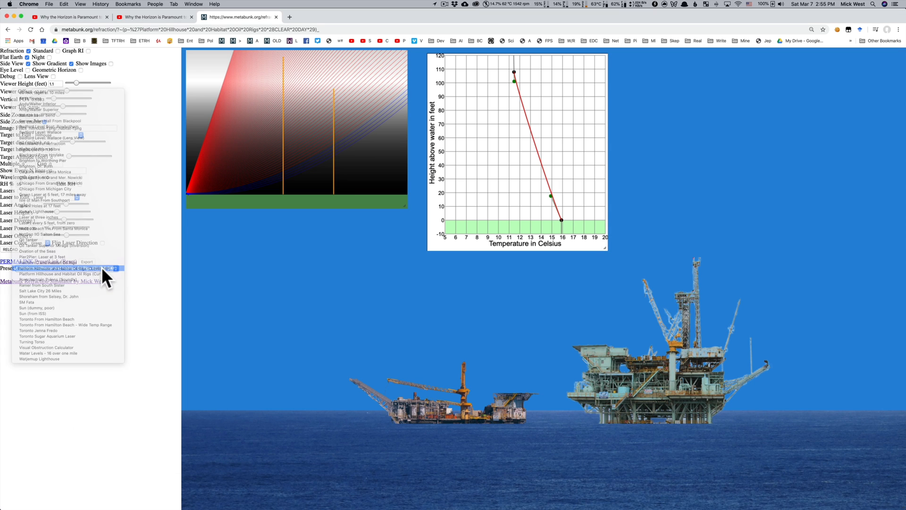
left_click(68, 268)
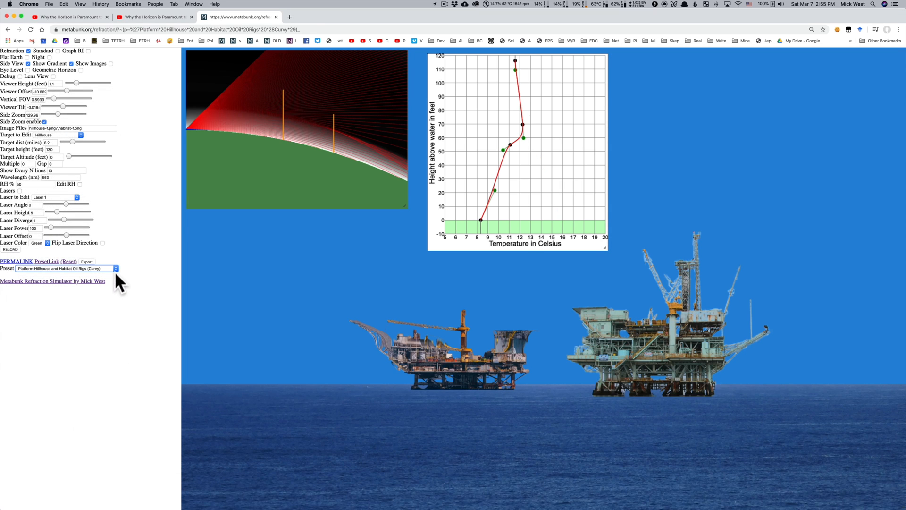
mouse_move(607, 162)
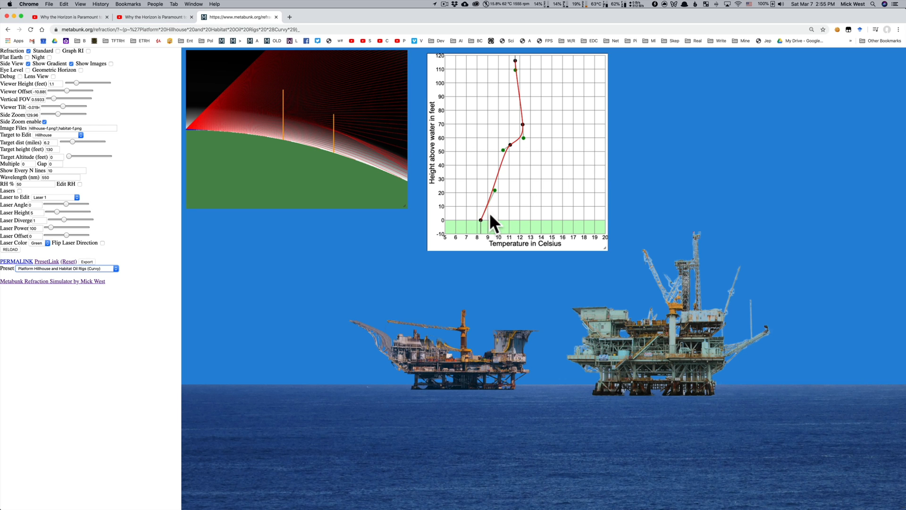
mouse_move(138, 264)
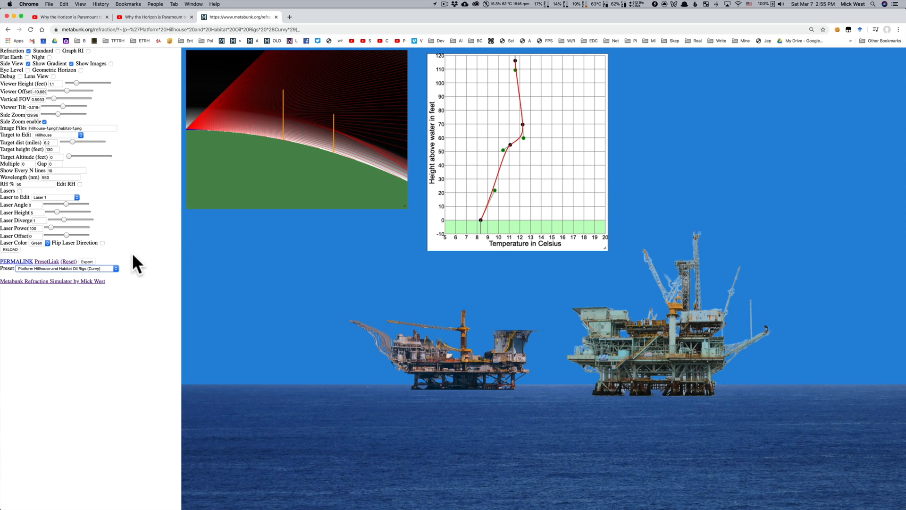
left_click(66, 268)
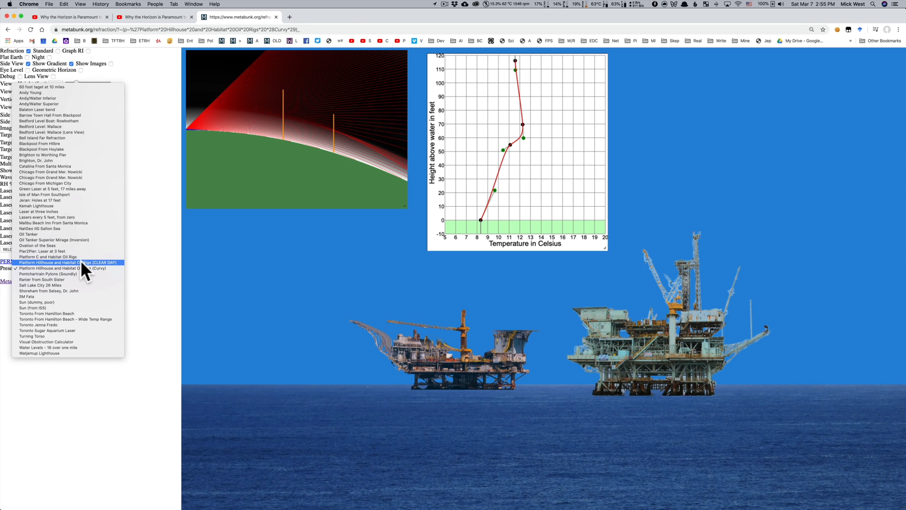
left_click(48, 257)
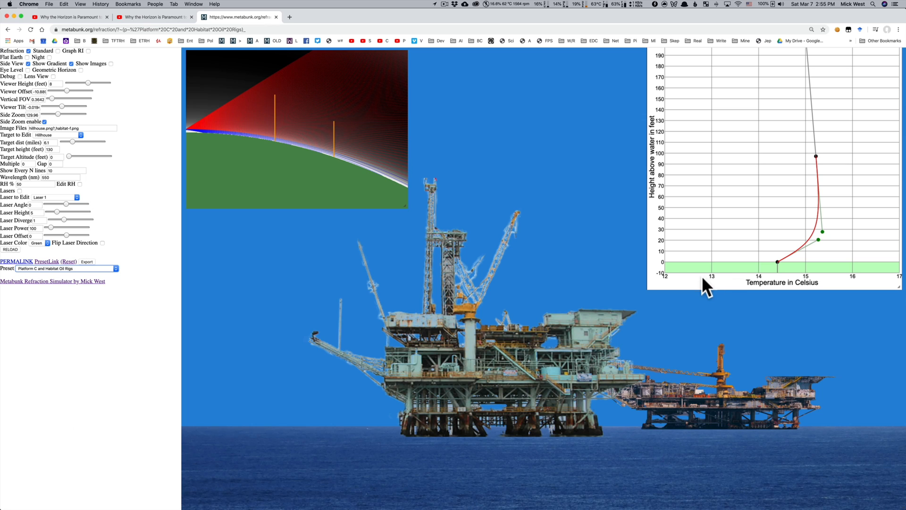
mouse_move(650, 208)
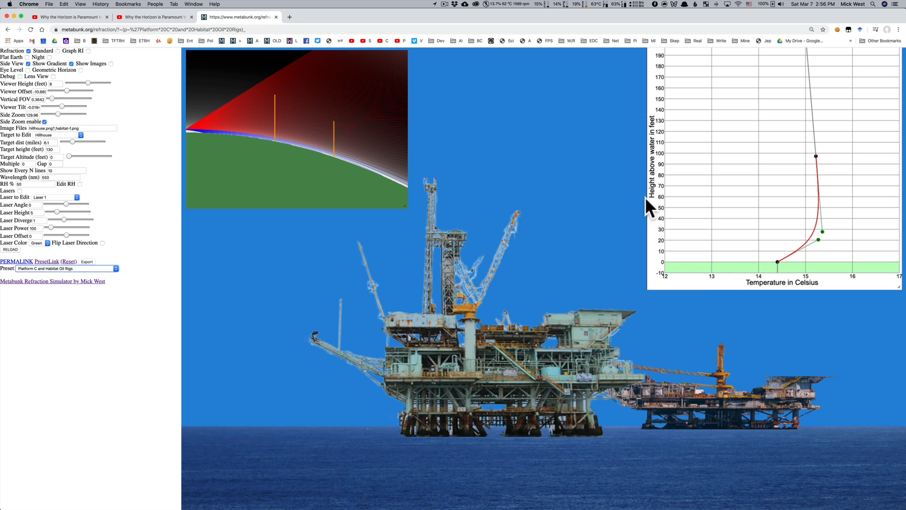
mouse_move(614, 203)
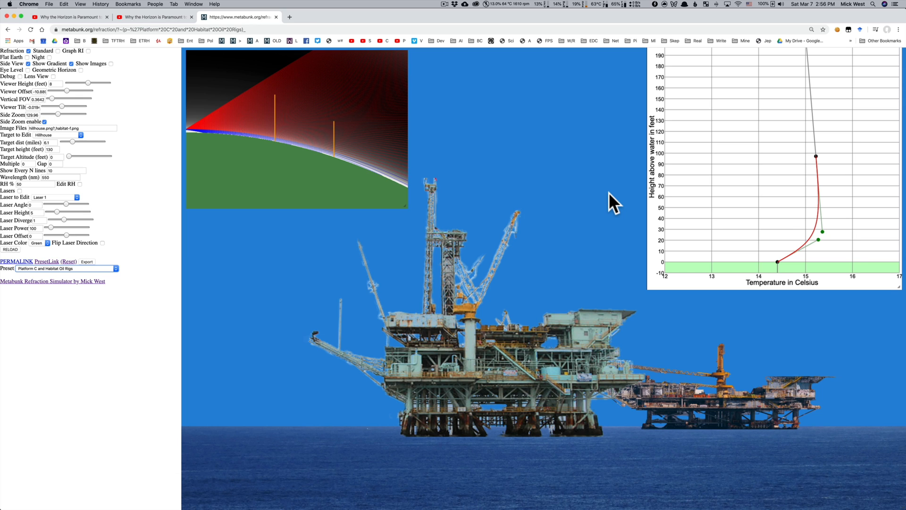
mouse_move(780, 163)
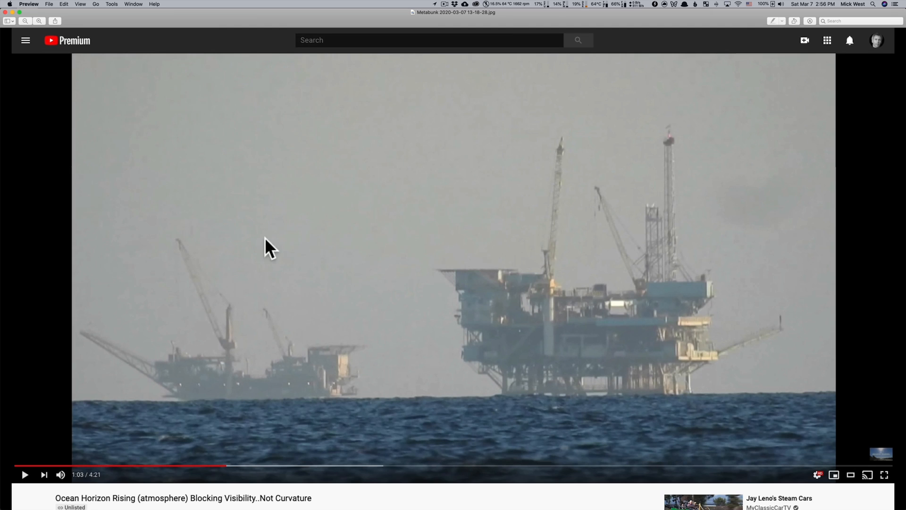
mouse_move(298, 378)
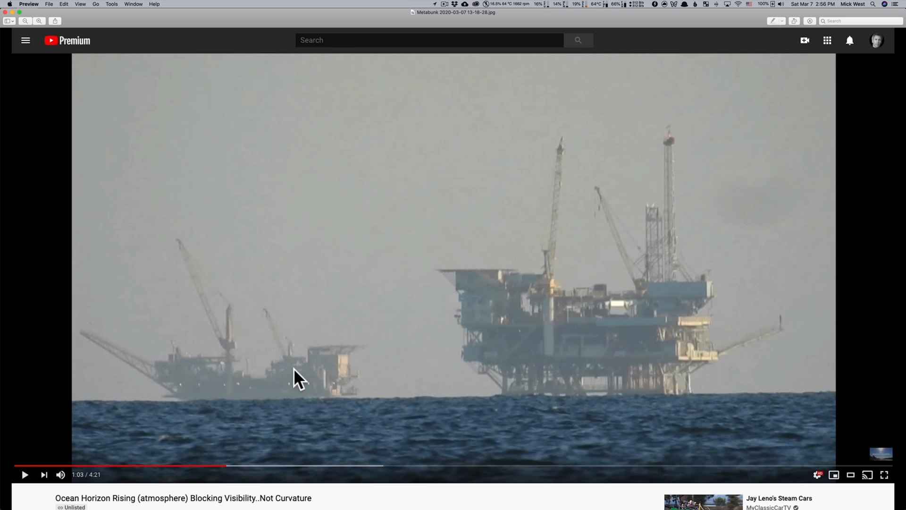
mouse_move(437, 370)
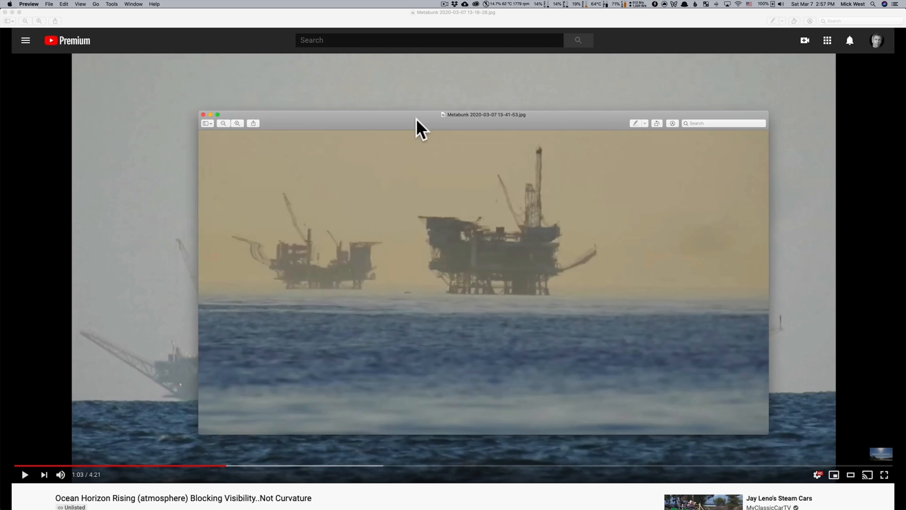
left_click(203, 114)
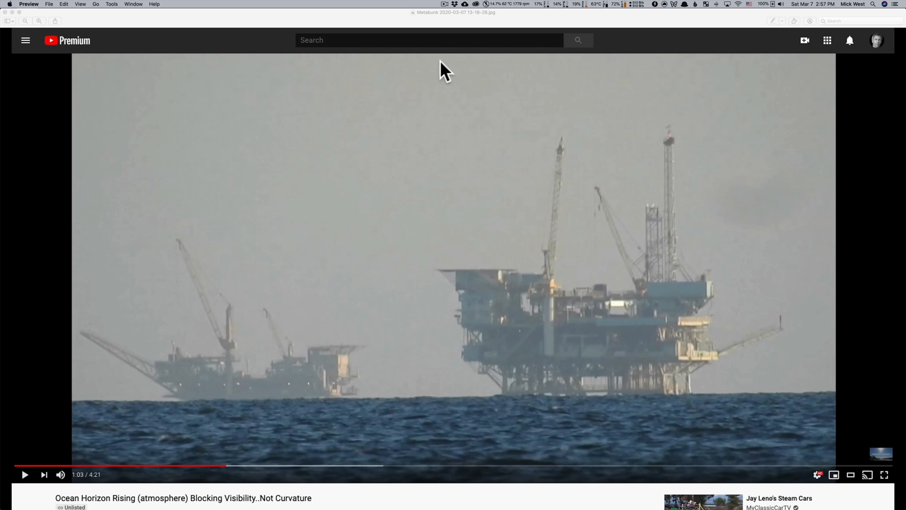
mouse_move(8, 17)
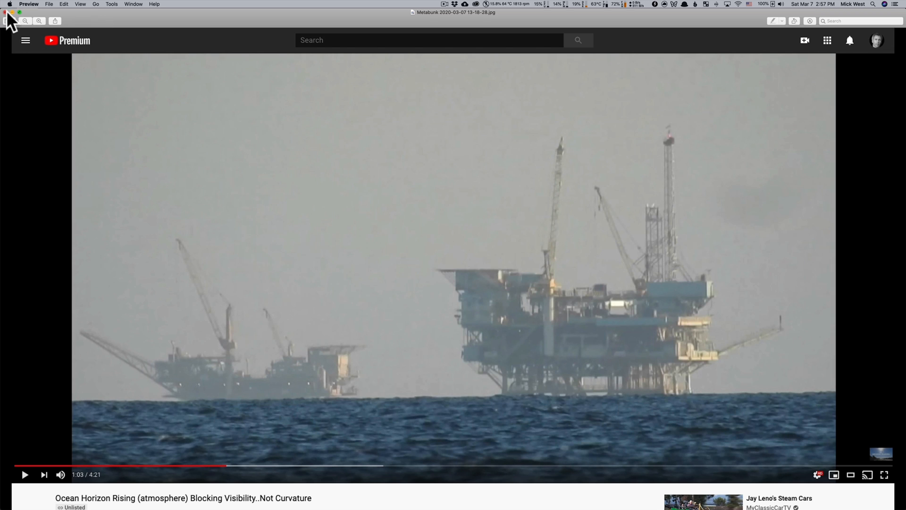
mouse_move(8, 21)
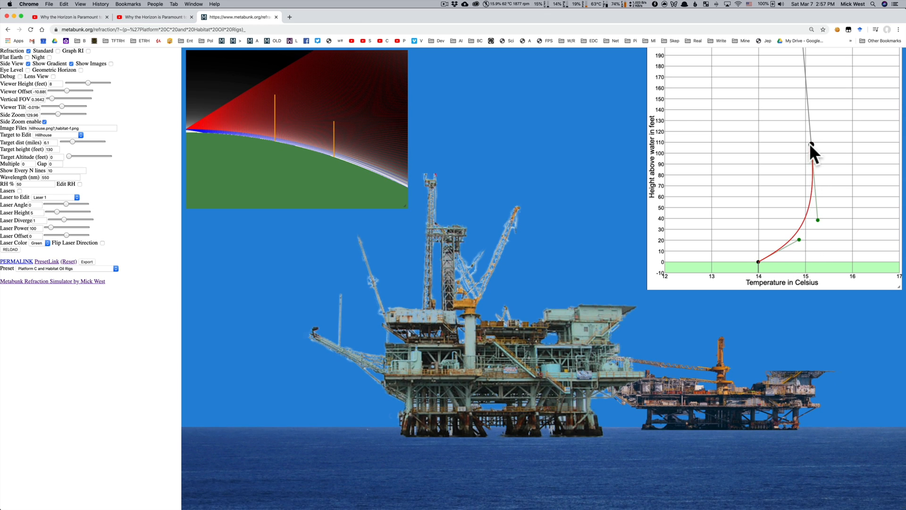
- Shift the 110-foot temperature point cooler and reshape the profile's lower bend
left_click_drag(812, 148, 760, 263)
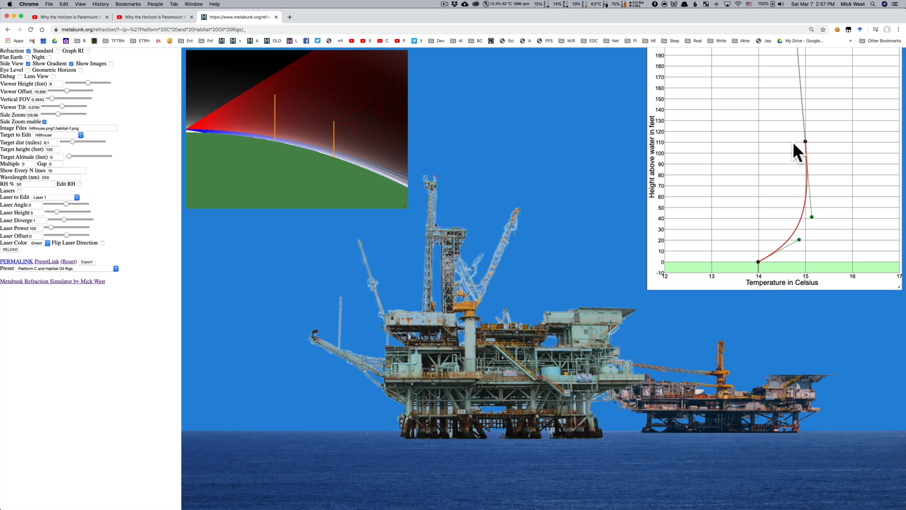
left_click_drag(803, 142, 800, 240)
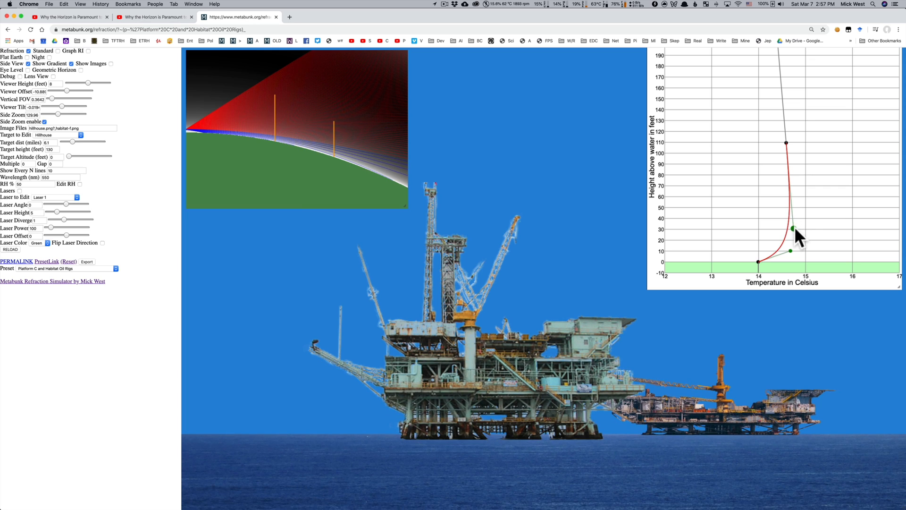
mouse_move(682, 144)
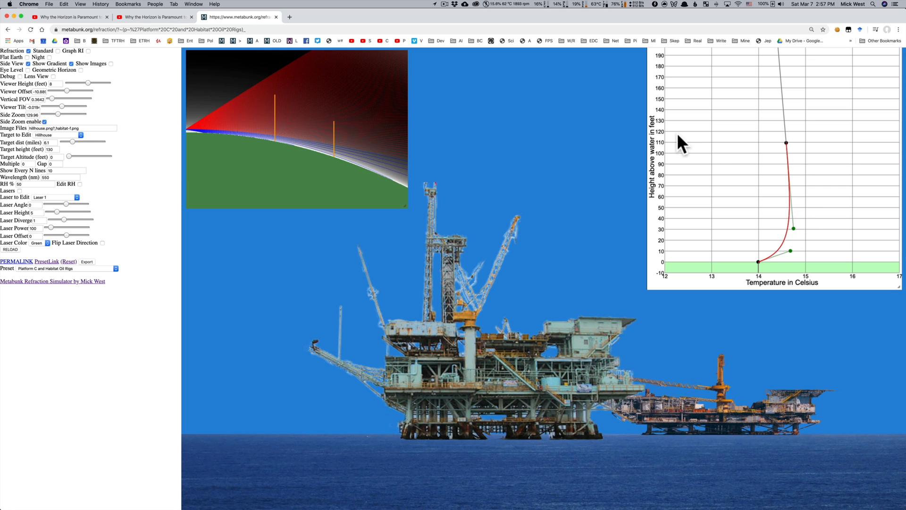
mouse_move(85, 80)
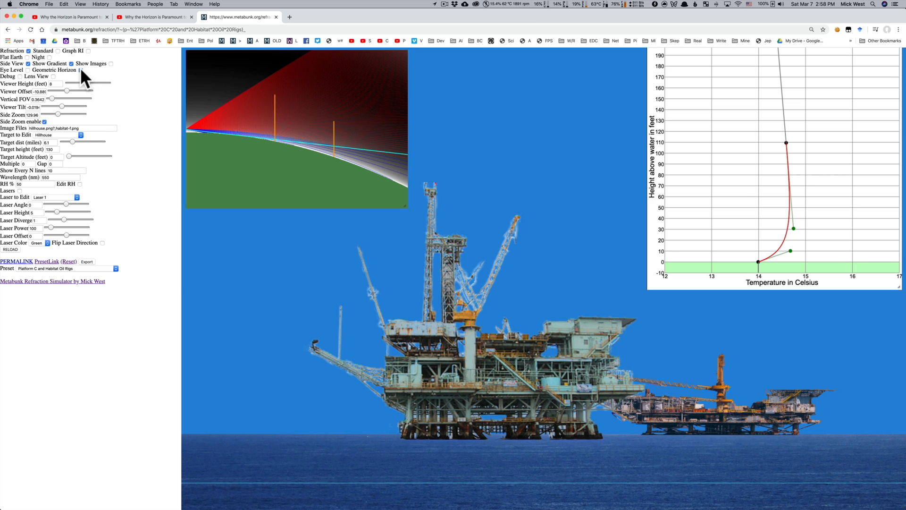
- Tick Geometric Horizon to draw the horizon line across the scene and ray diagram
left_click(81, 70)
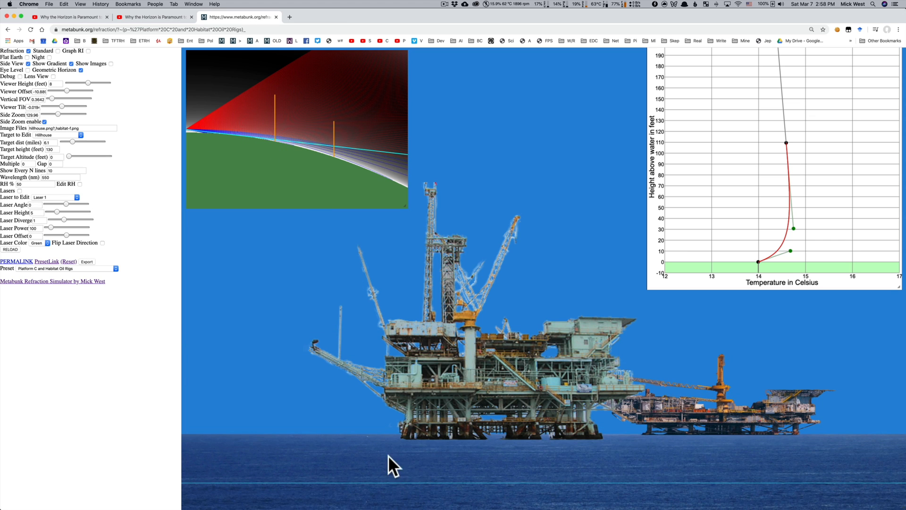
mouse_move(396, 452)
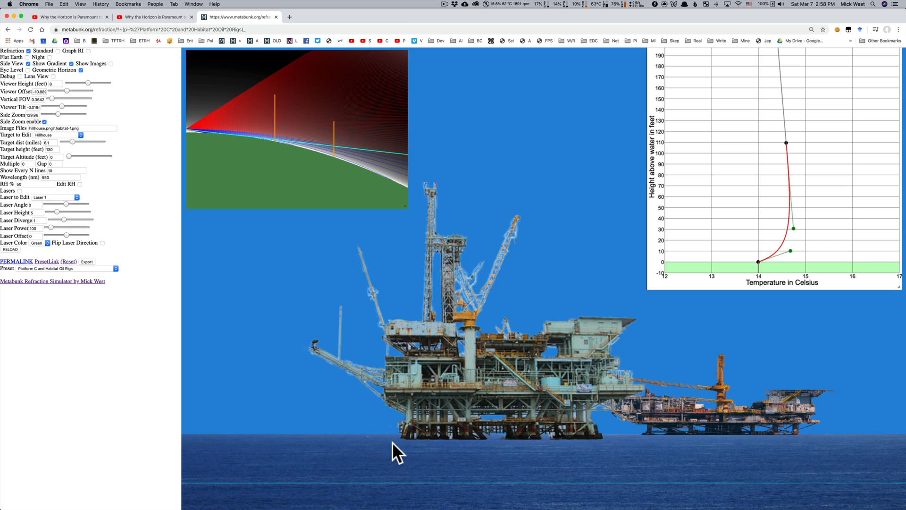
mouse_move(586, 378)
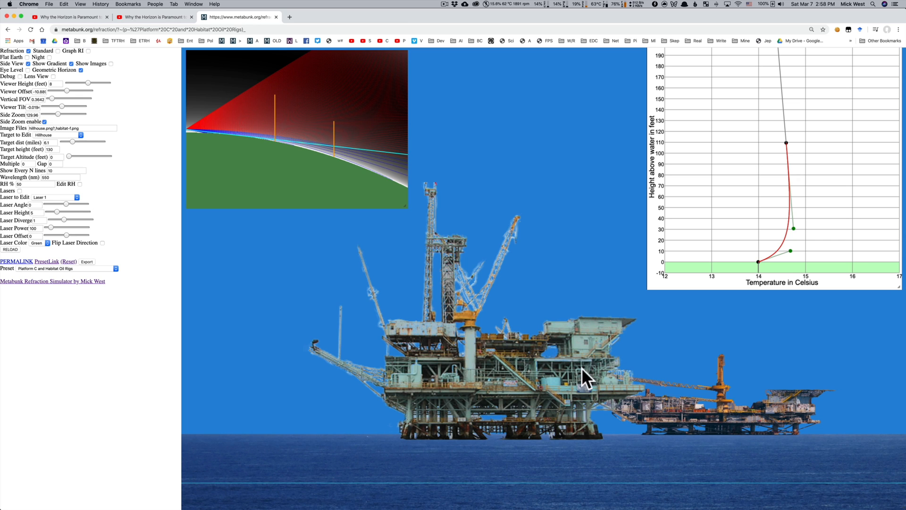
mouse_move(371, 241)
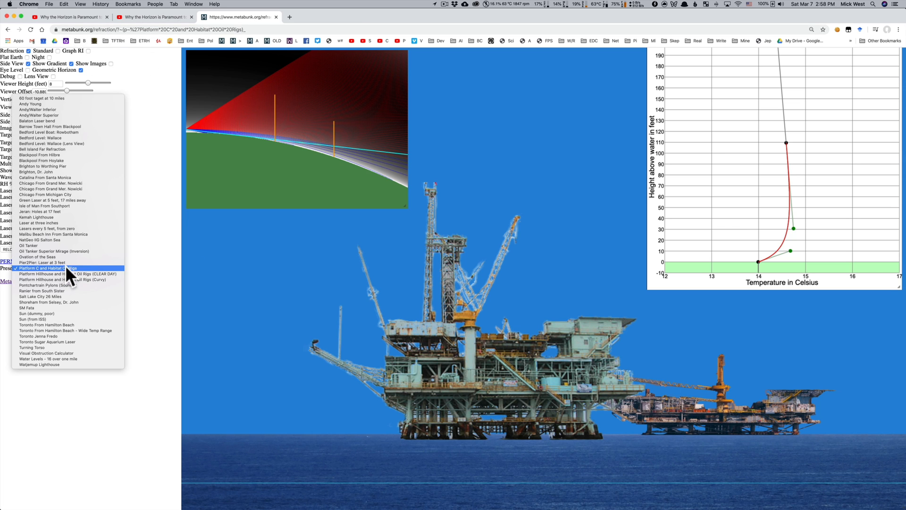
mouse_move(64, 280)
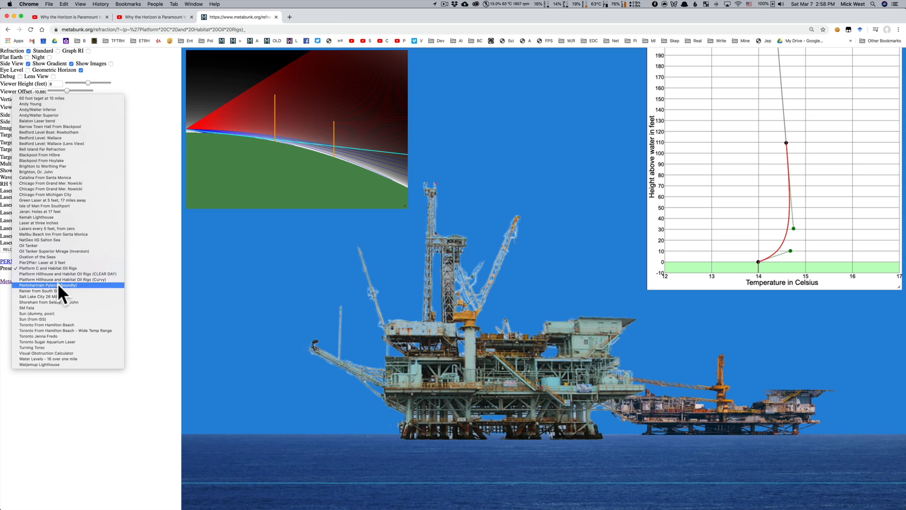
- Select the Pontchartrain Pylons (Soundly) preset from the Preset list
left_click(41, 285)
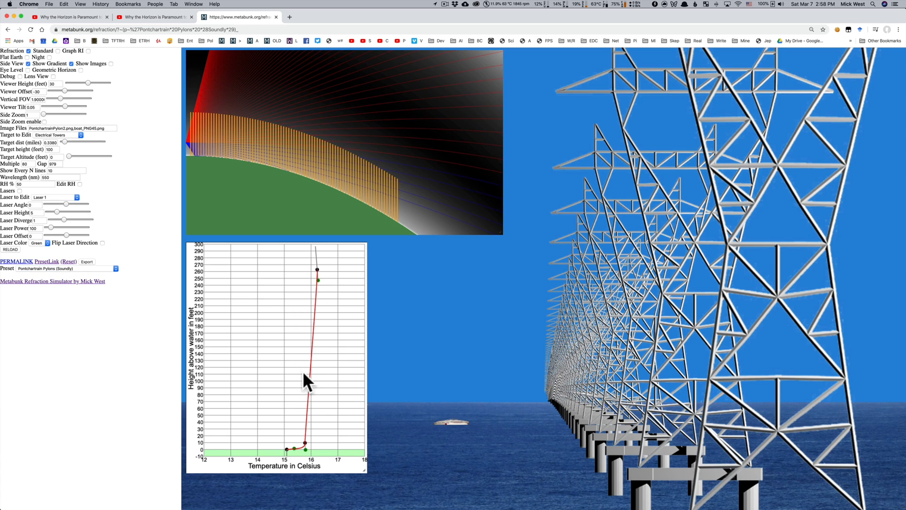
mouse_move(309, 448)
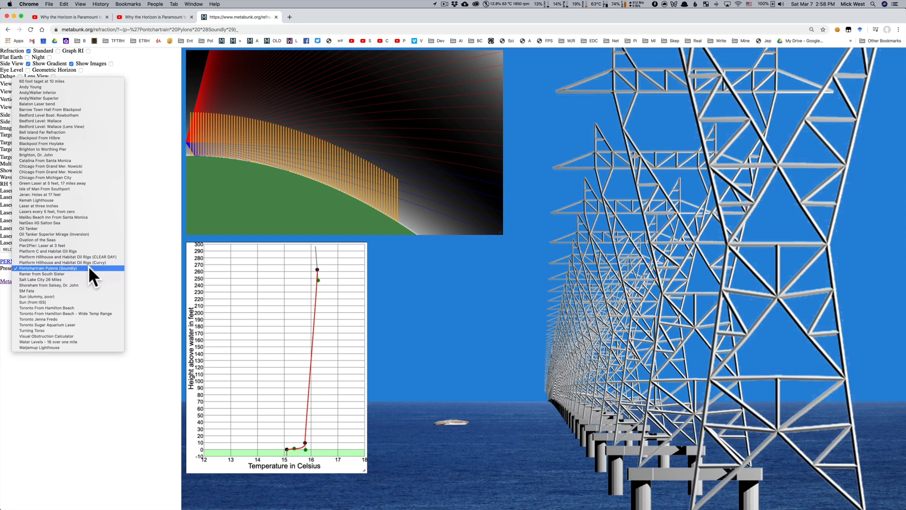
left_click(48, 267)
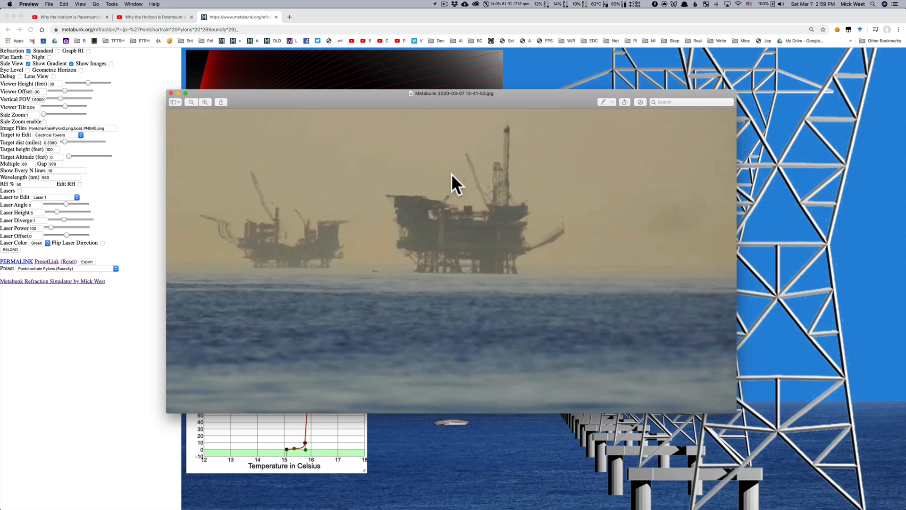
mouse_move(498, 176)
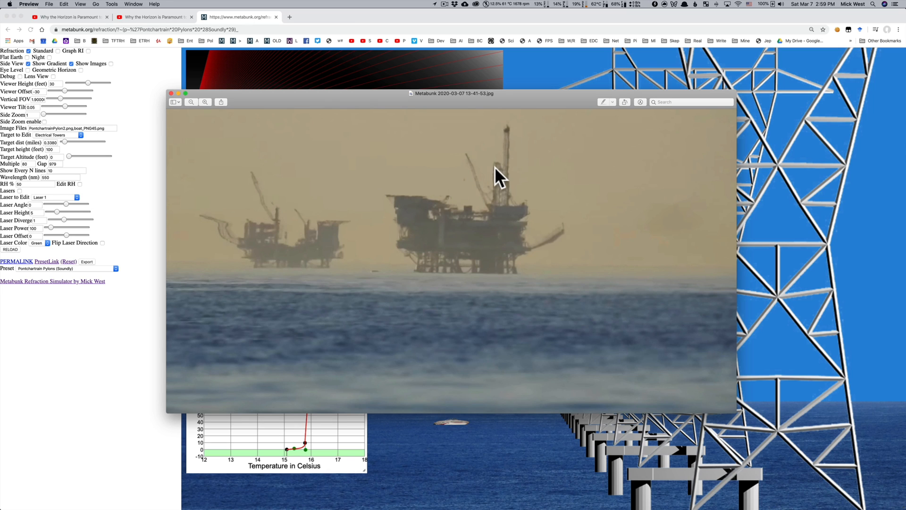
mouse_move(407, 240)
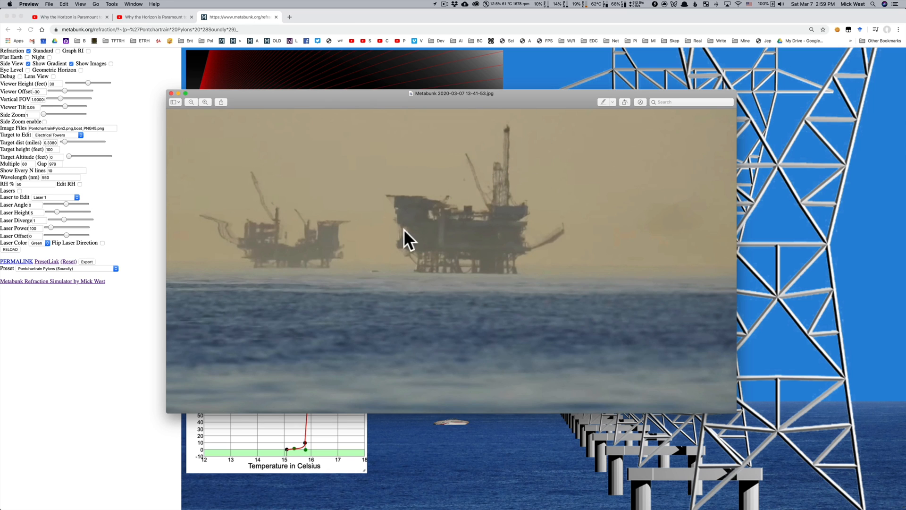
mouse_move(443, 224)
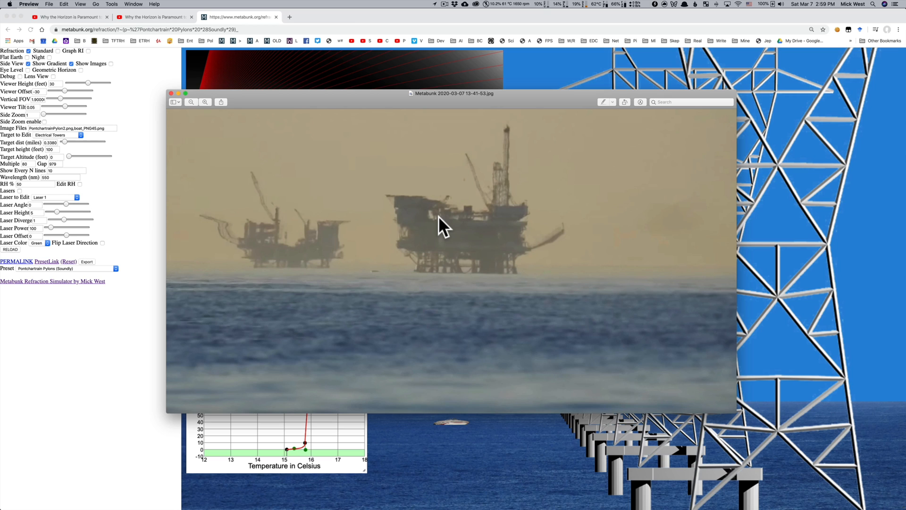
mouse_move(454, 226)
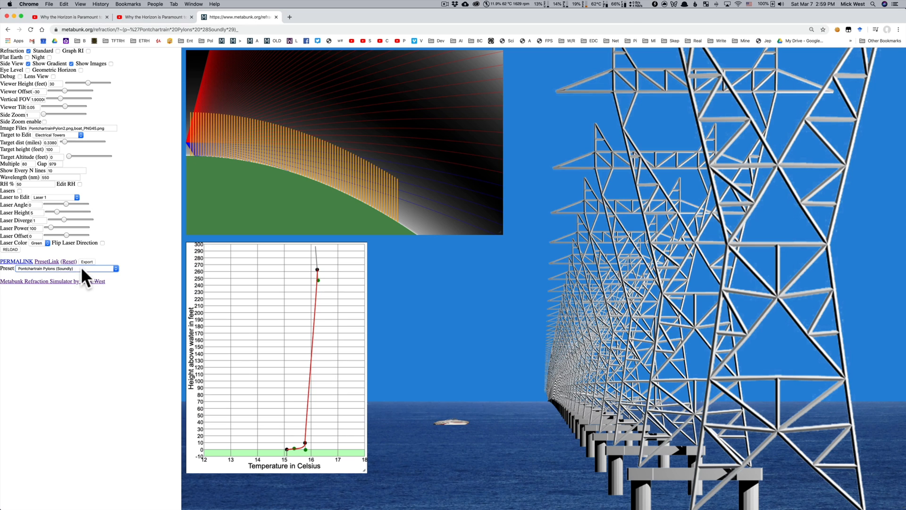
- Choose Catalina From Santa Monica from the Preset dropdown
left_click(64, 267)
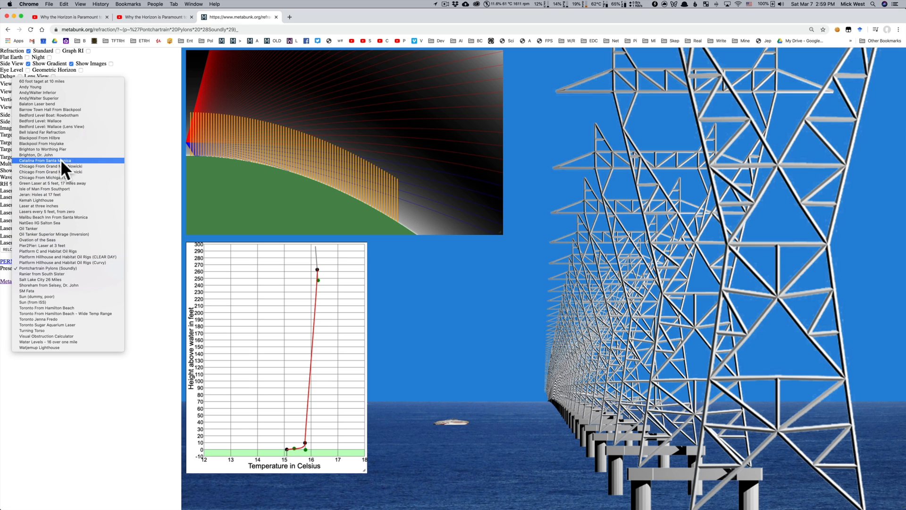
left_click(46, 160)
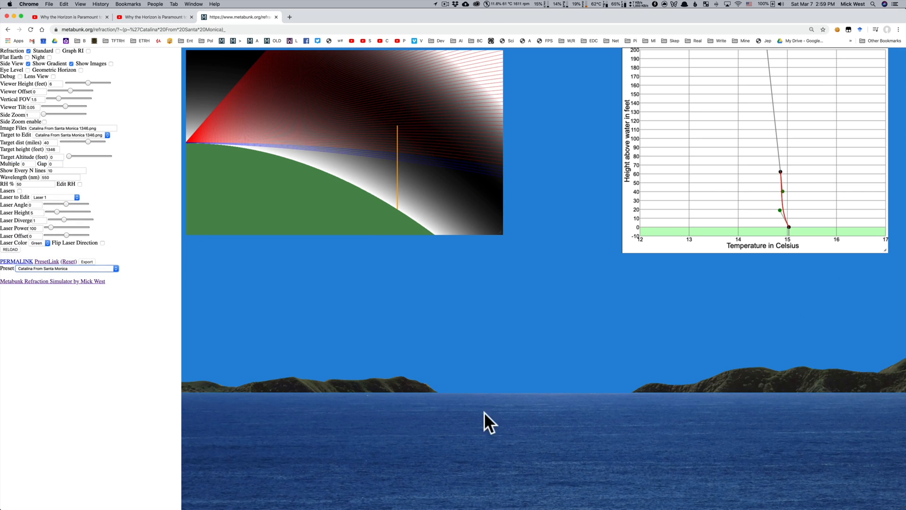
mouse_move(466, 402)
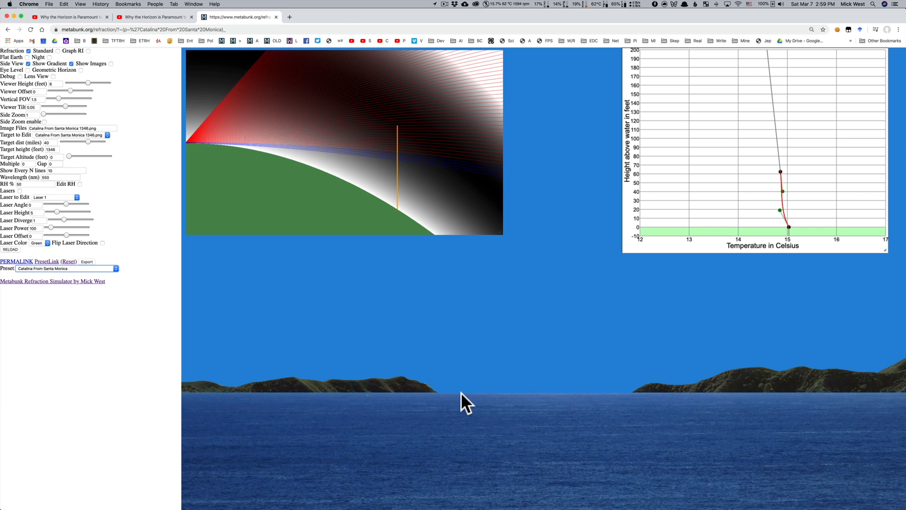
mouse_move(543, 396)
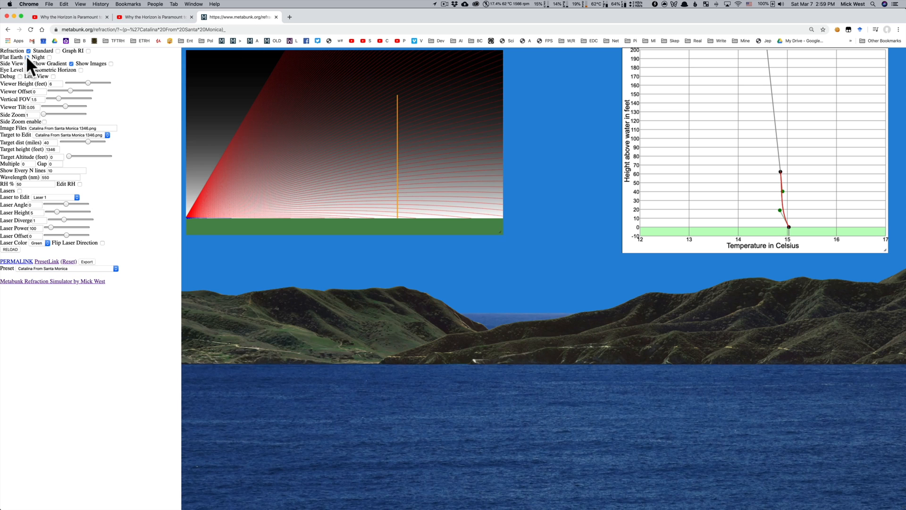
mouse_move(484, 338)
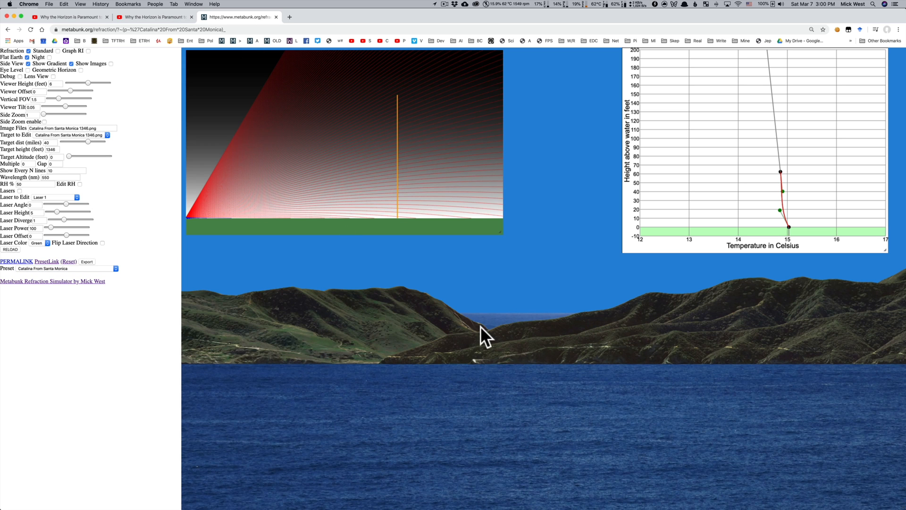
mouse_move(306, 298)
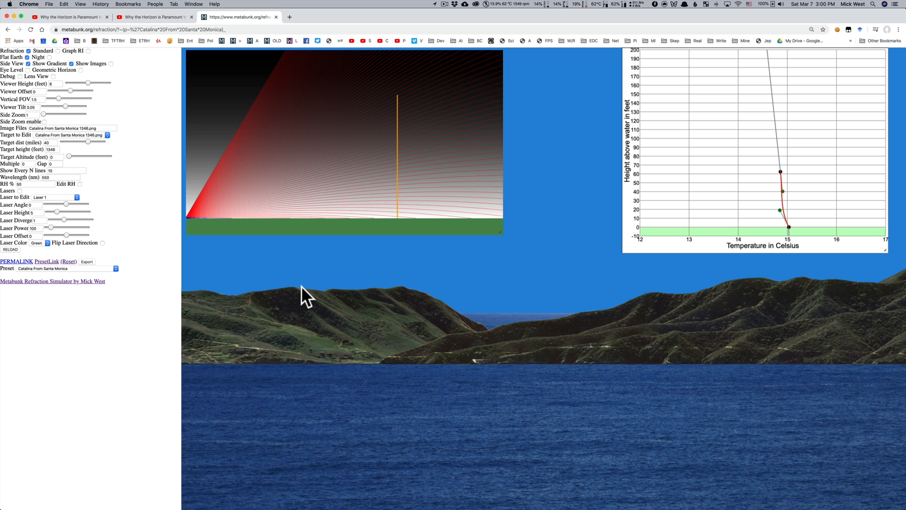
mouse_move(32, 67)
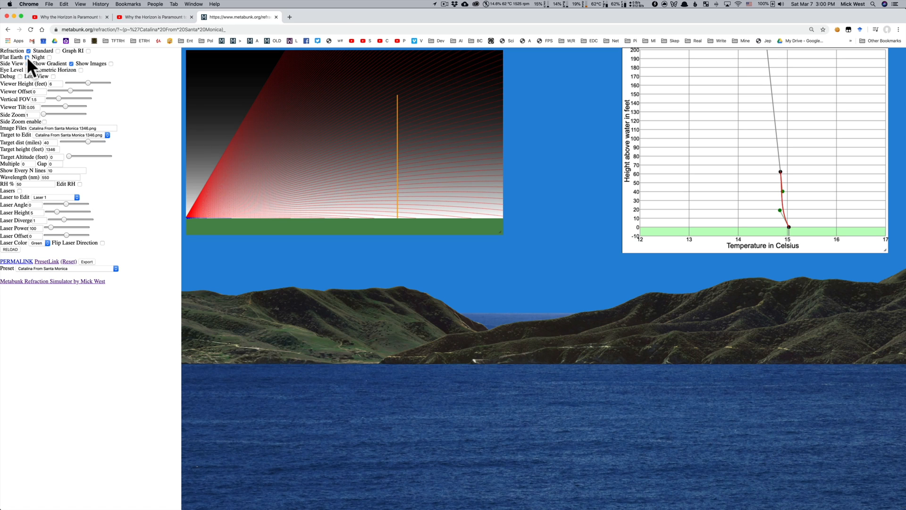
- Untick Flat Earth for the globe model and tick Standard atmosphere
left_click(30, 58)
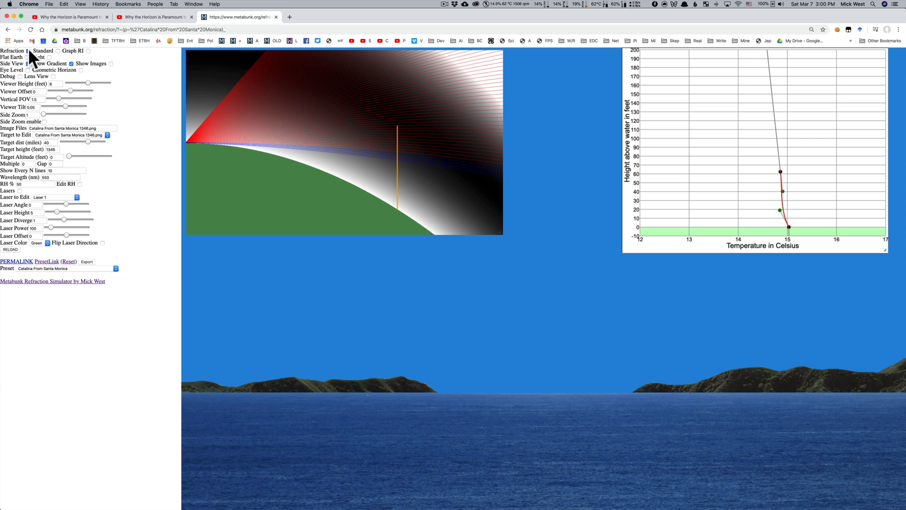
left_click(28, 51)
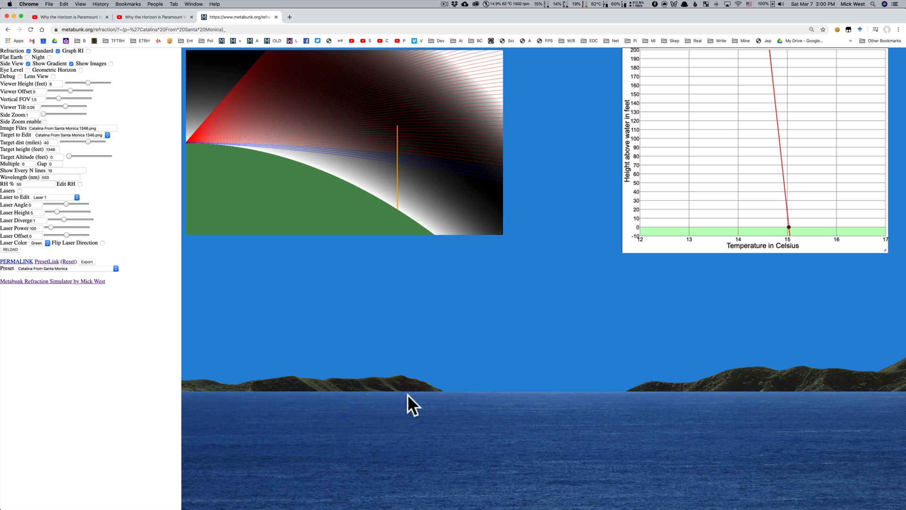
- Turn refraction off to show straight rays, then switch it back on
left_click(28, 51)
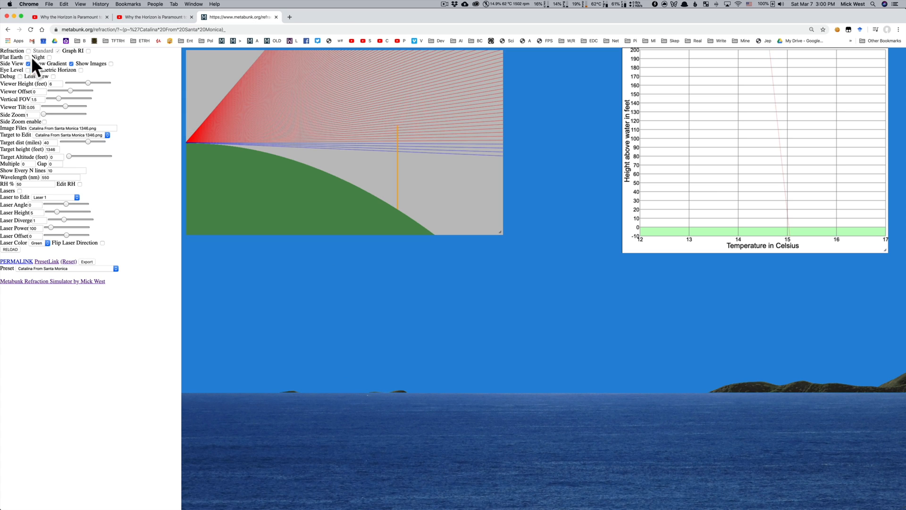
mouse_move(93, 97)
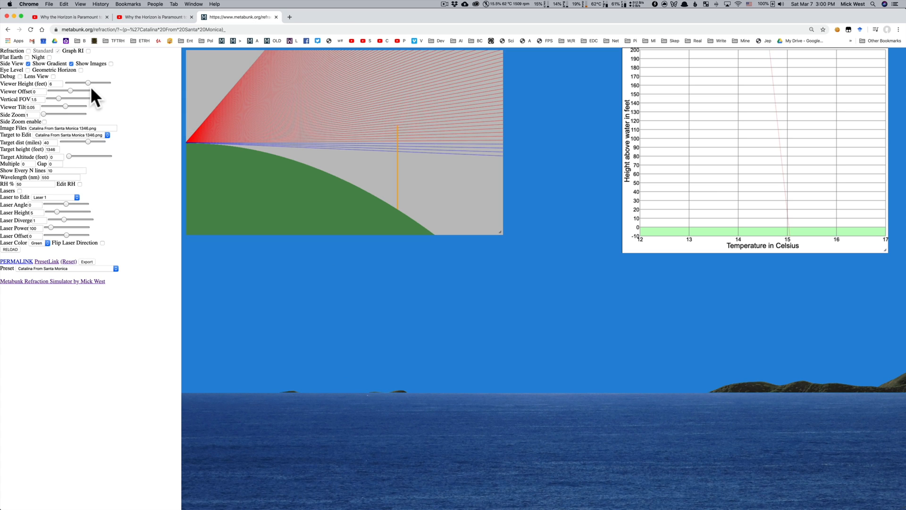
left_click(28, 51)
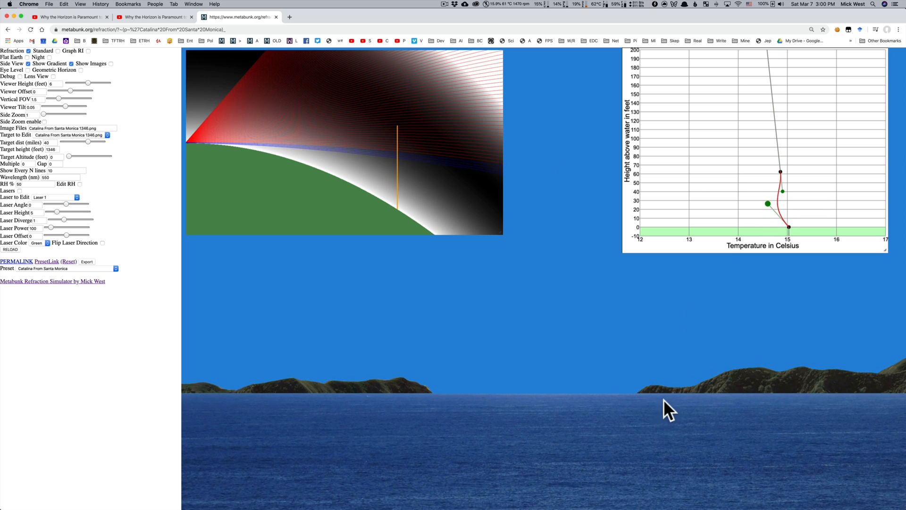
mouse_move(898, 367)
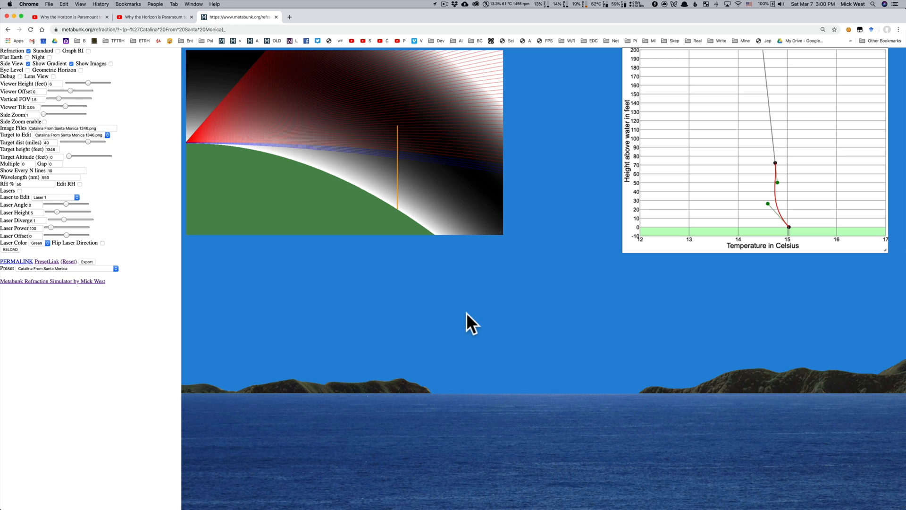
mouse_move(496, 324)
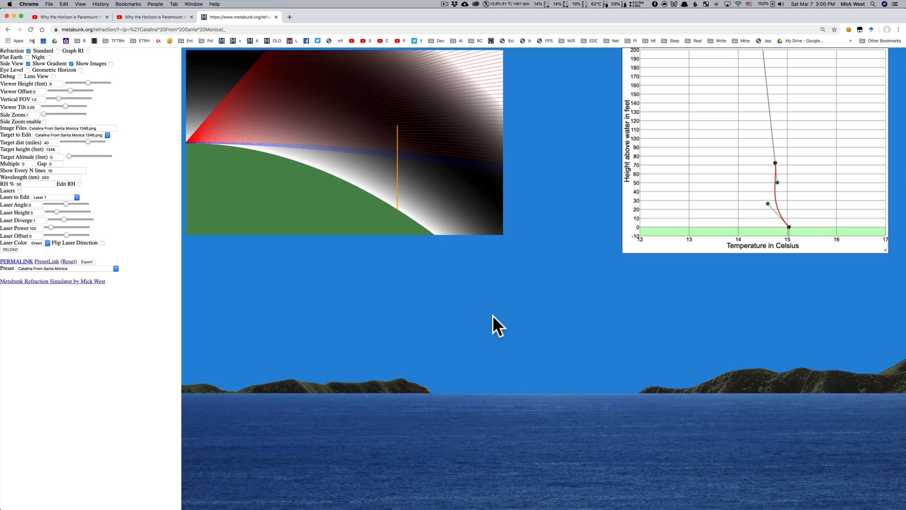